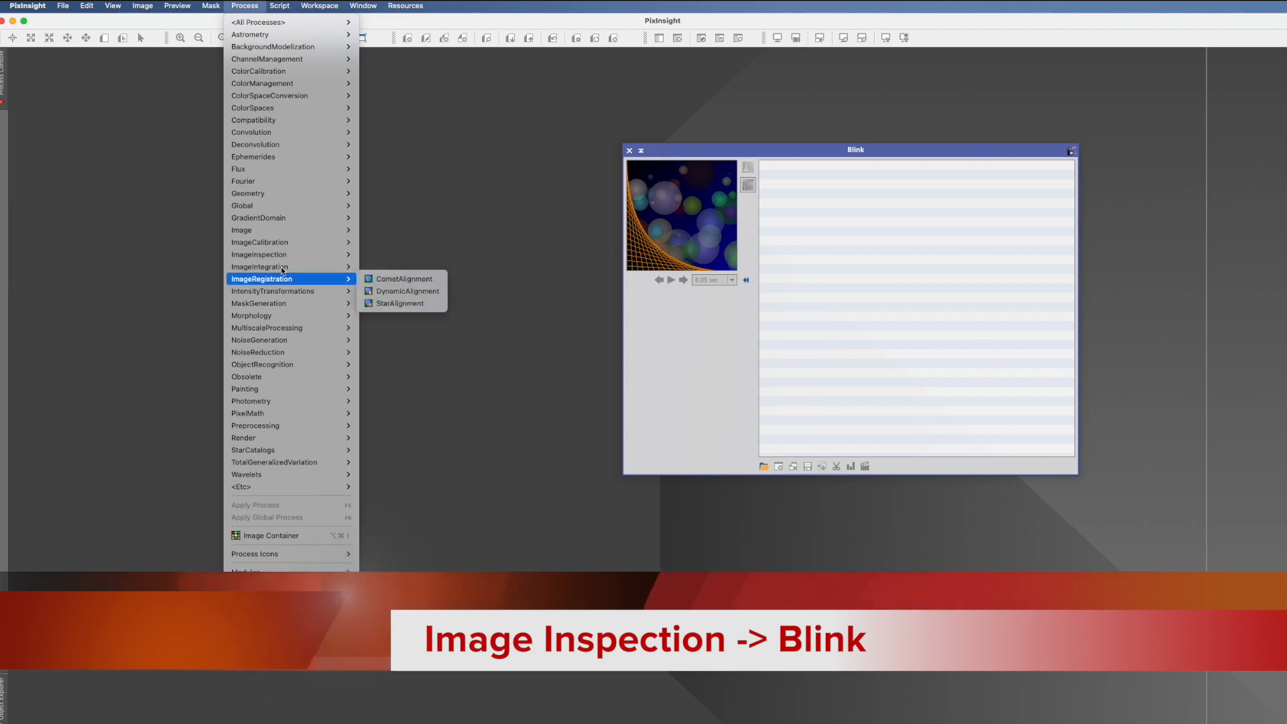
mouse_move(259, 253)
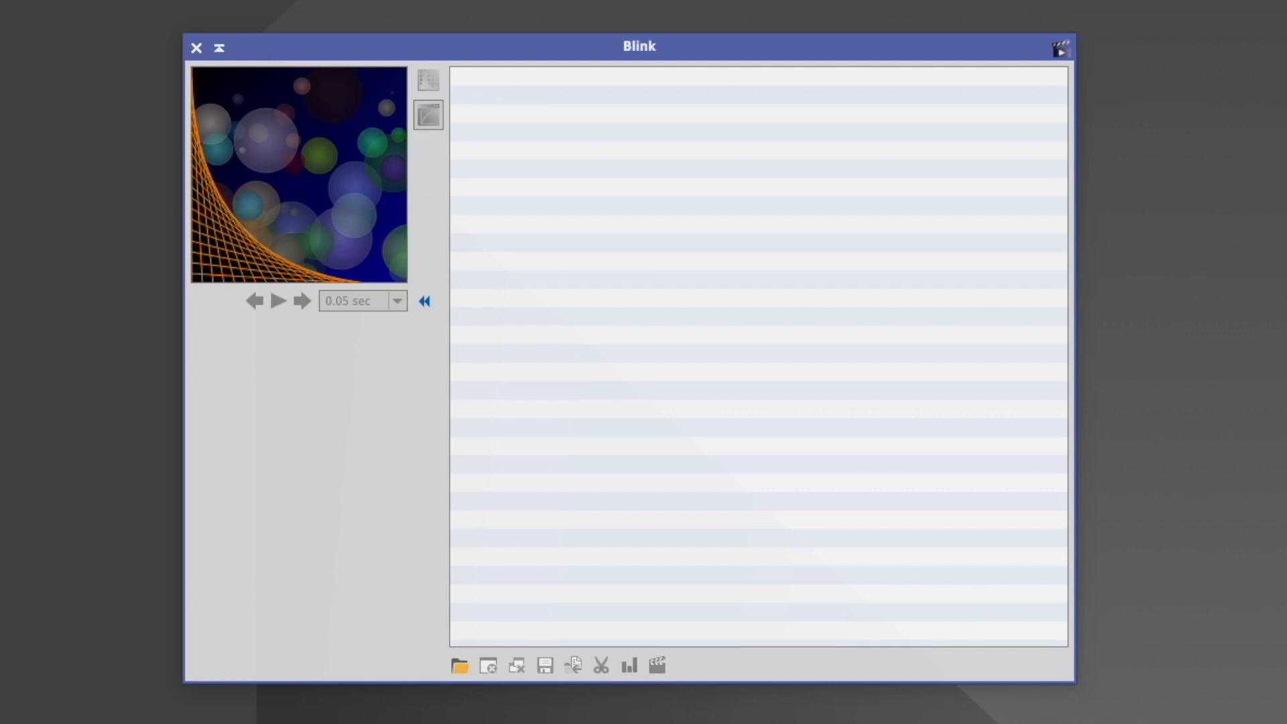
mouse_move(574, 9)
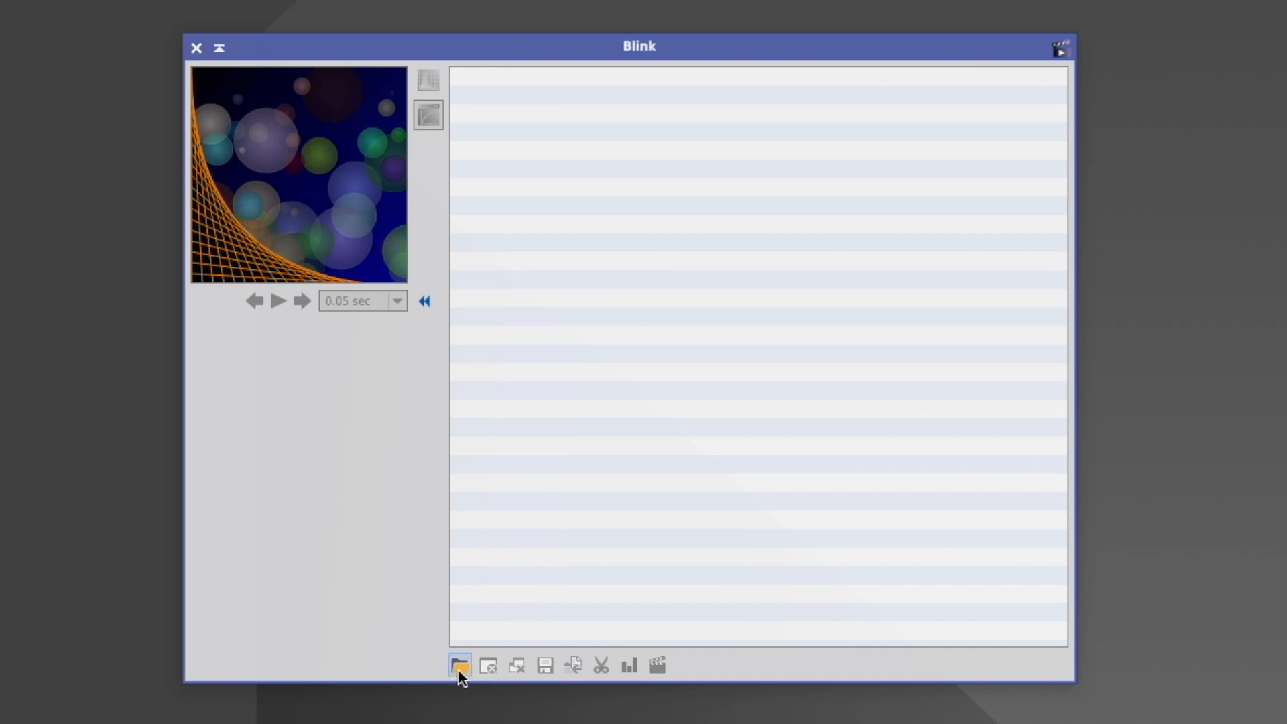
mouse_move(458, 666)
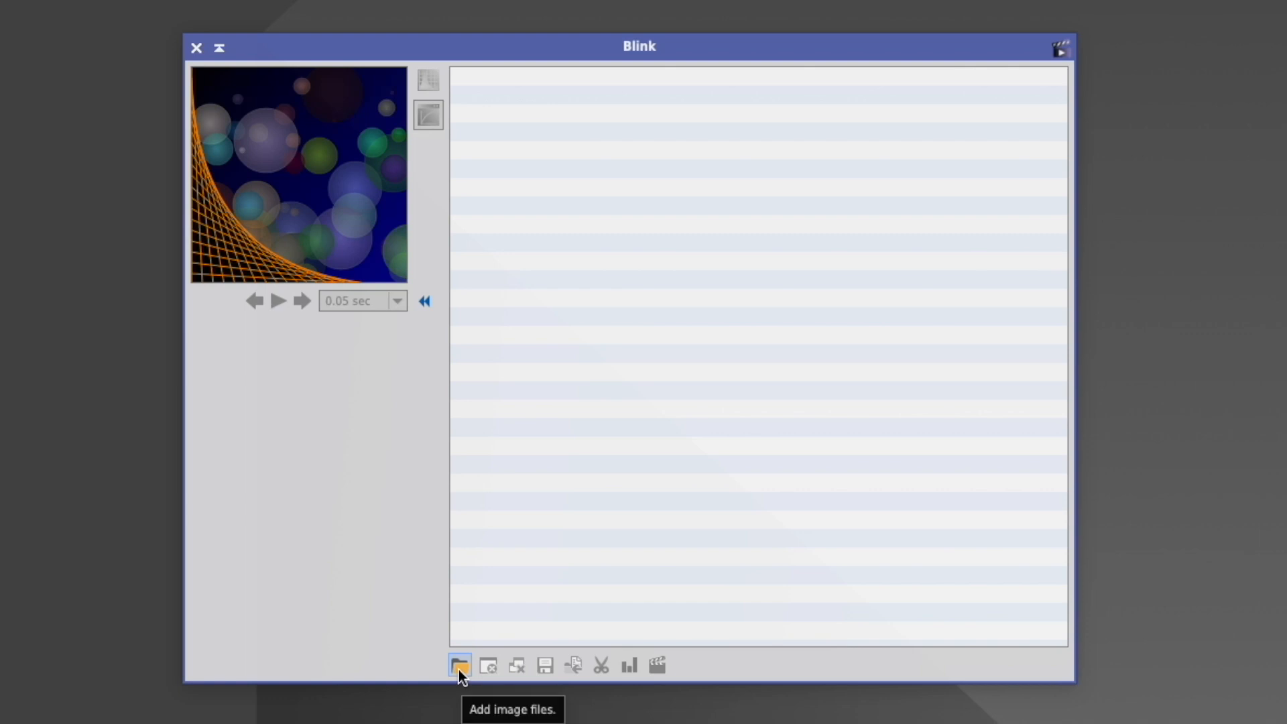
Step: Add all the .fits light frames from the LIGHT folder to the Blink list
left_click(459, 667)
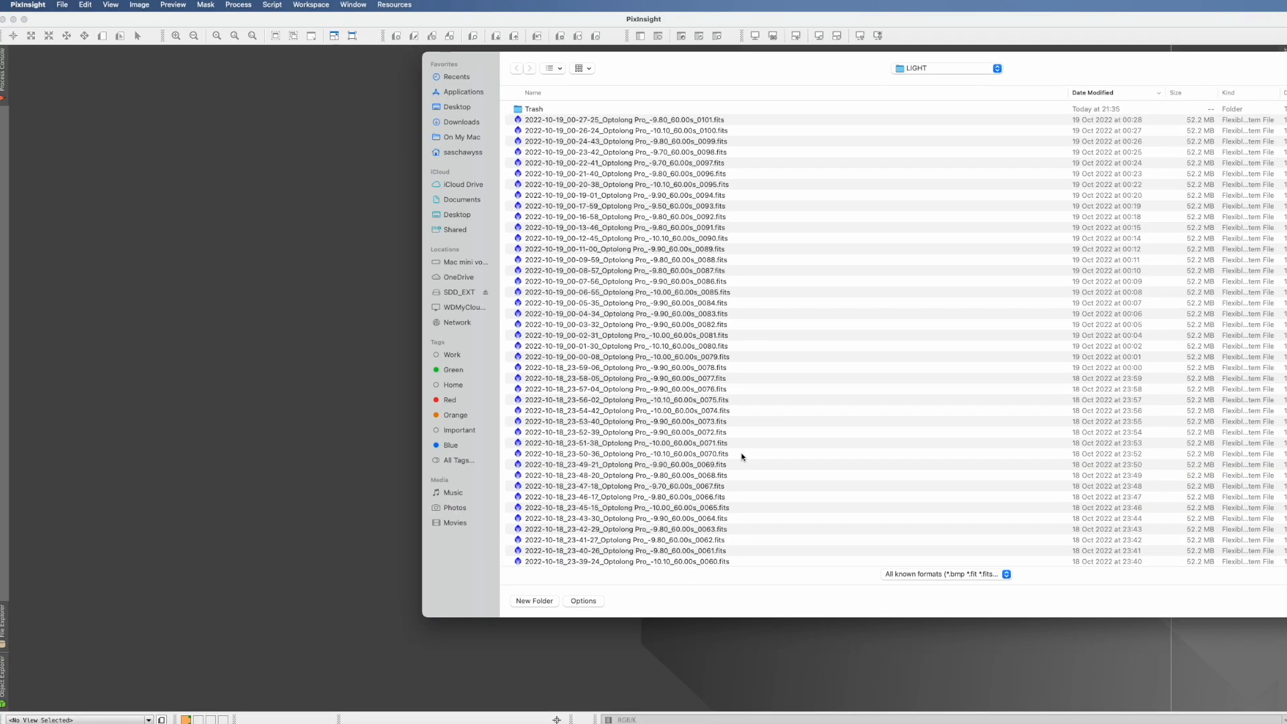
mouse_move(872, 371)
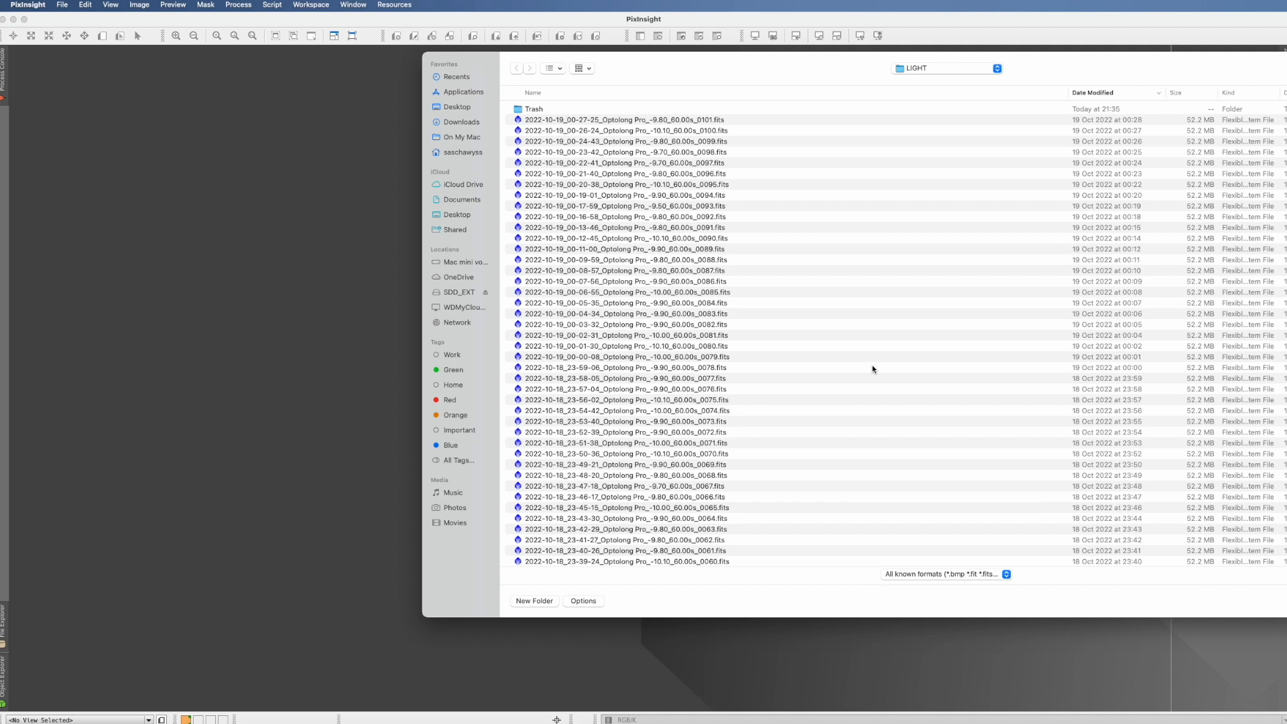
left_click(624, 119)
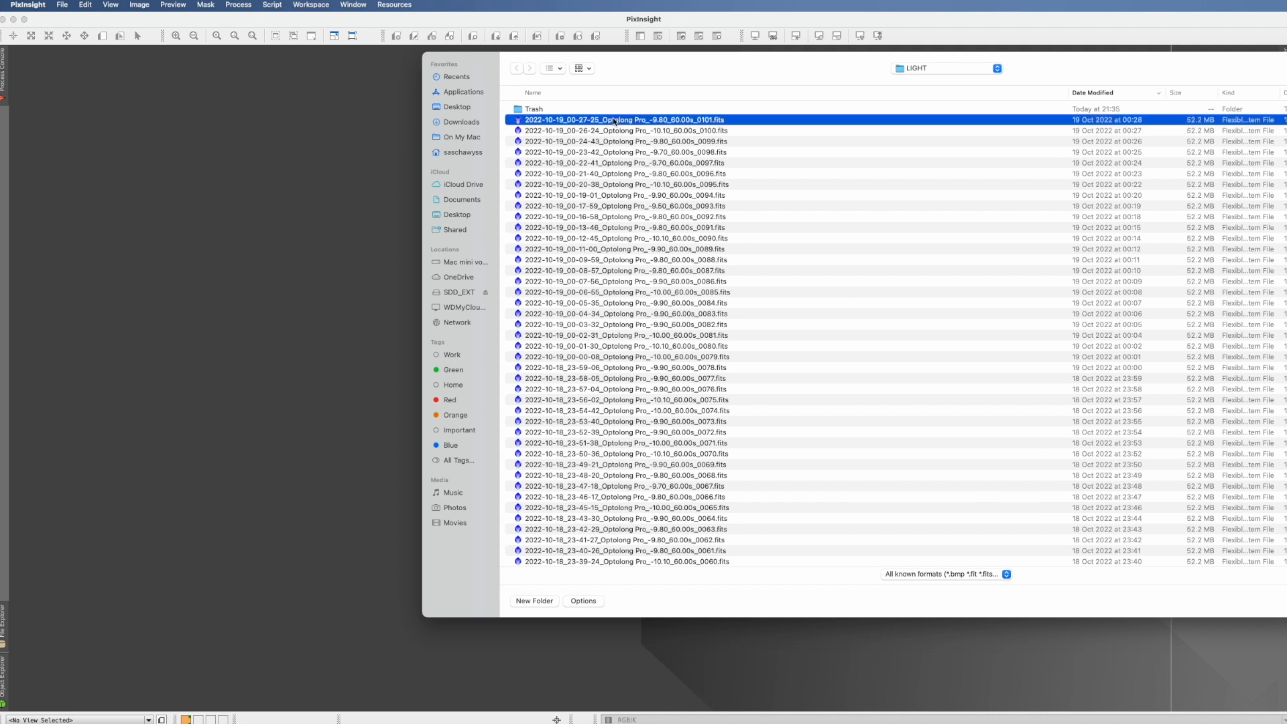
scroll("down", 3)
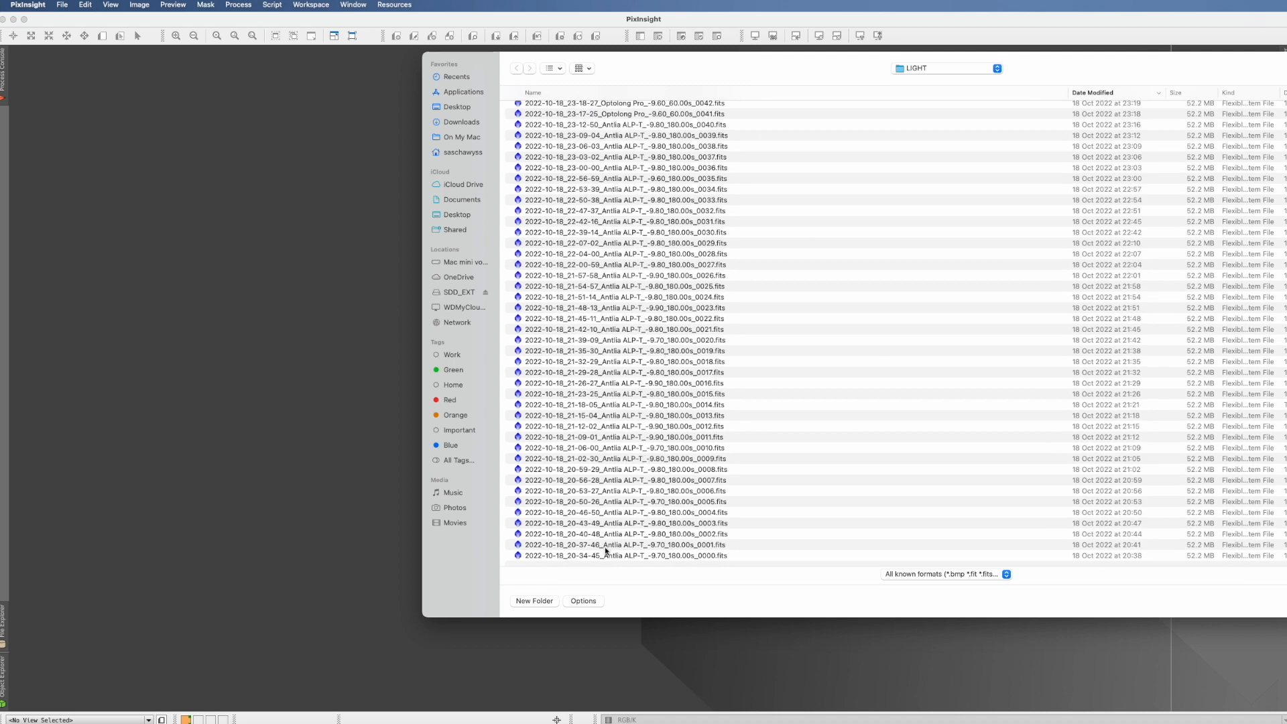
key("cmd+a")
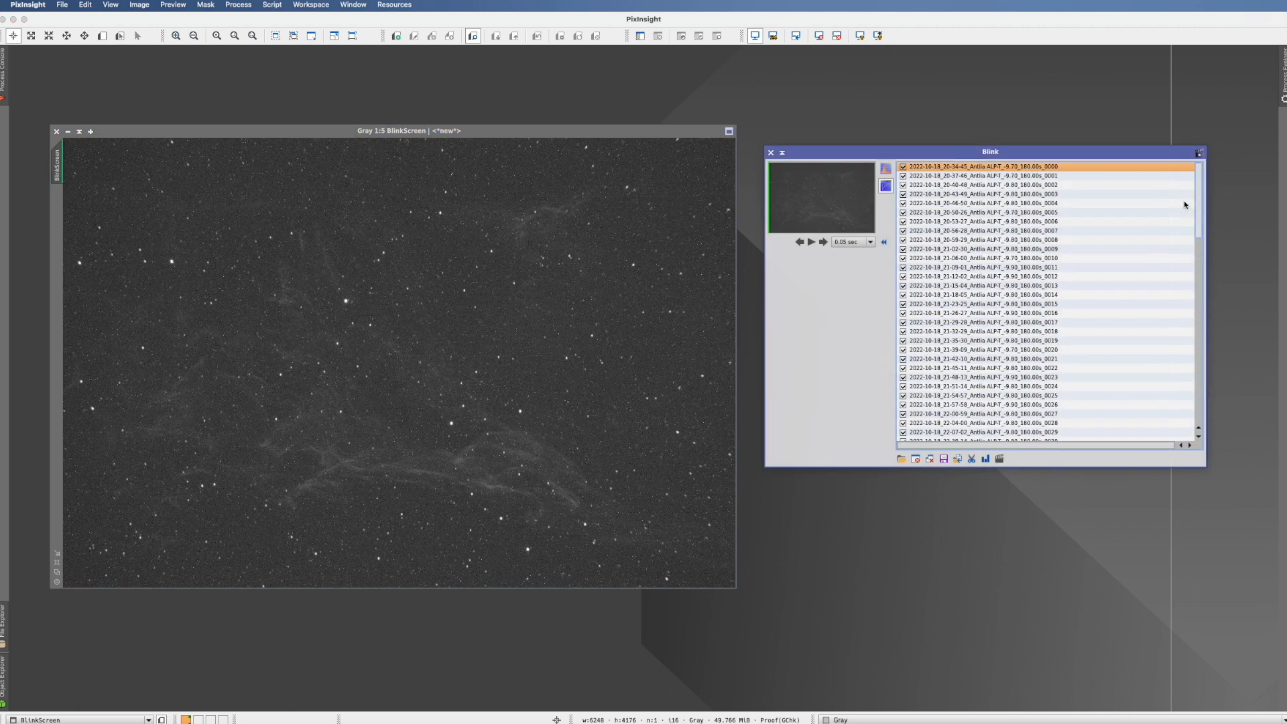
mouse_move(820, 200)
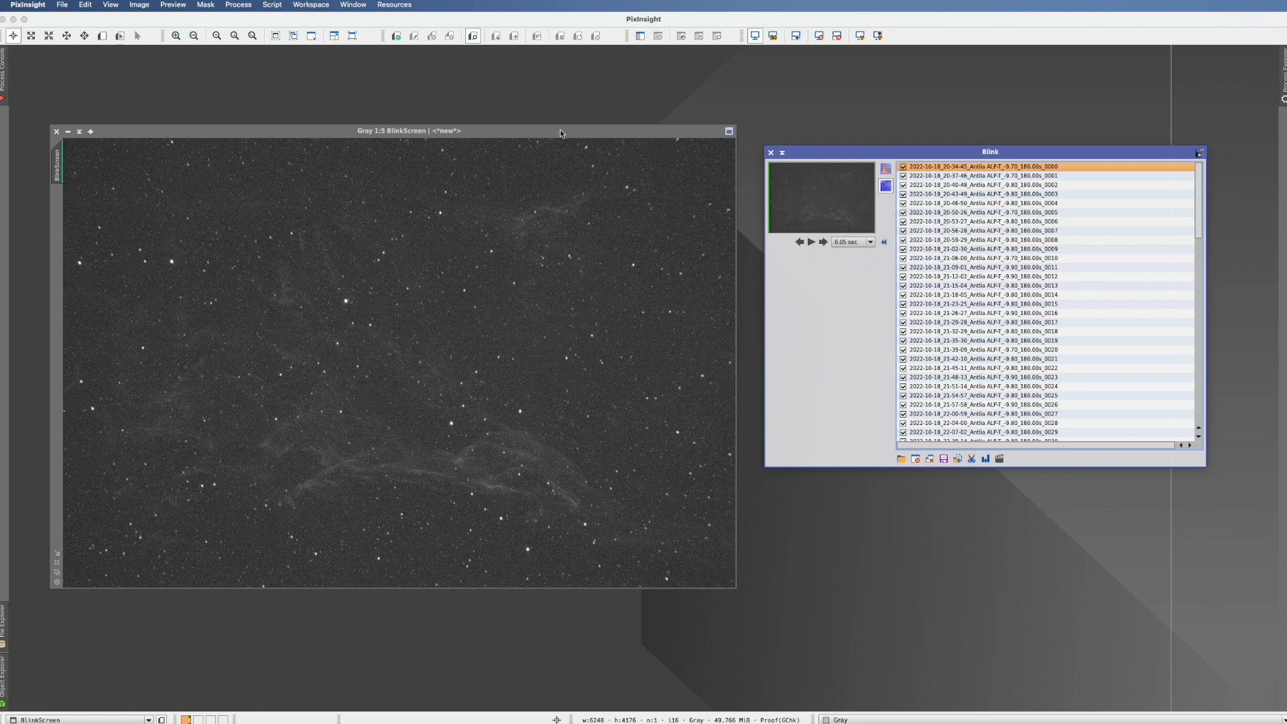
mouse_move(870, 342)
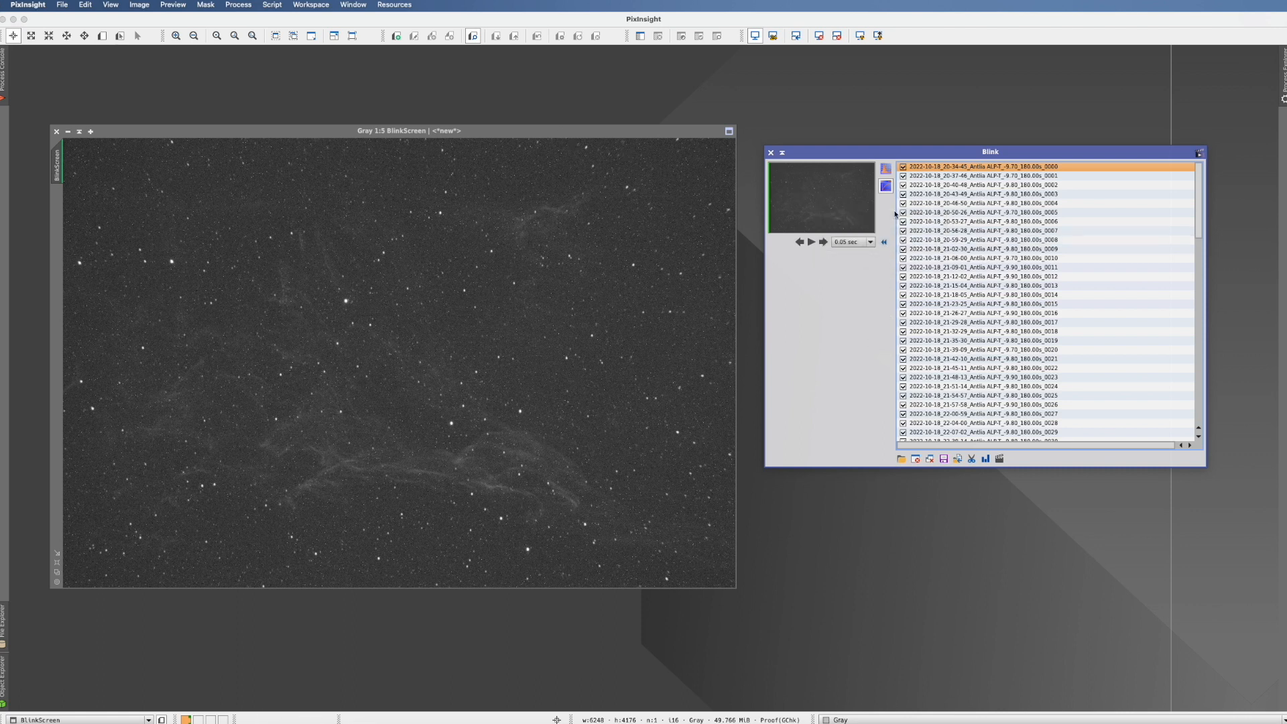
mouse_move(887, 188)
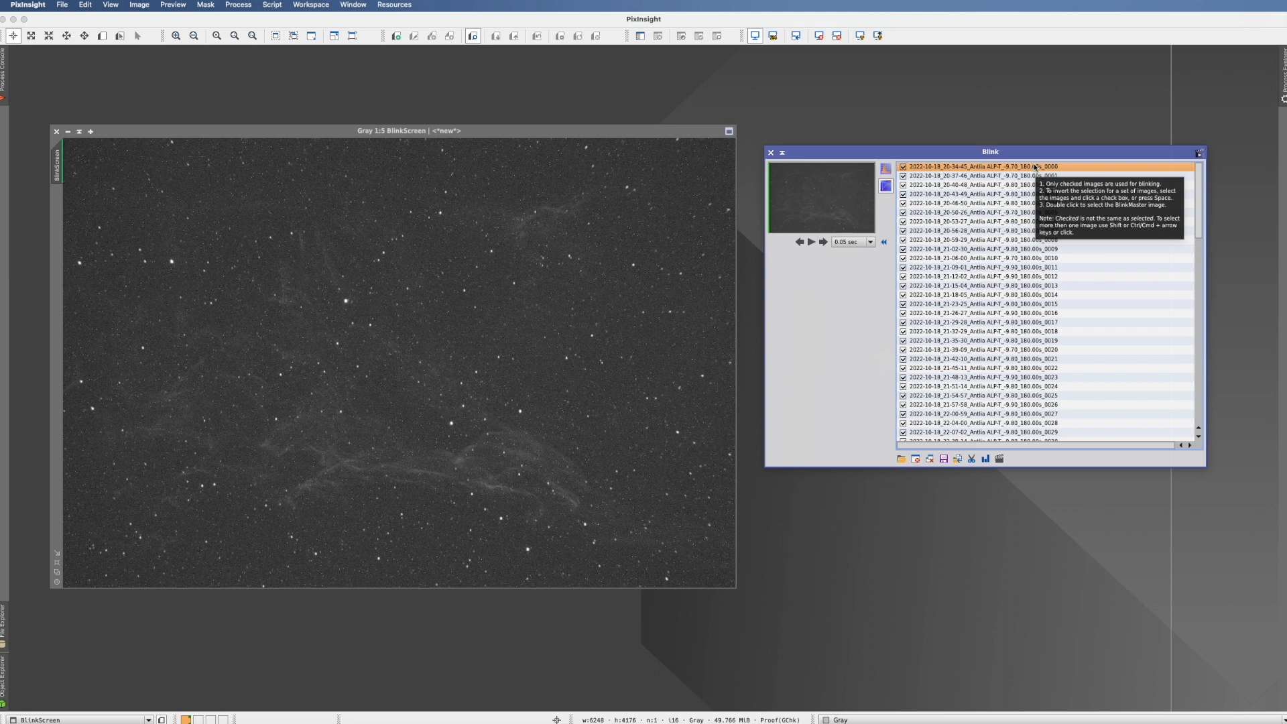
mouse_move(923, 169)
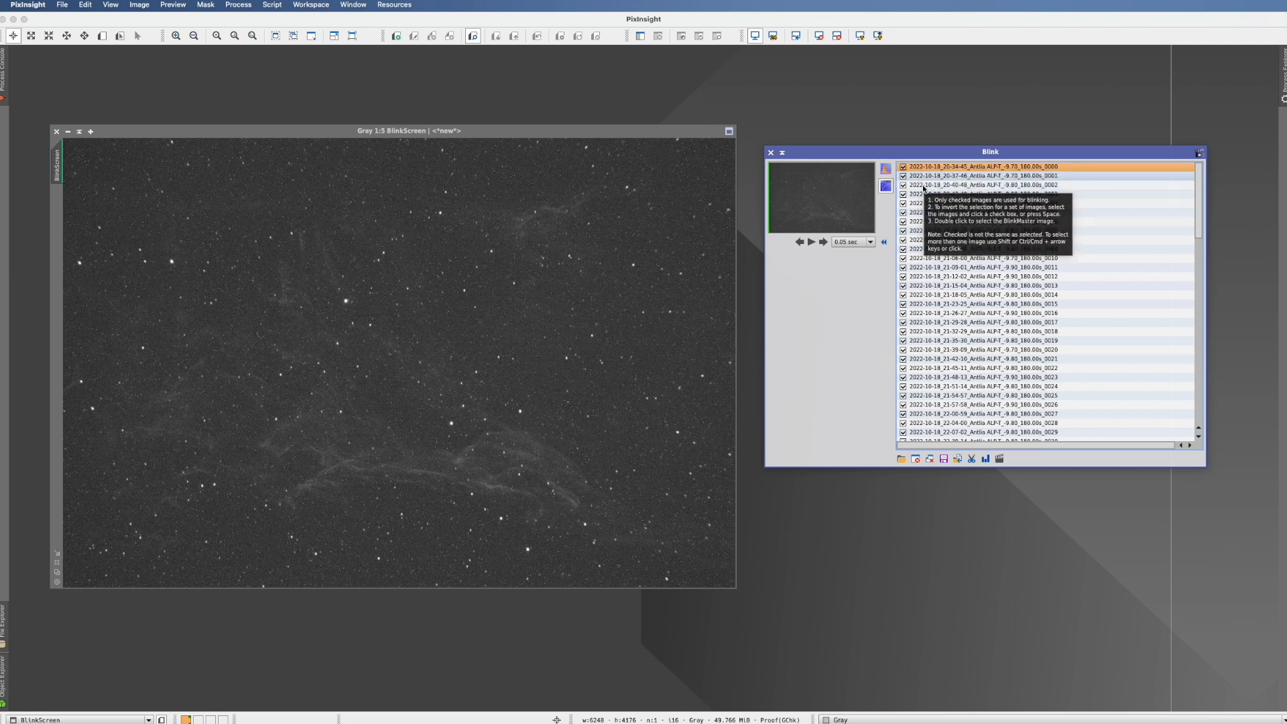
mouse_move(1085, 542)
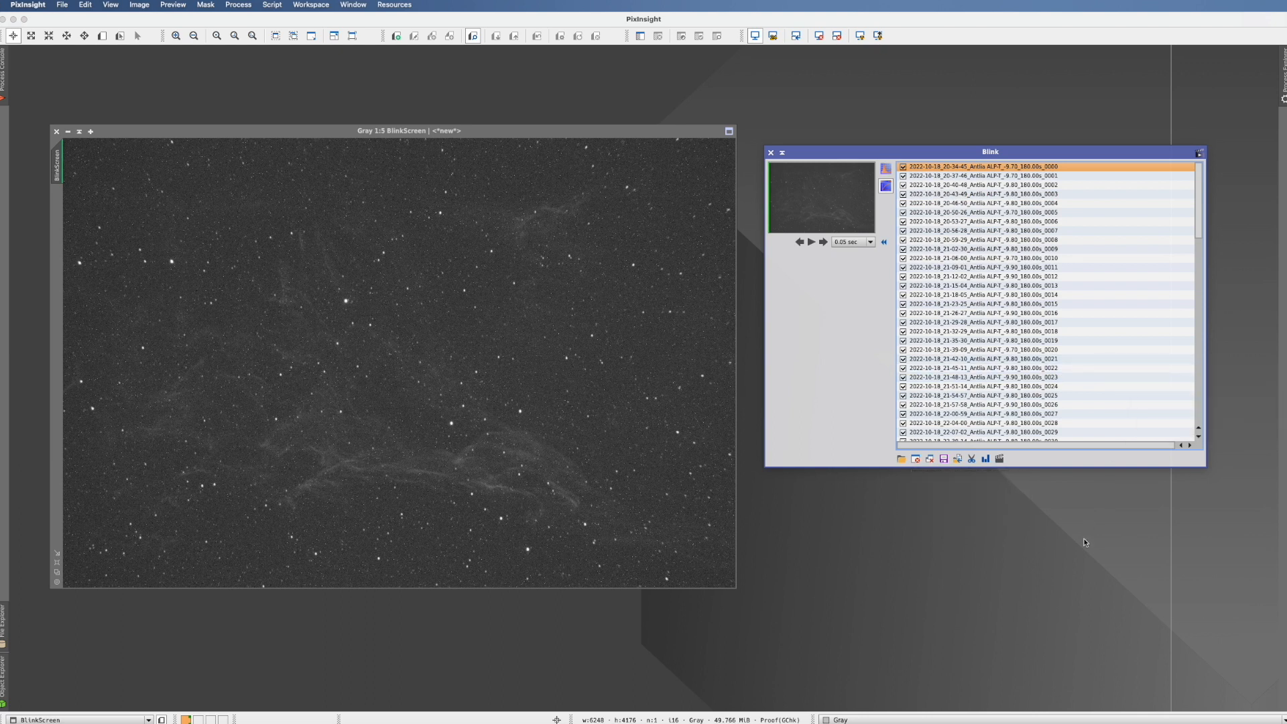
mouse_move(886, 170)
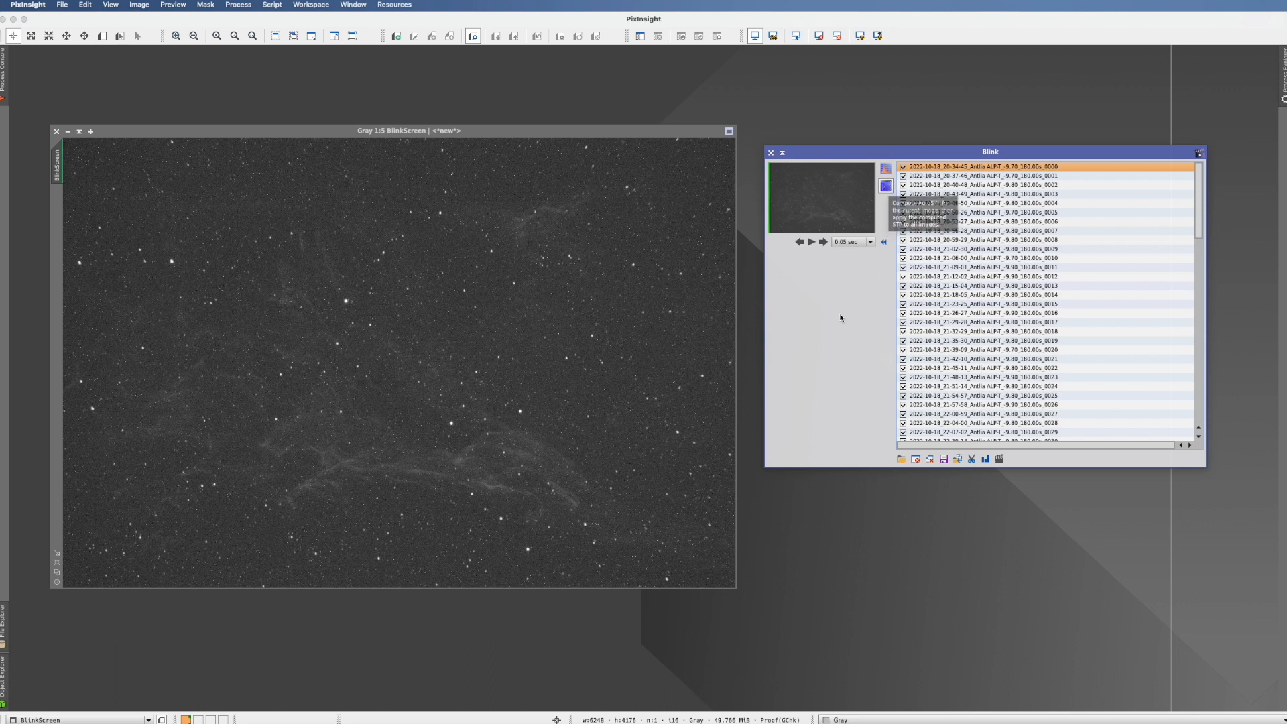
mouse_move(809, 241)
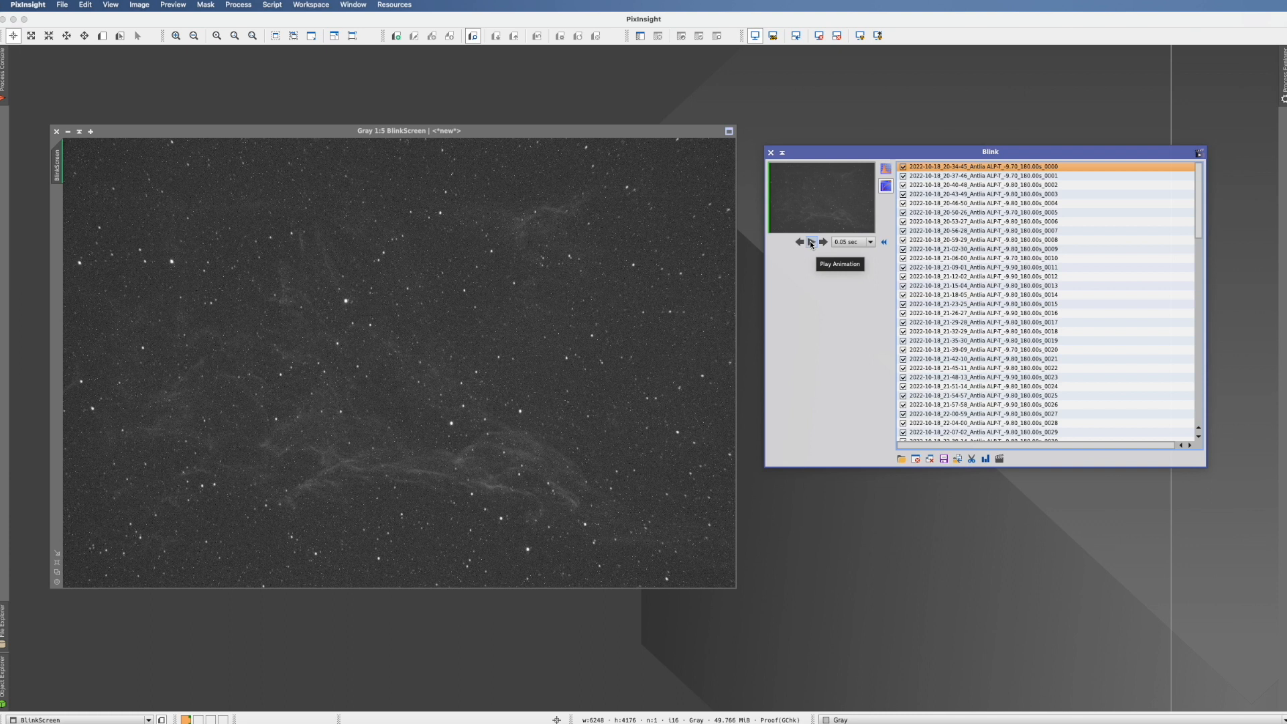
mouse_move(848, 241)
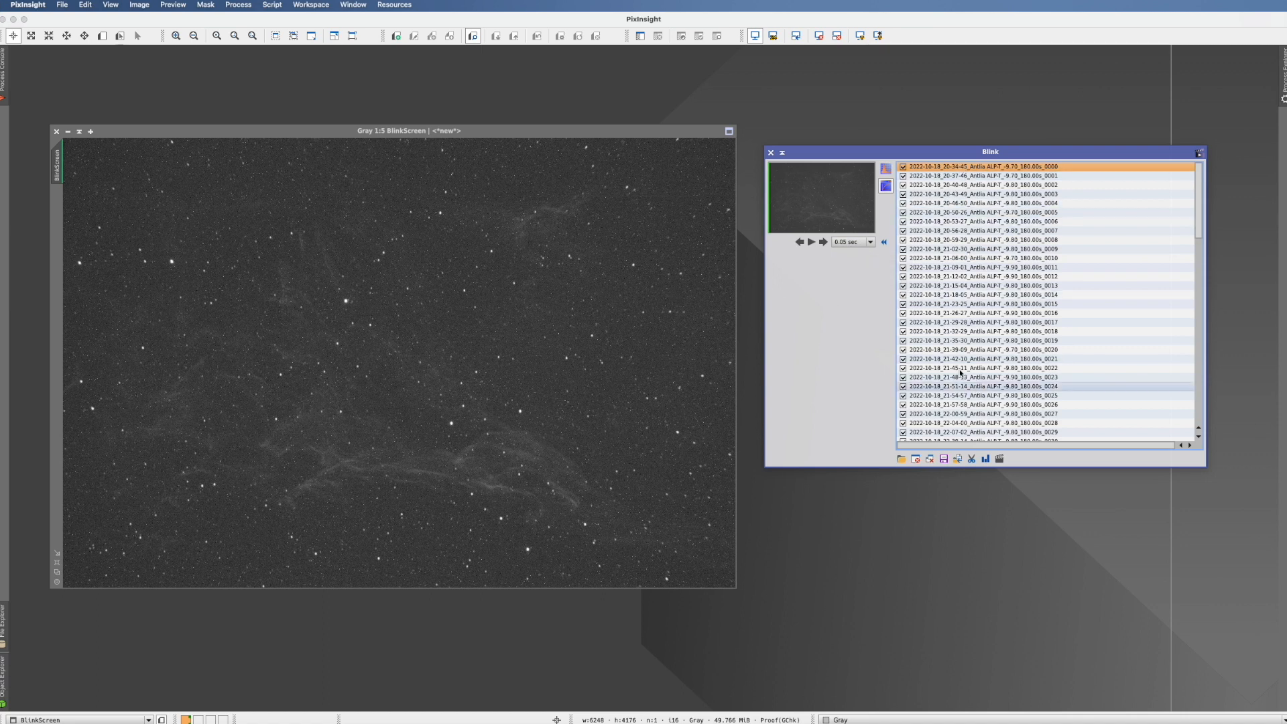
Step: Play the Blink animation through the loaded light frames, then stop it near the end
left_click(810, 242)
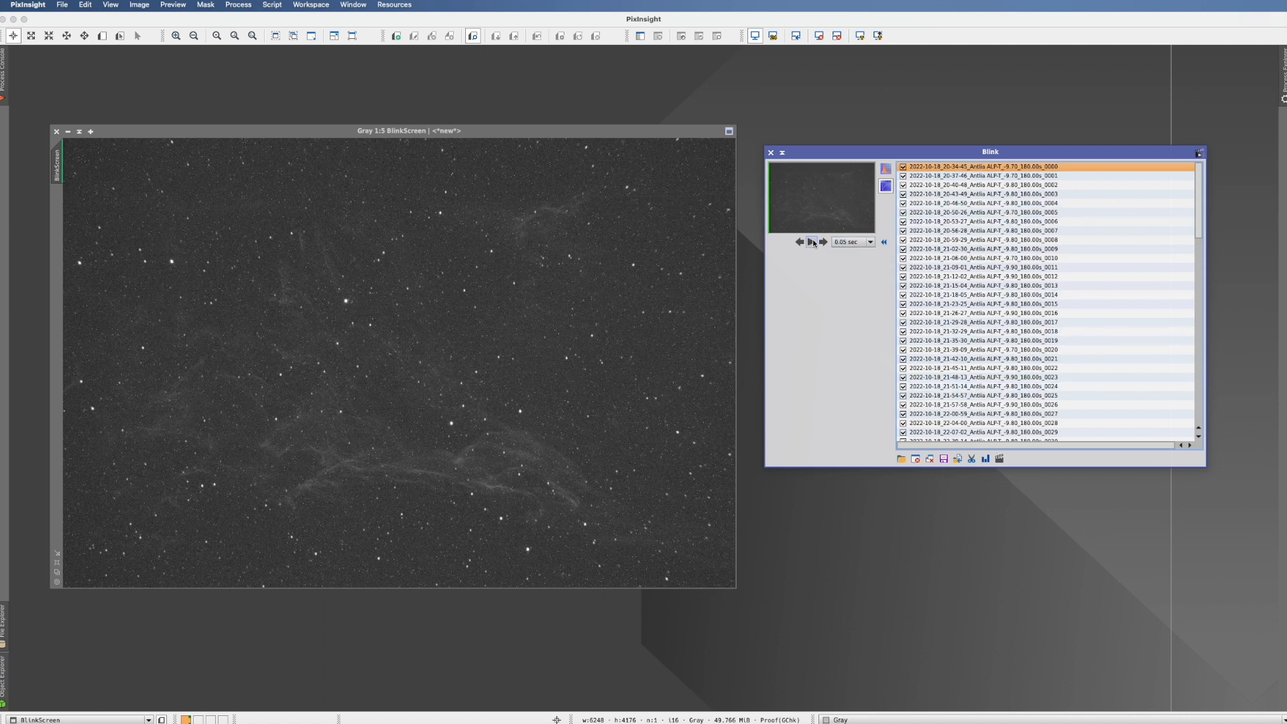
left_click(810, 241)
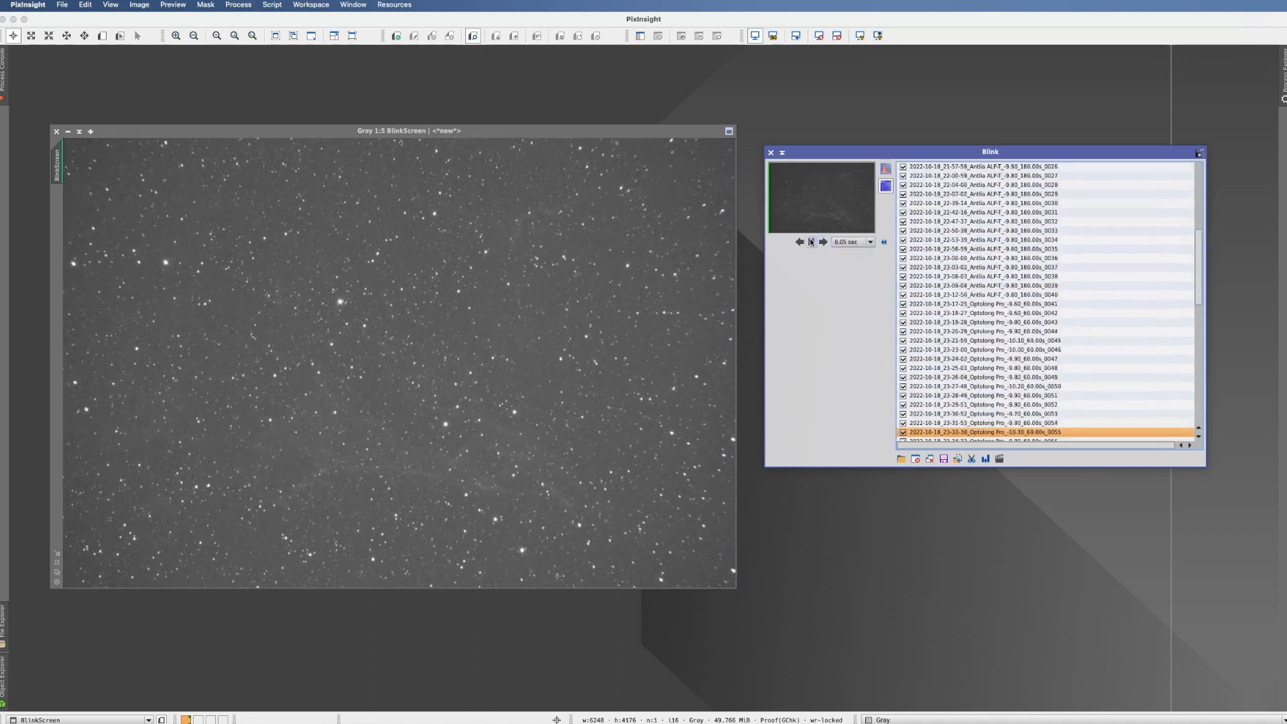
left_click(812, 241)
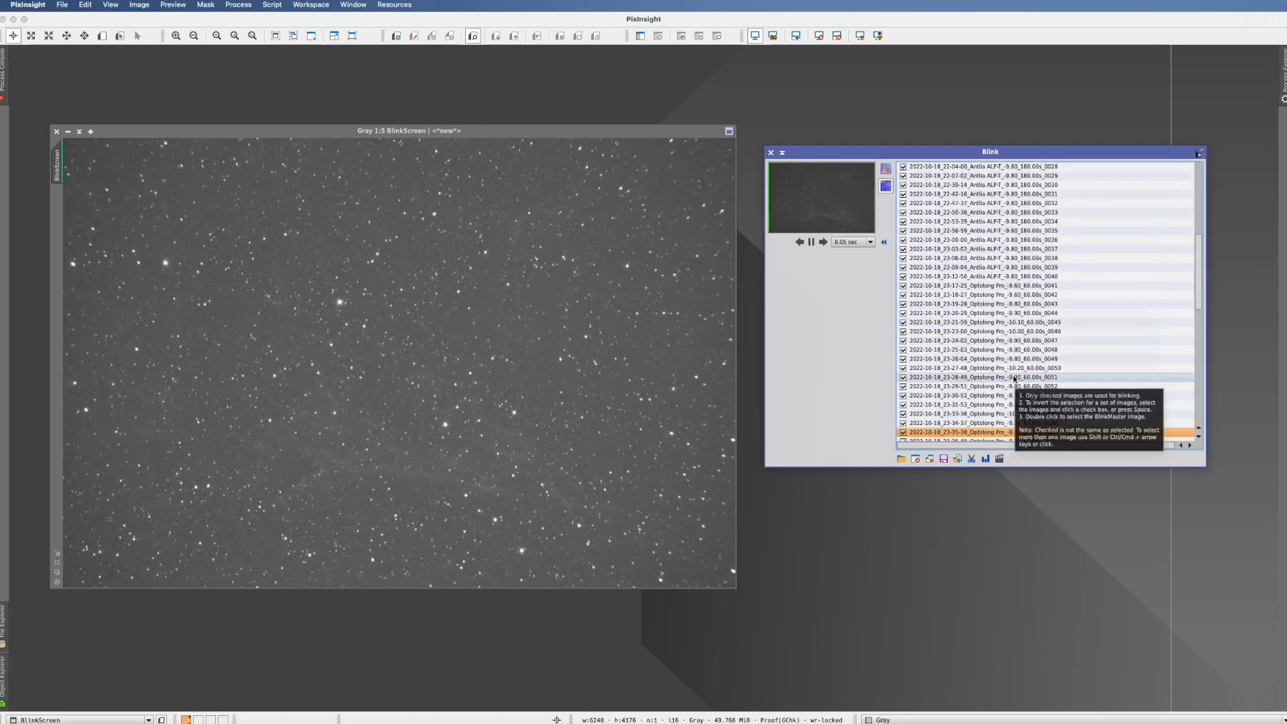
scroll("down", 3)
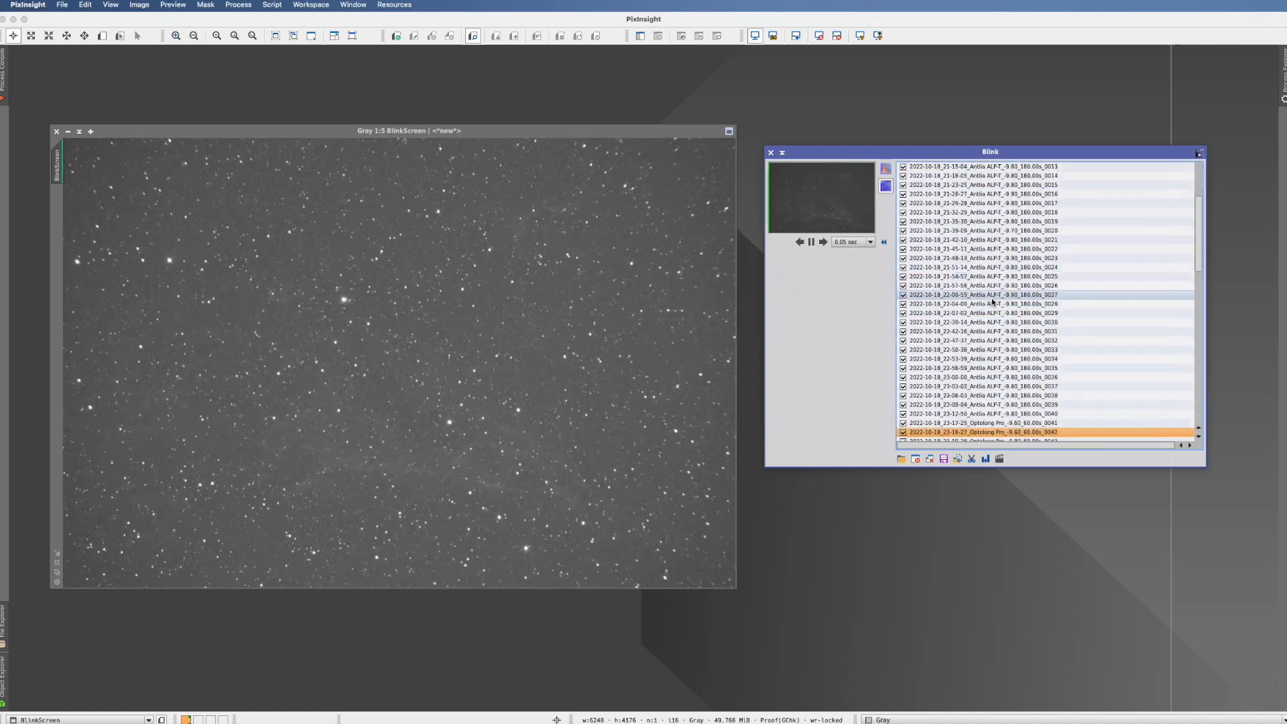
scroll("down", 3)
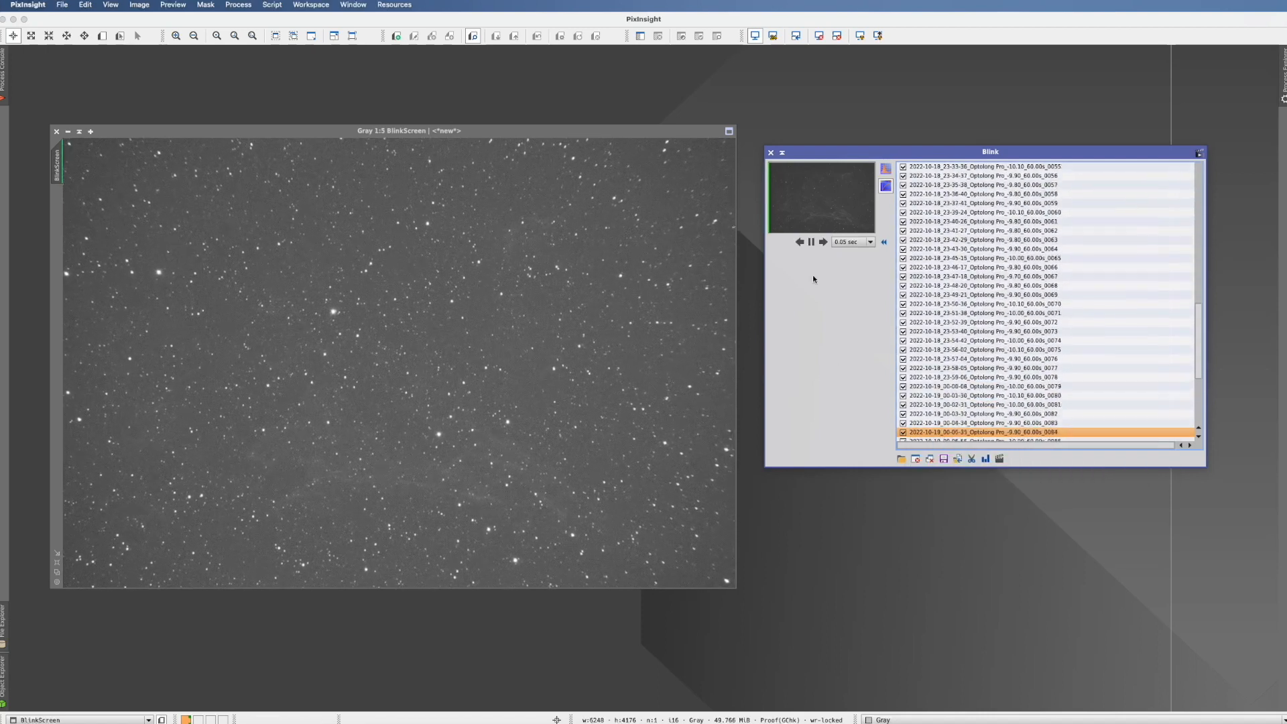
left_click(811, 243)
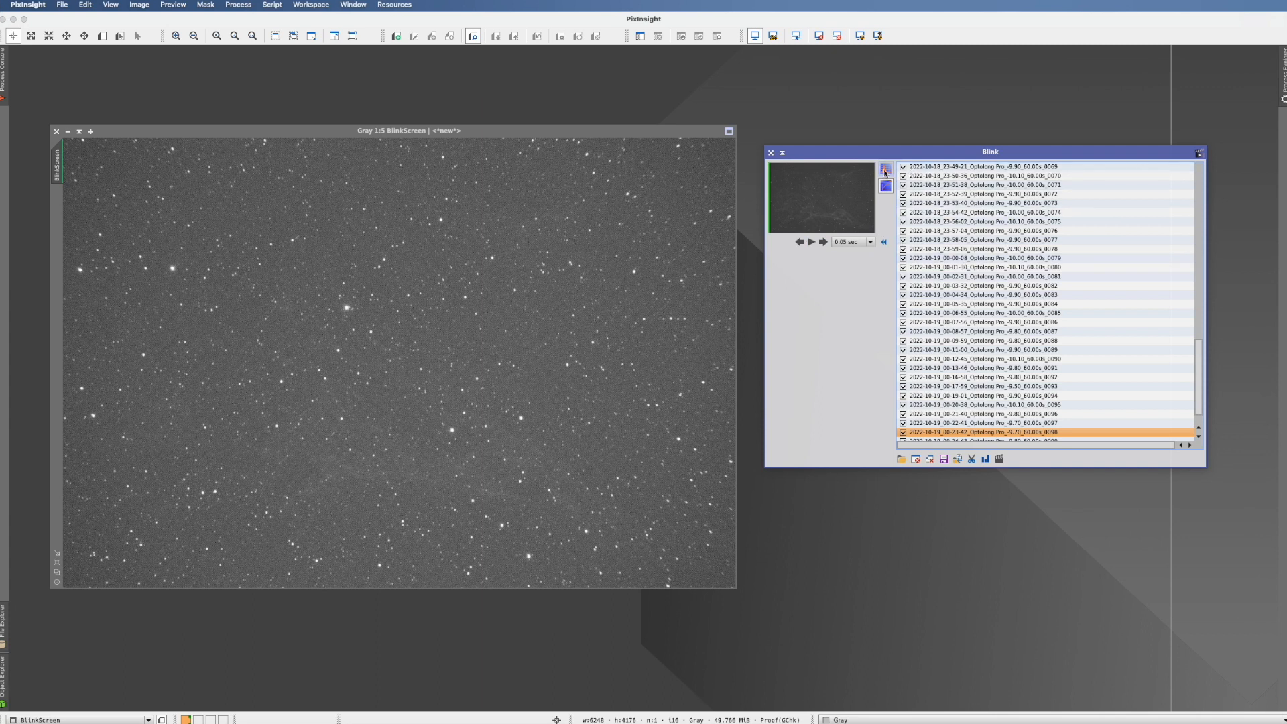
left_click(885, 169)
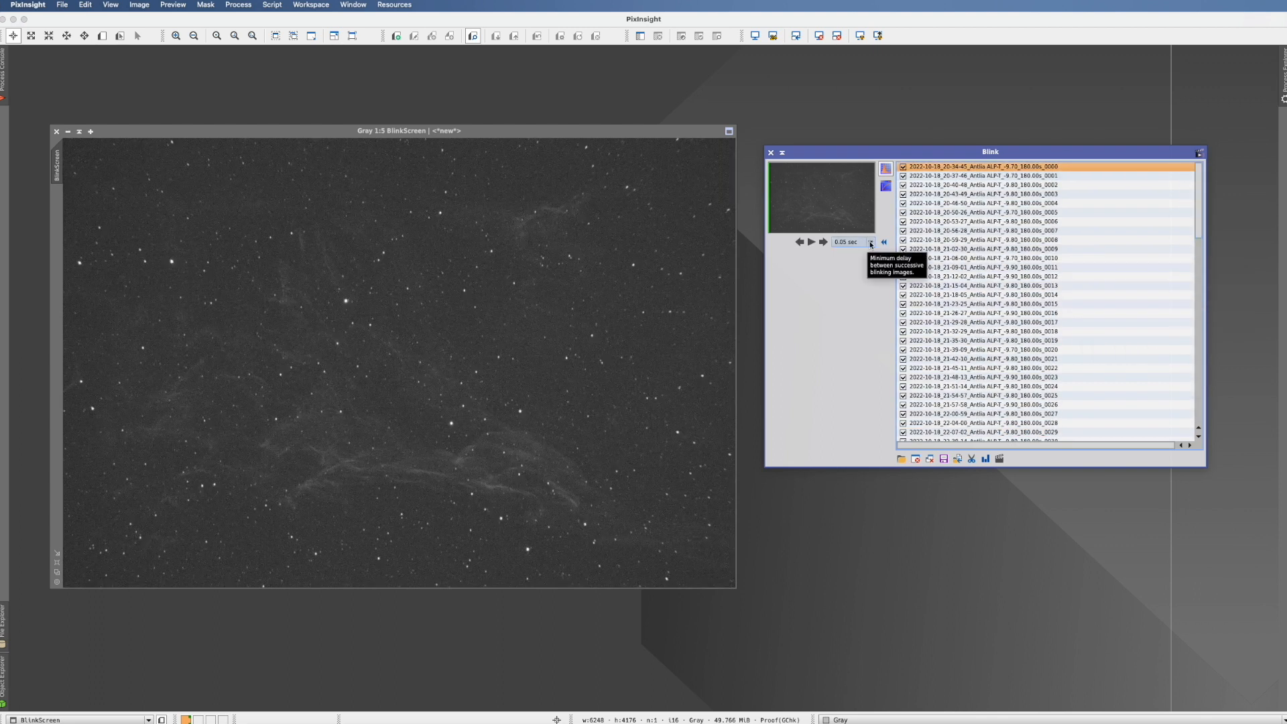
left_click(868, 242)
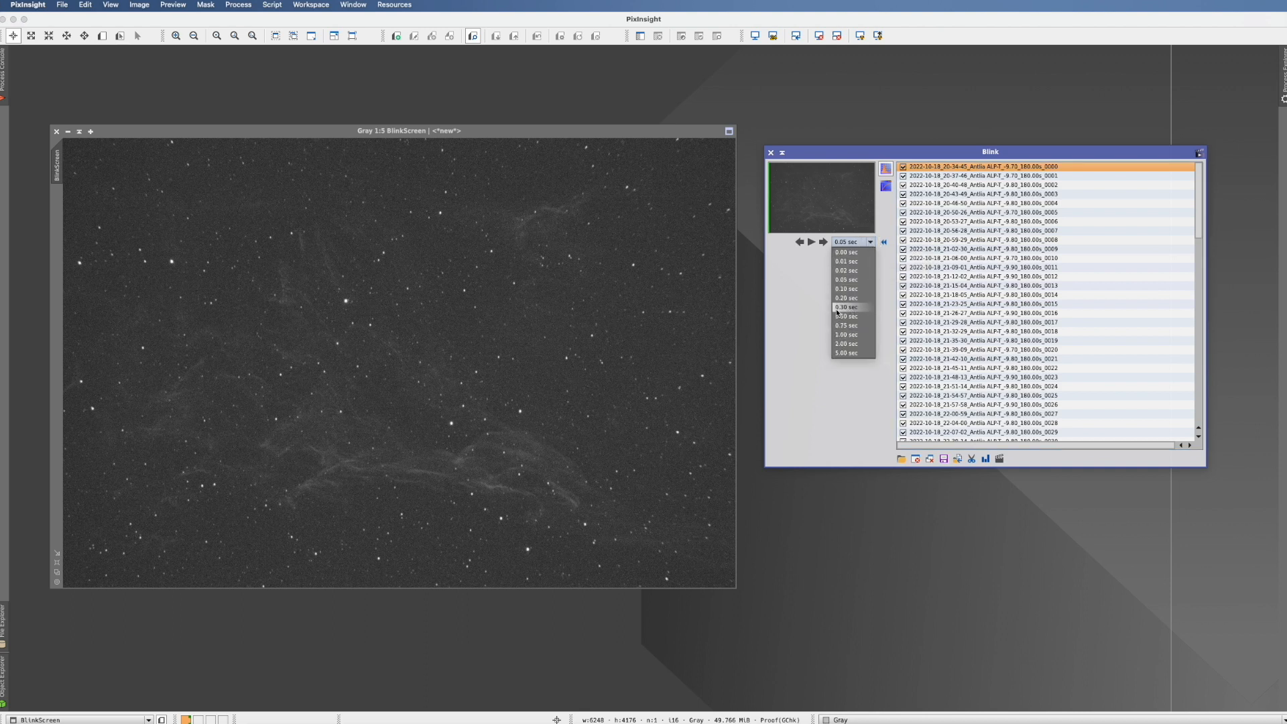
left_click(846, 317)
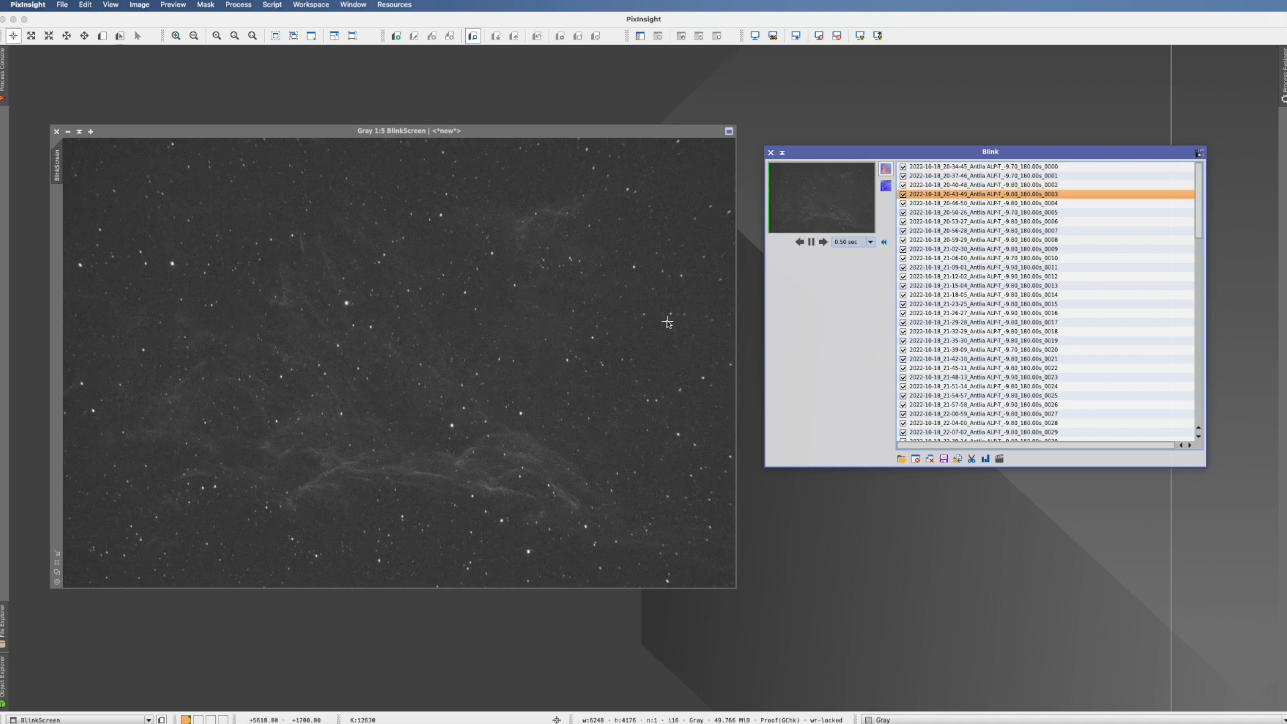
left_click(810, 241)
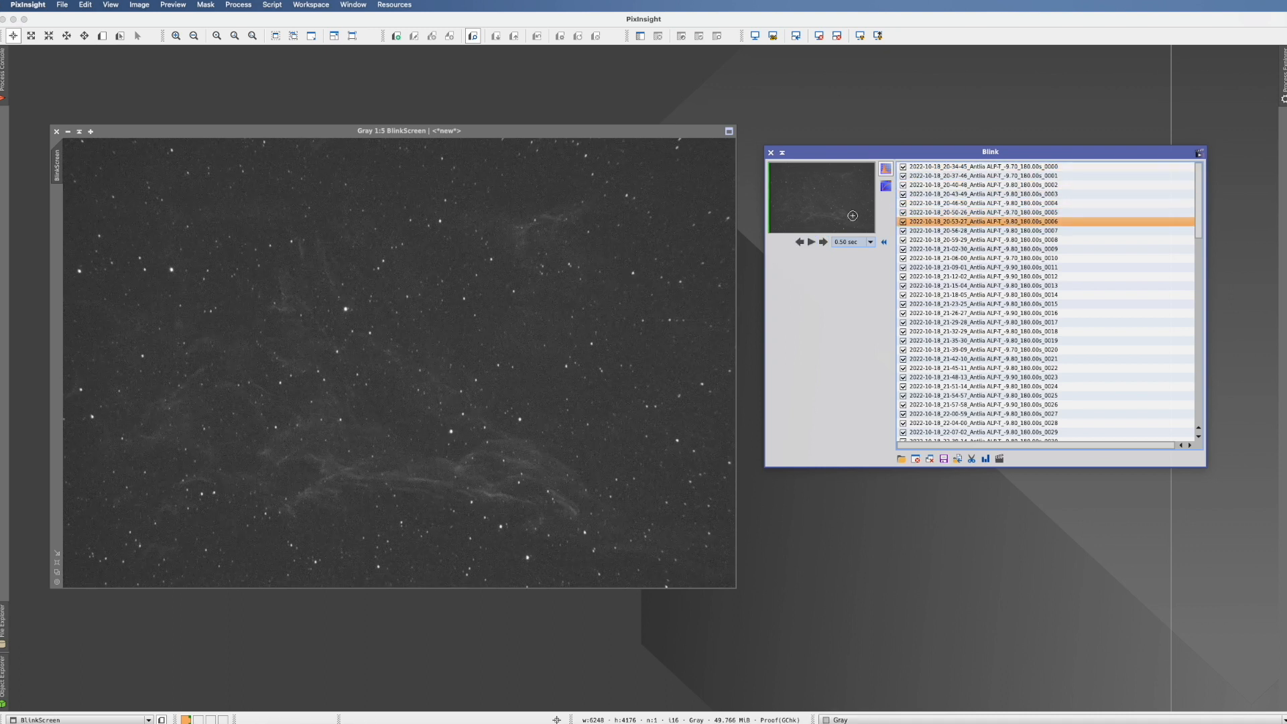
left_click(985, 166)
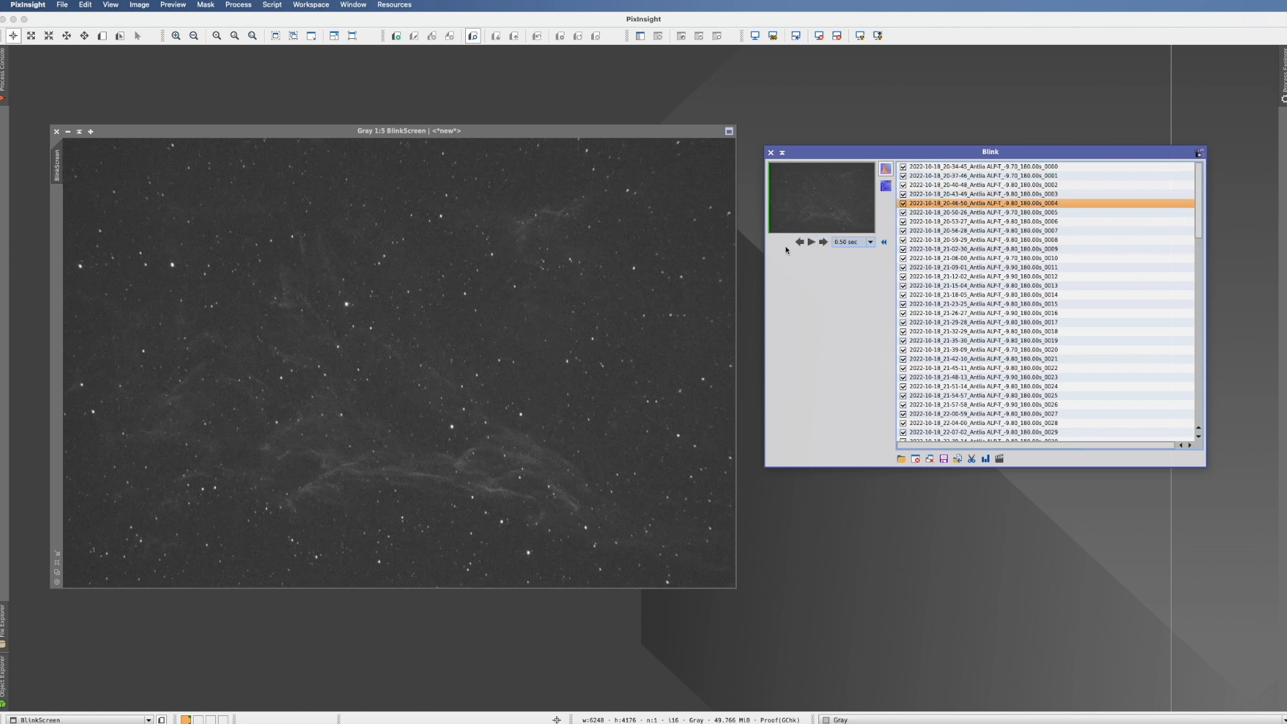
left_click(798, 241)
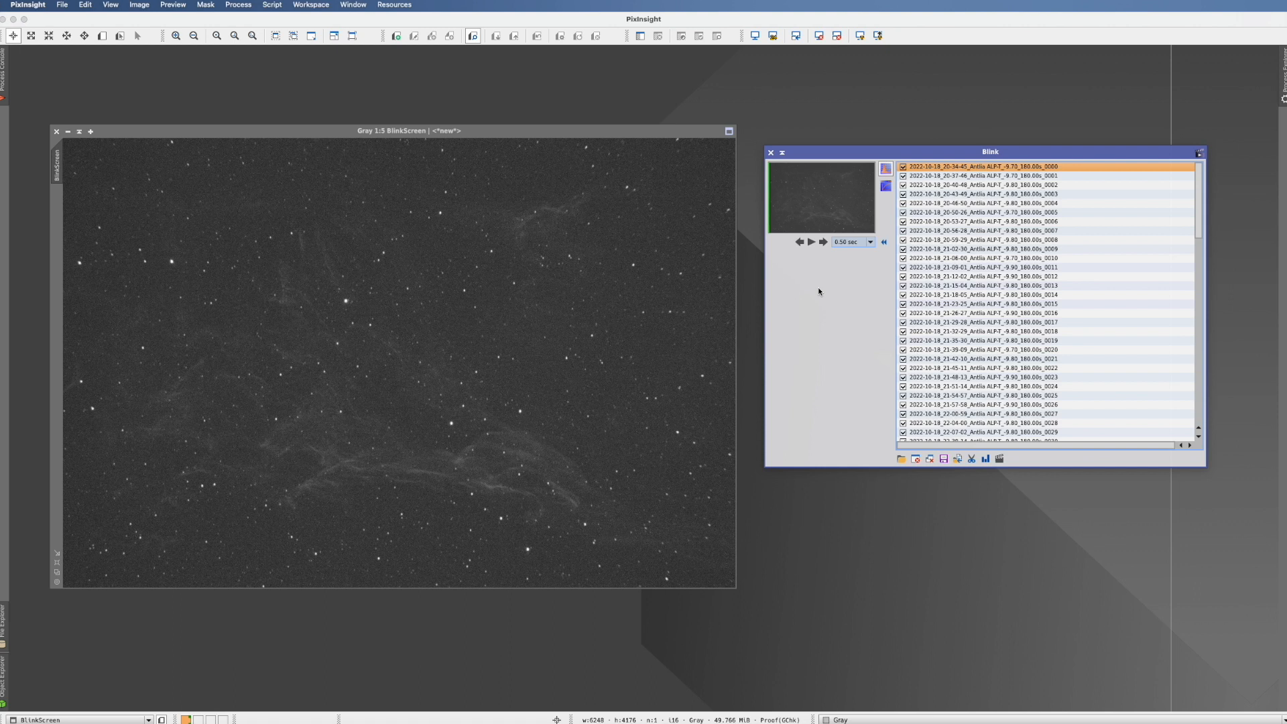
mouse_move(822, 241)
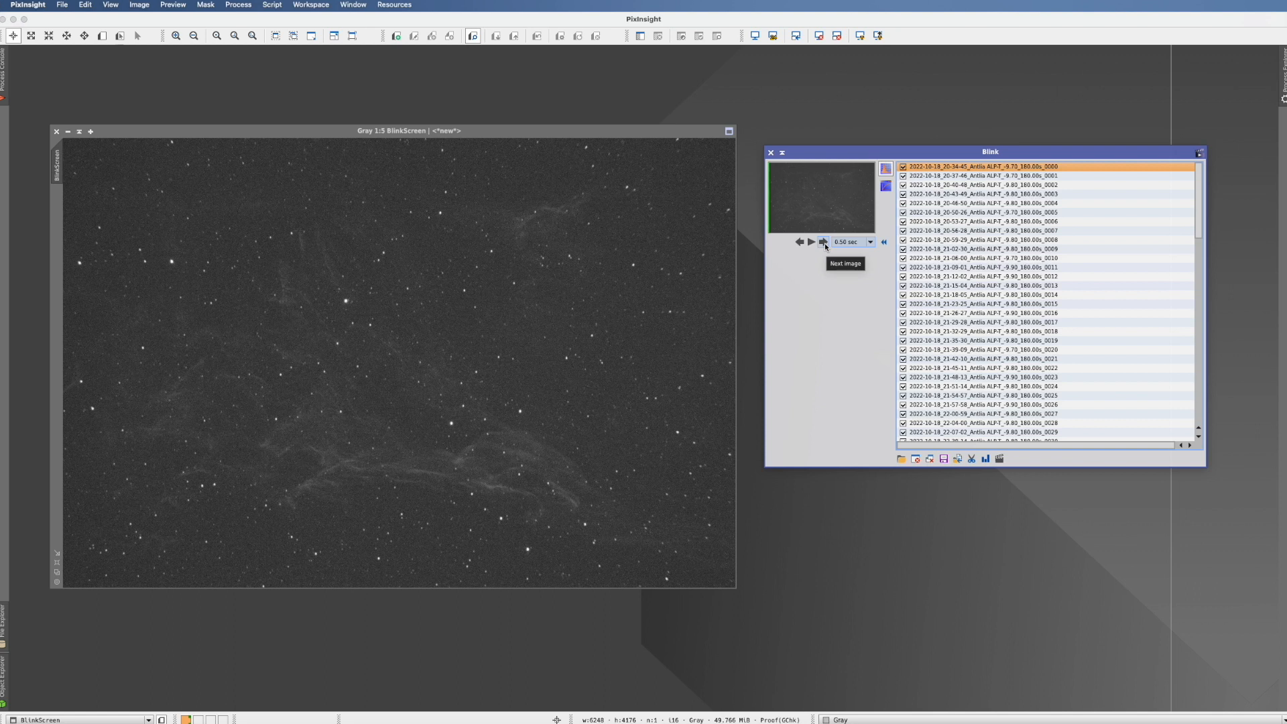
Step: Step forward frame by frame through the light frames with Next image
left_click(822, 242)
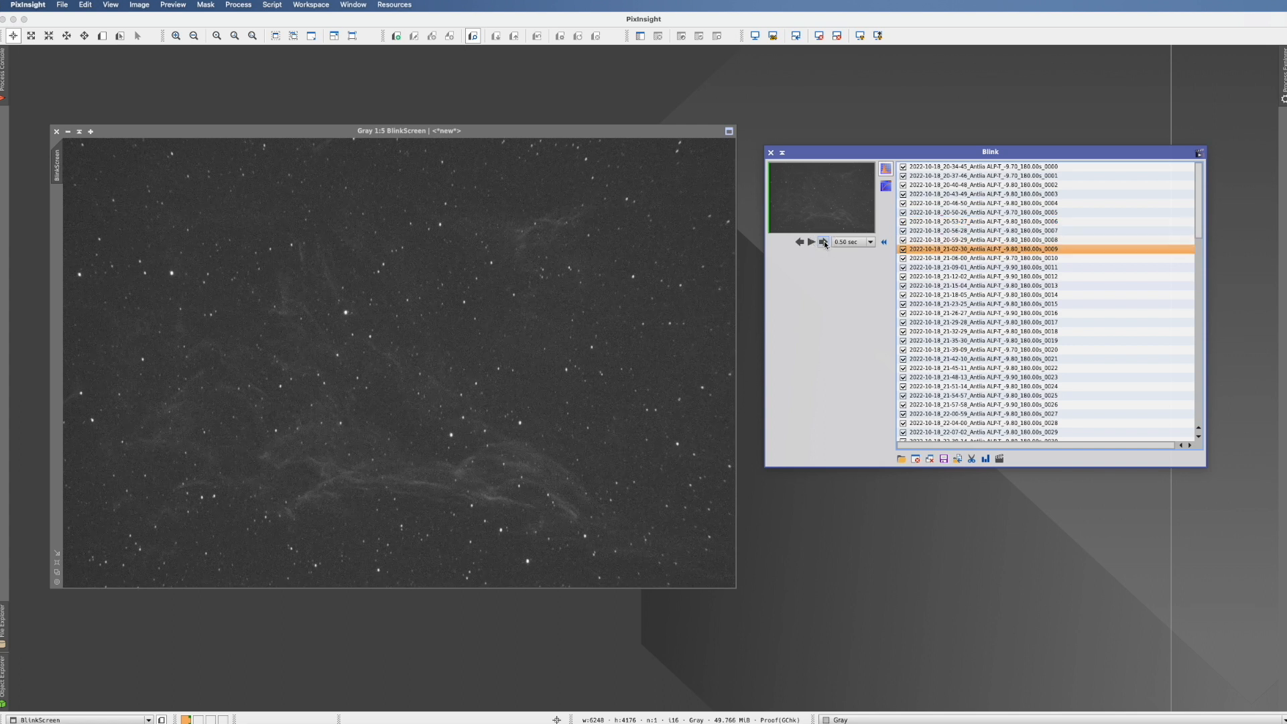
left_click(822, 241)
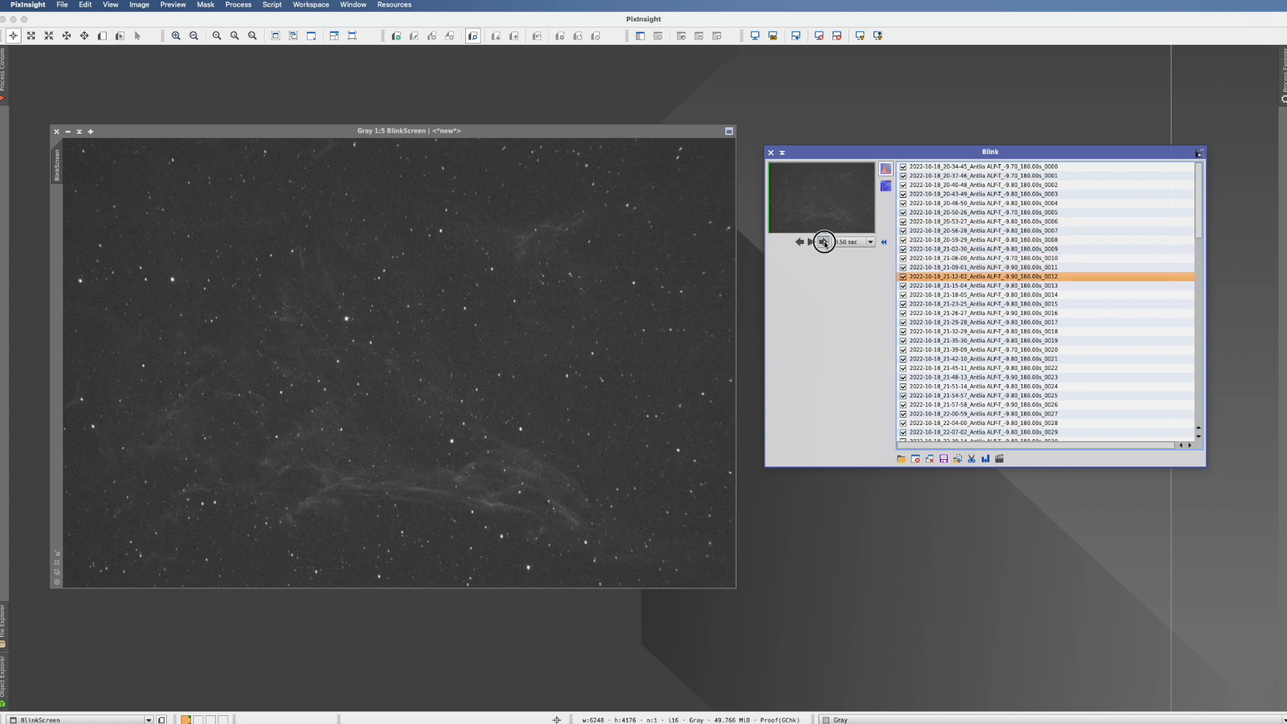
left_click(822, 242)
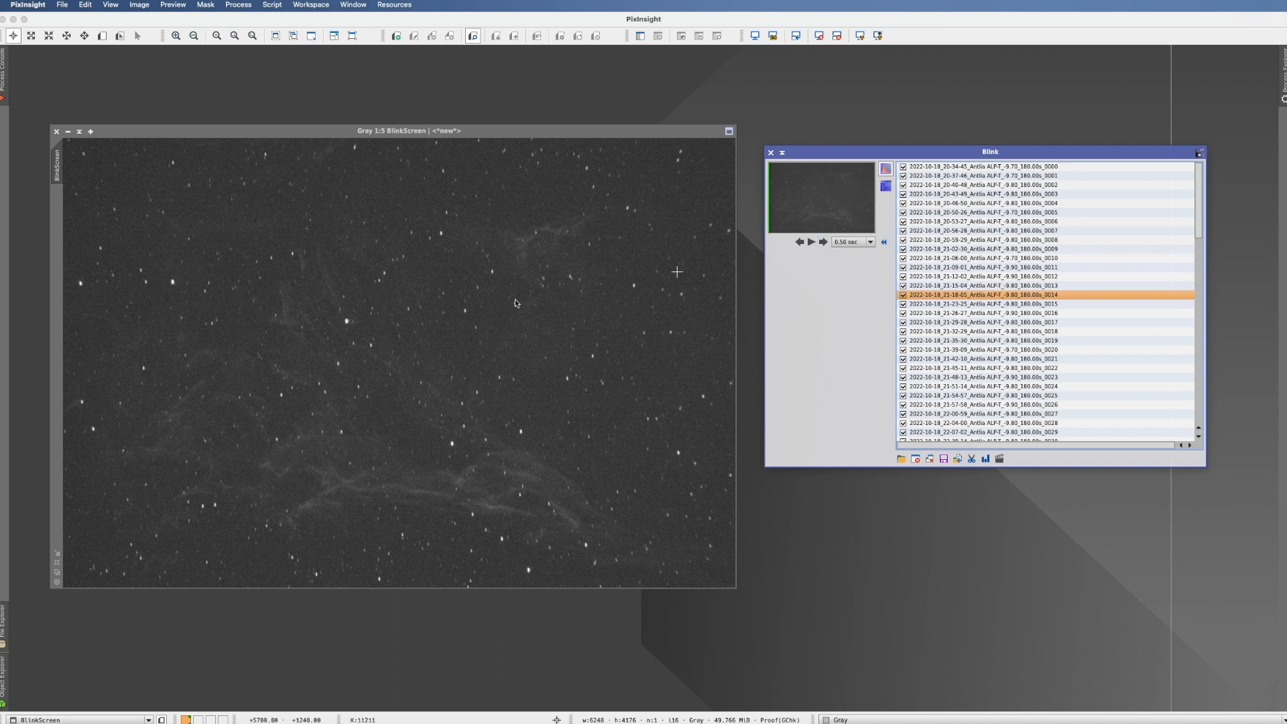
mouse_move(420, 436)
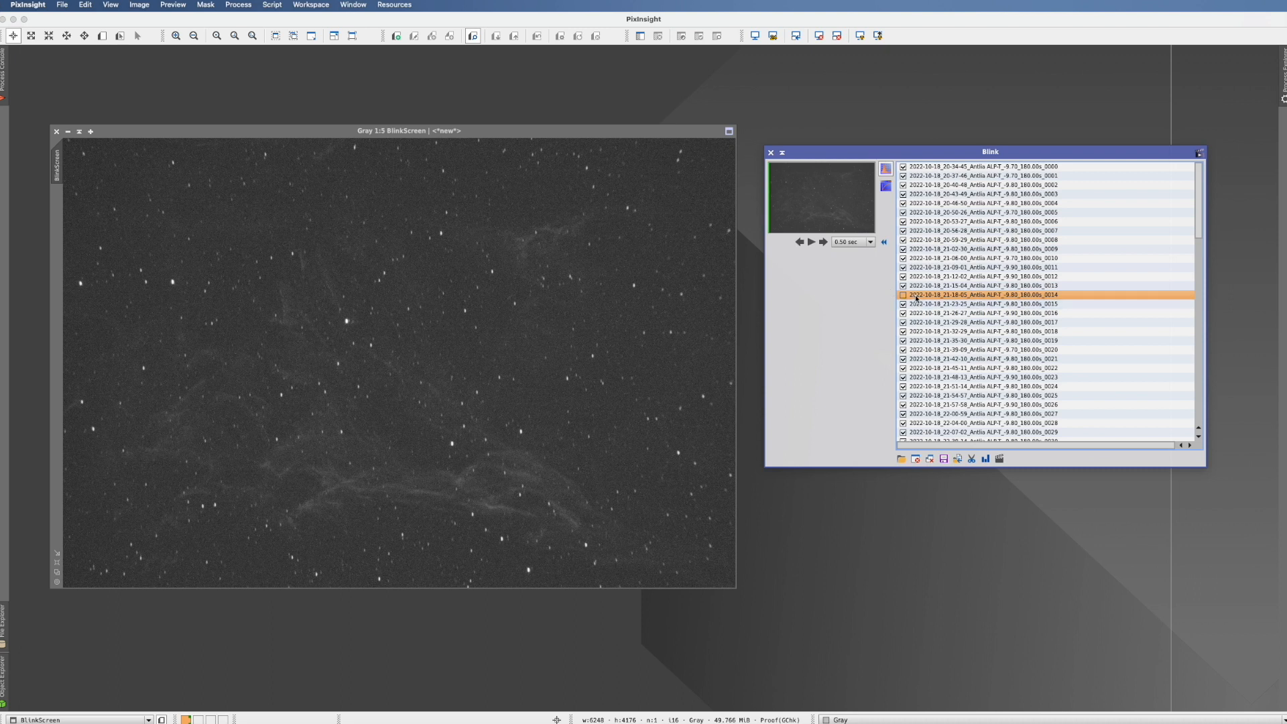
mouse_move(910, 298)
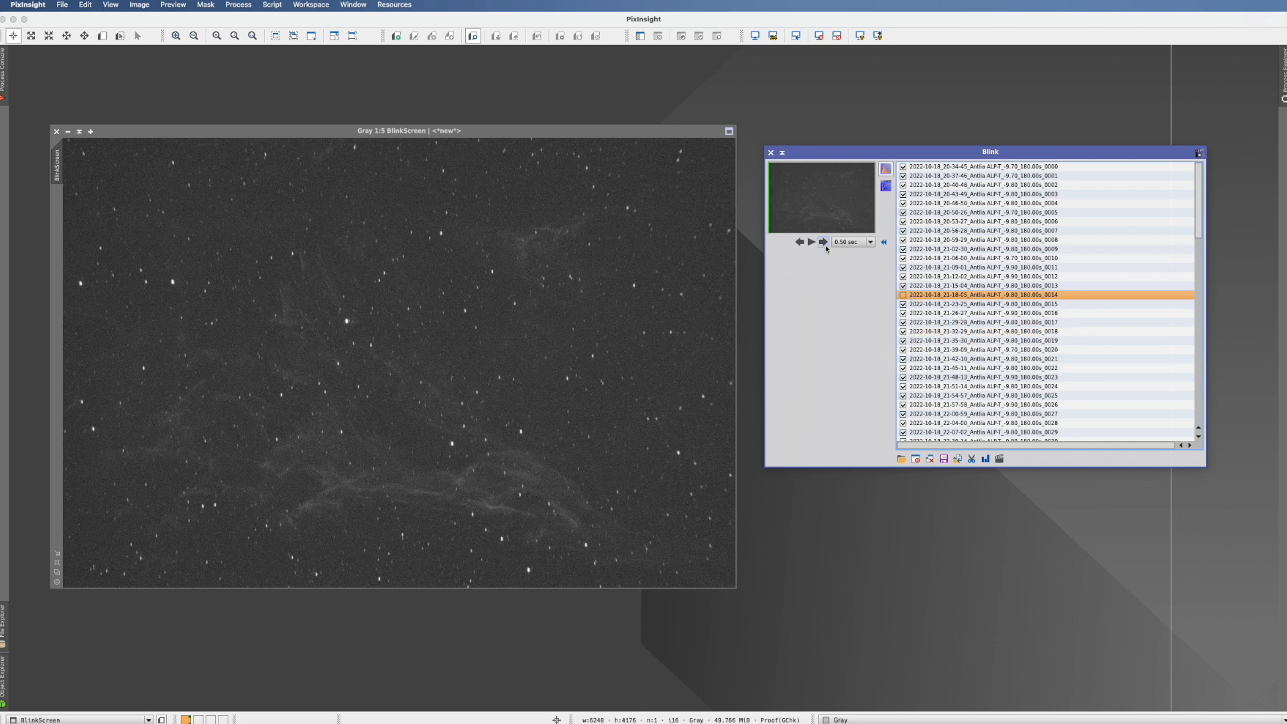
left_click(821, 241)
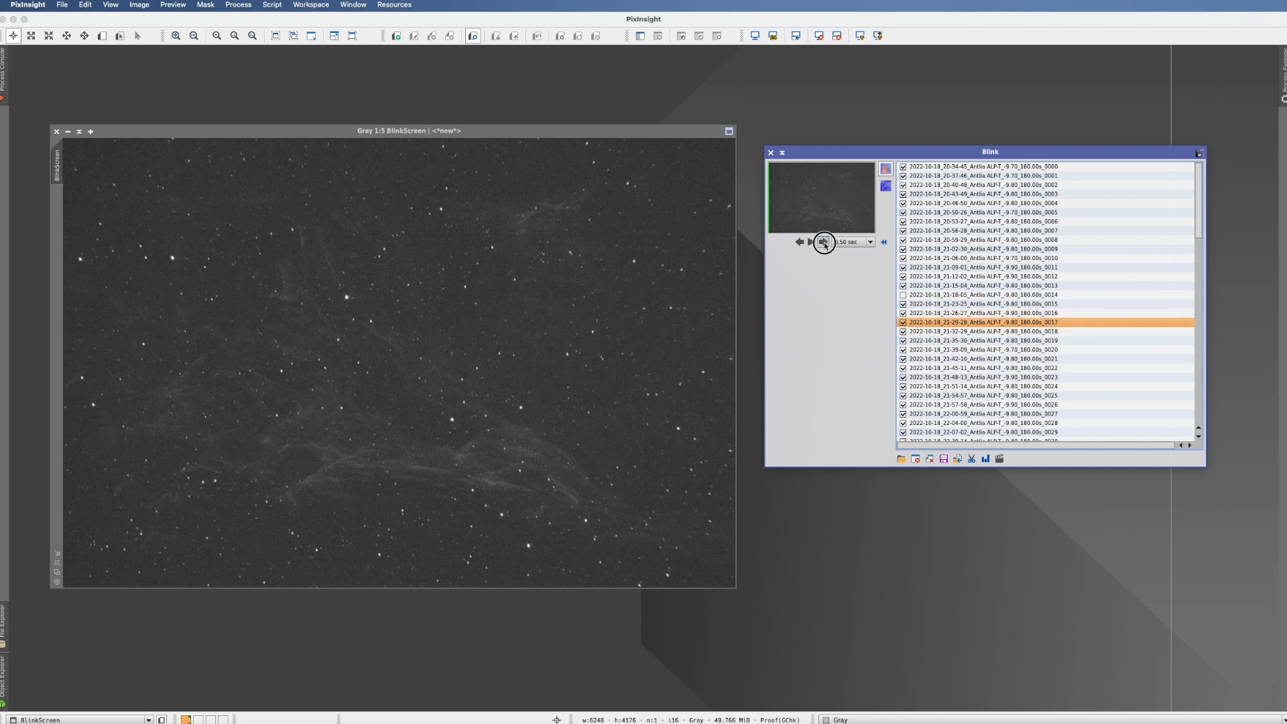
left_click(823, 241)
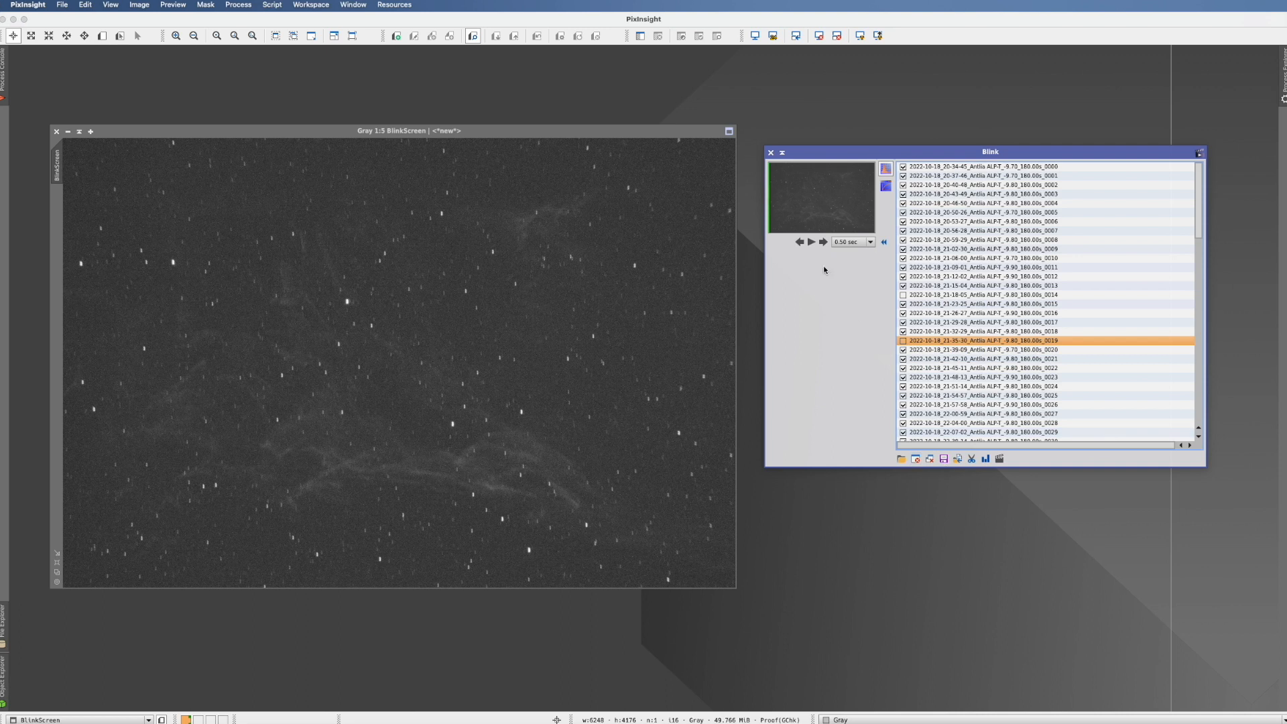
left_click(822, 241)
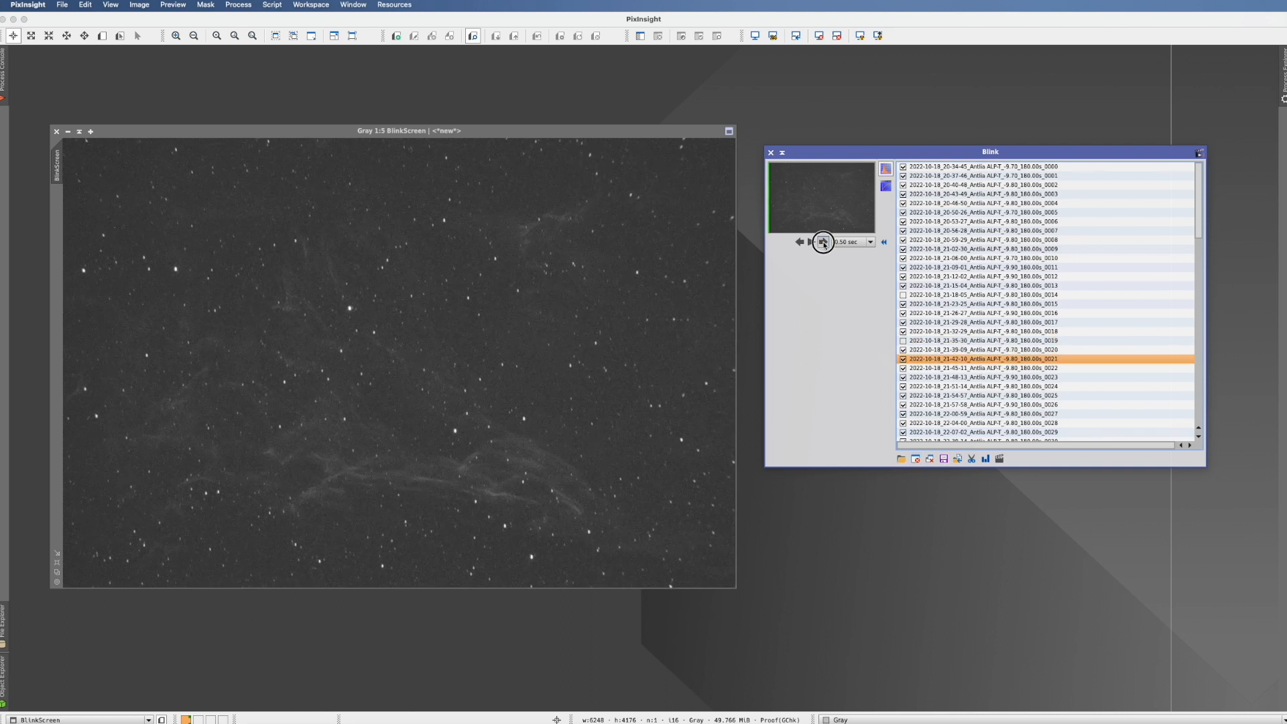
Step: Continue past the satellite-trail frame and select rejected frames 0014 and 0019 together
left_click(822, 241)
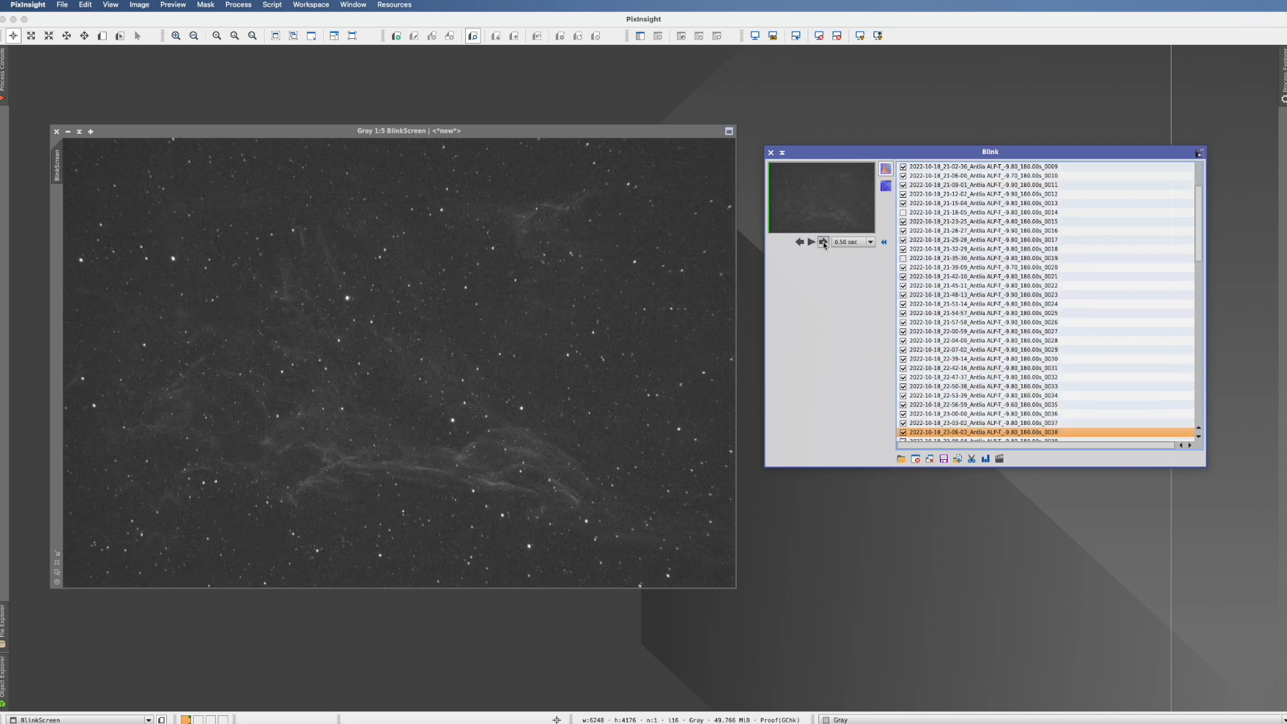
left_click(822, 242)
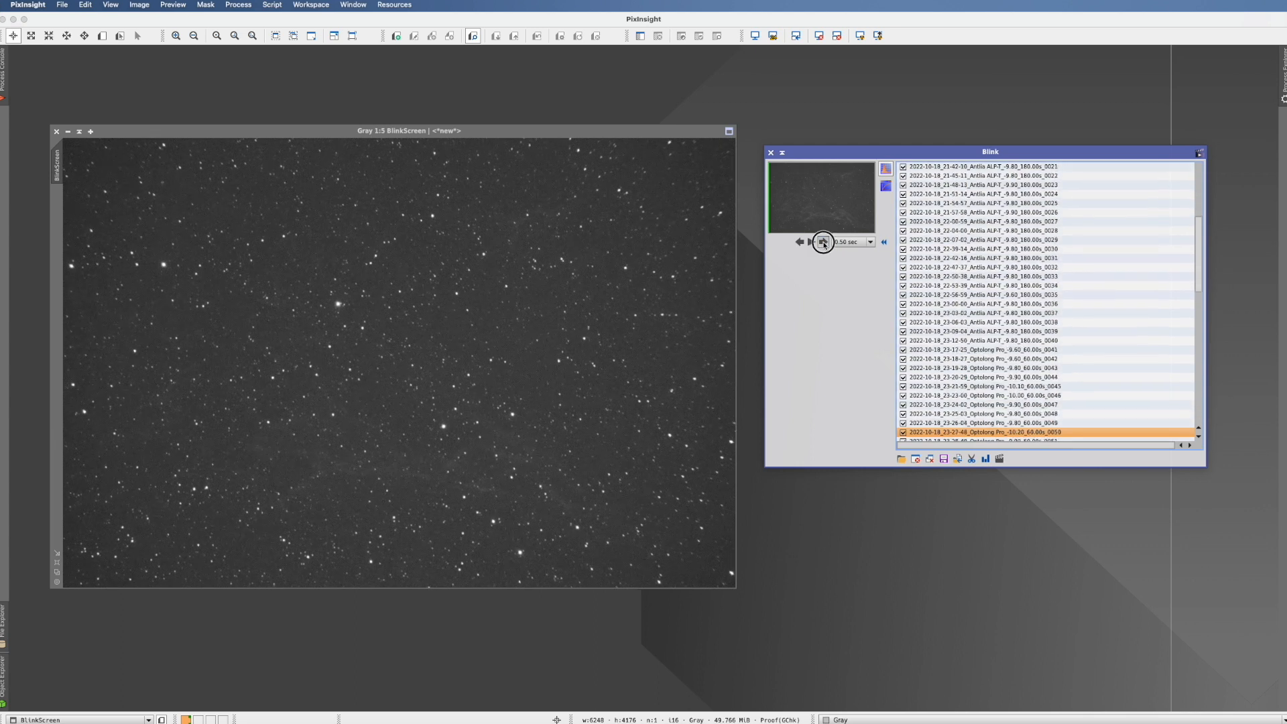
left_click(824, 241)
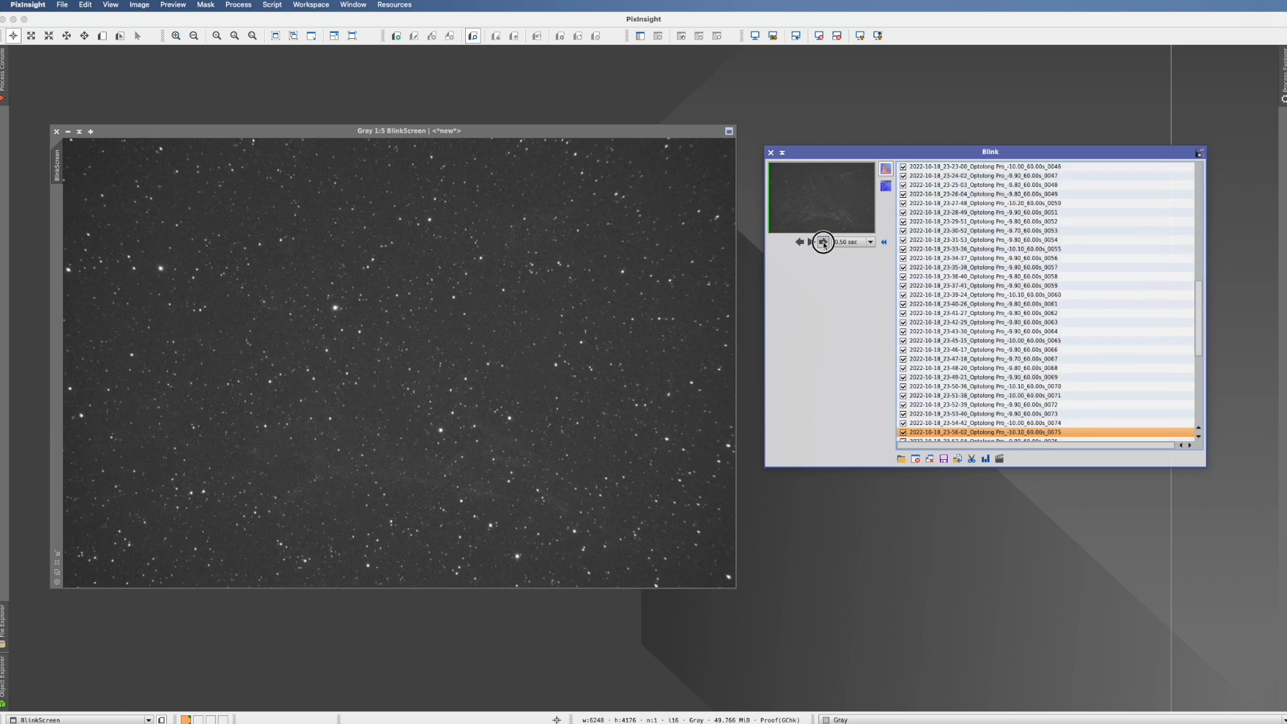
left_click(821, 241)
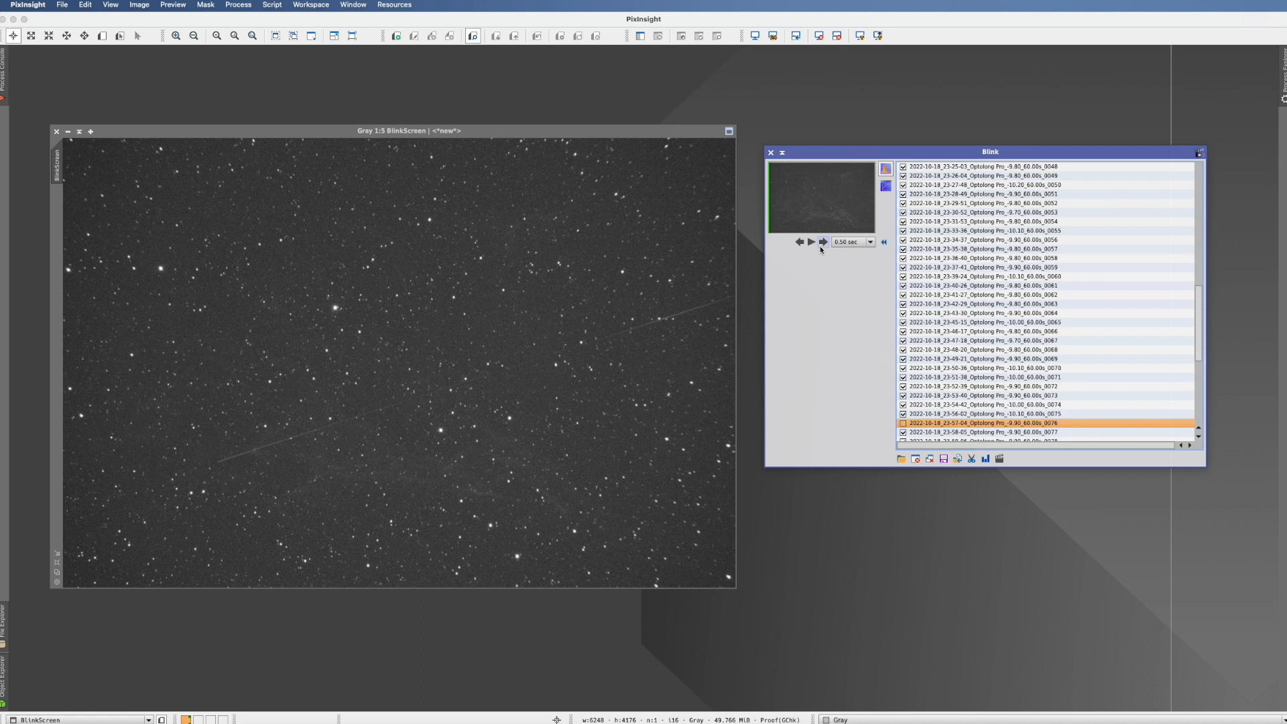
left_click(822, 242)
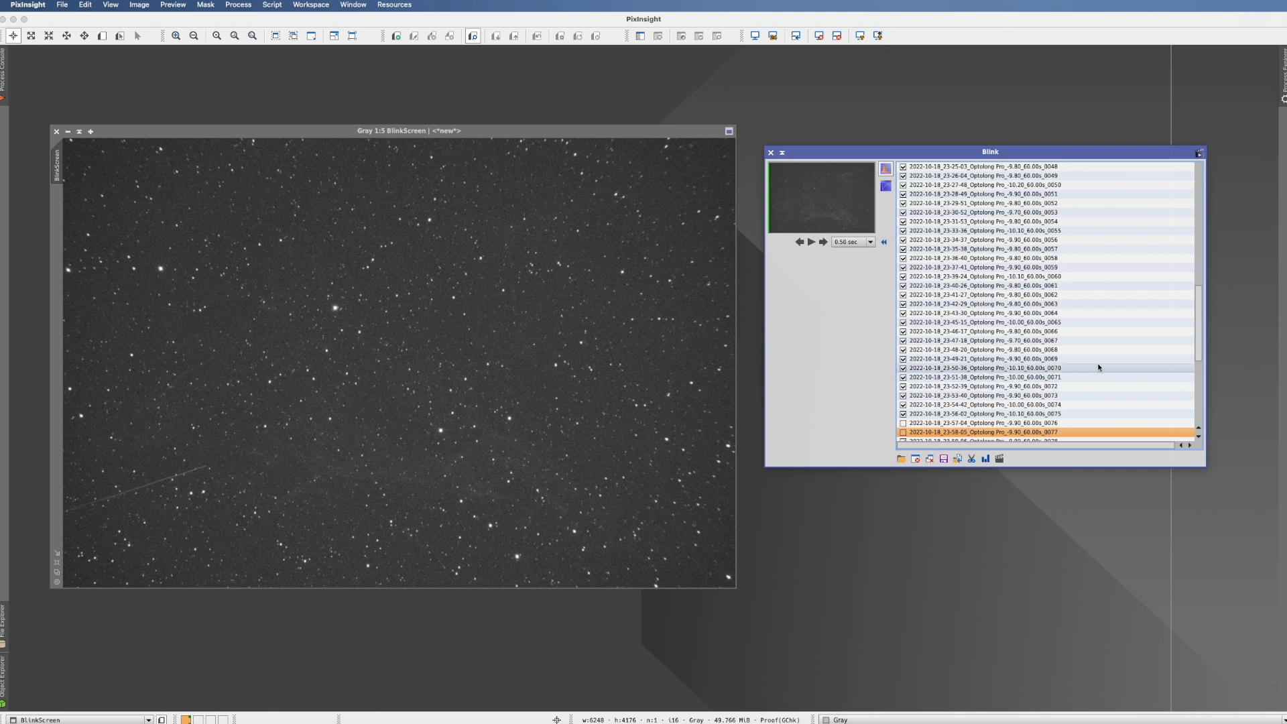
mouse_move(951, 425)
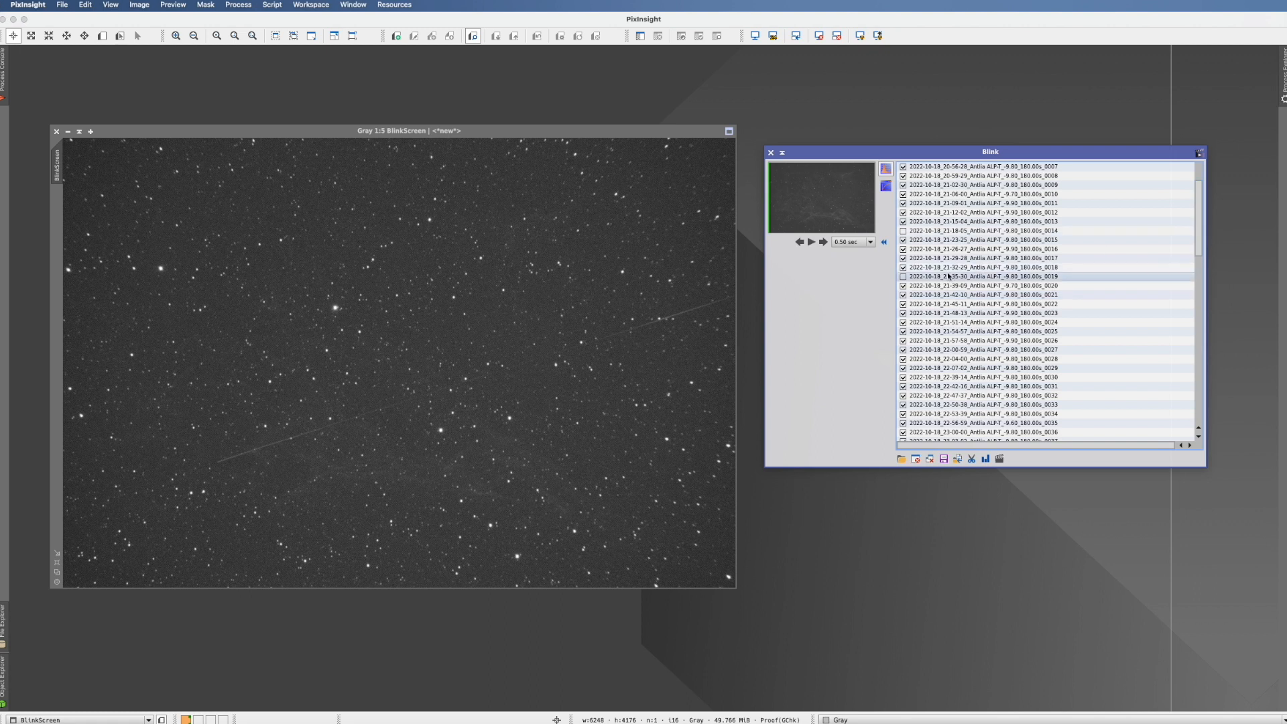
left_click(986, 276)
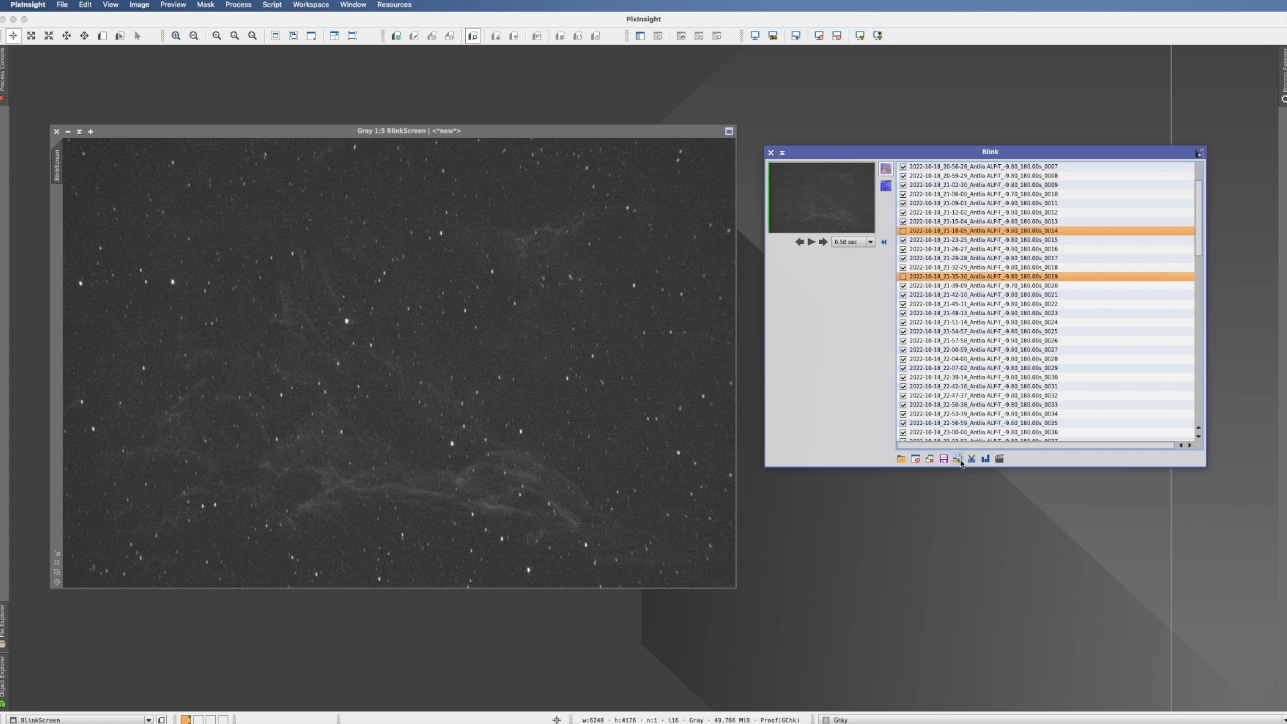
mouse_move(958, 458)
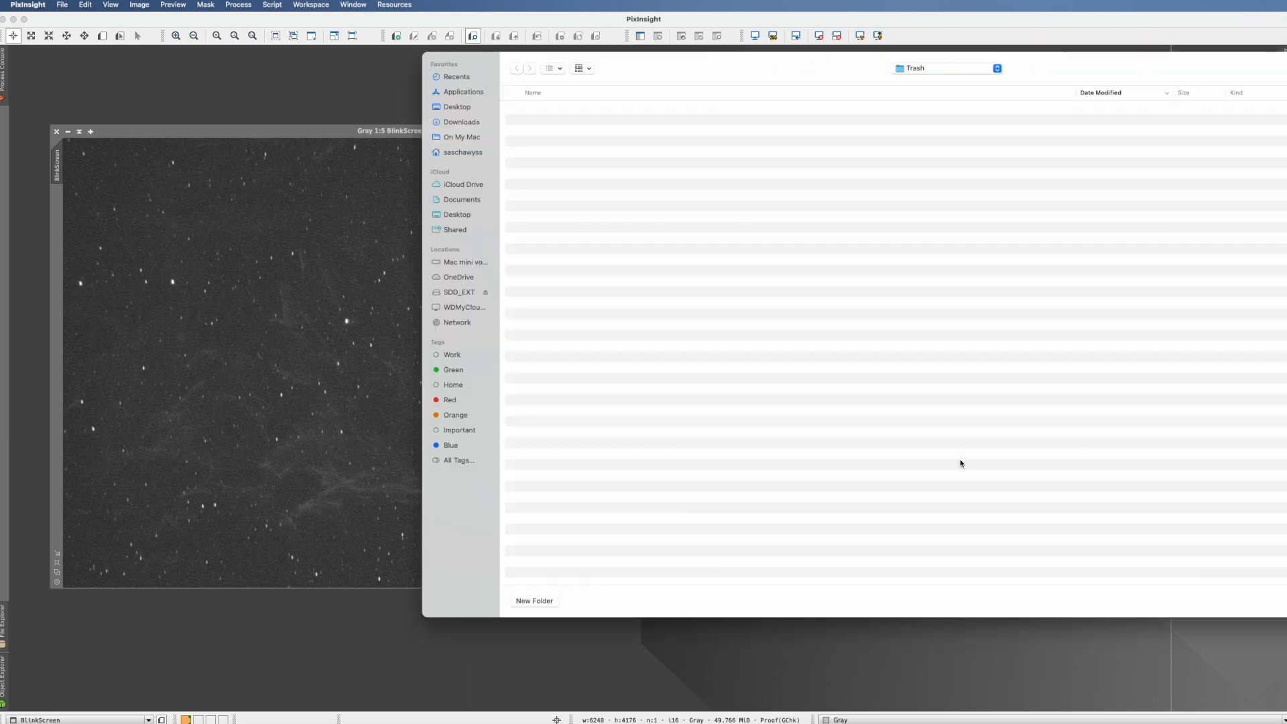
mouse_move(941, 401)
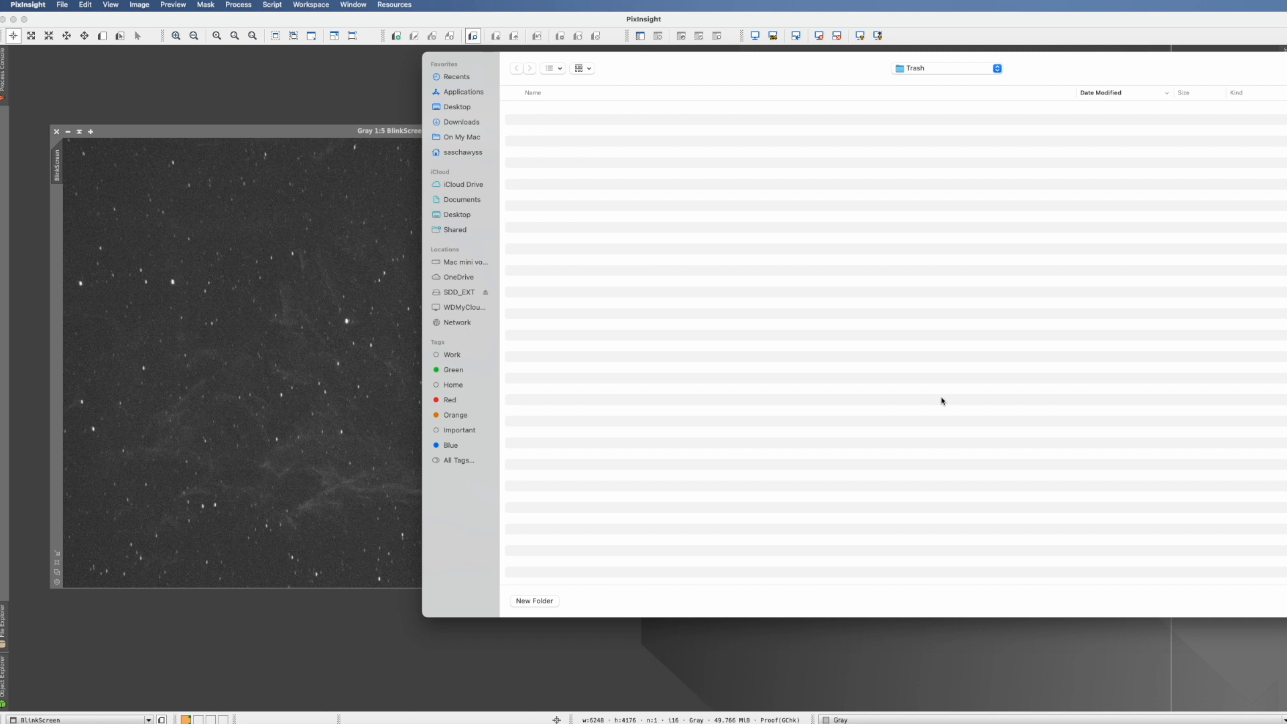
mouse_move(928, 79)
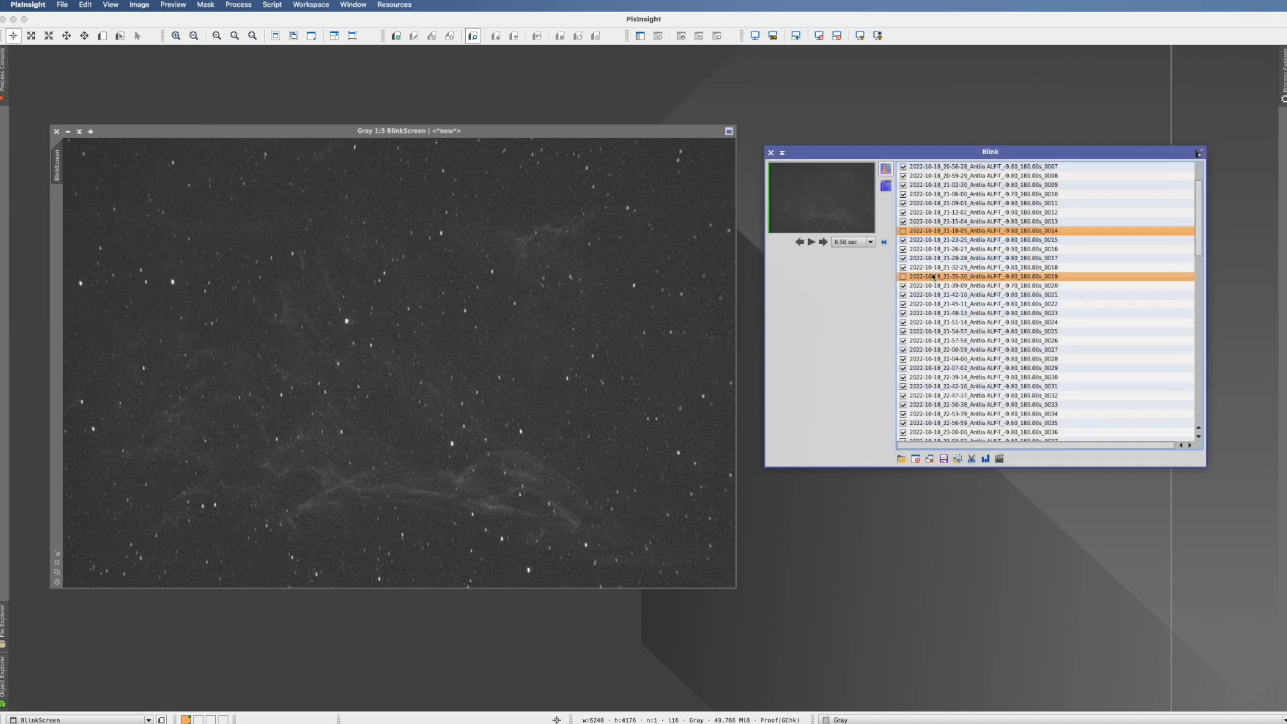
mouse_move(1098, 339)
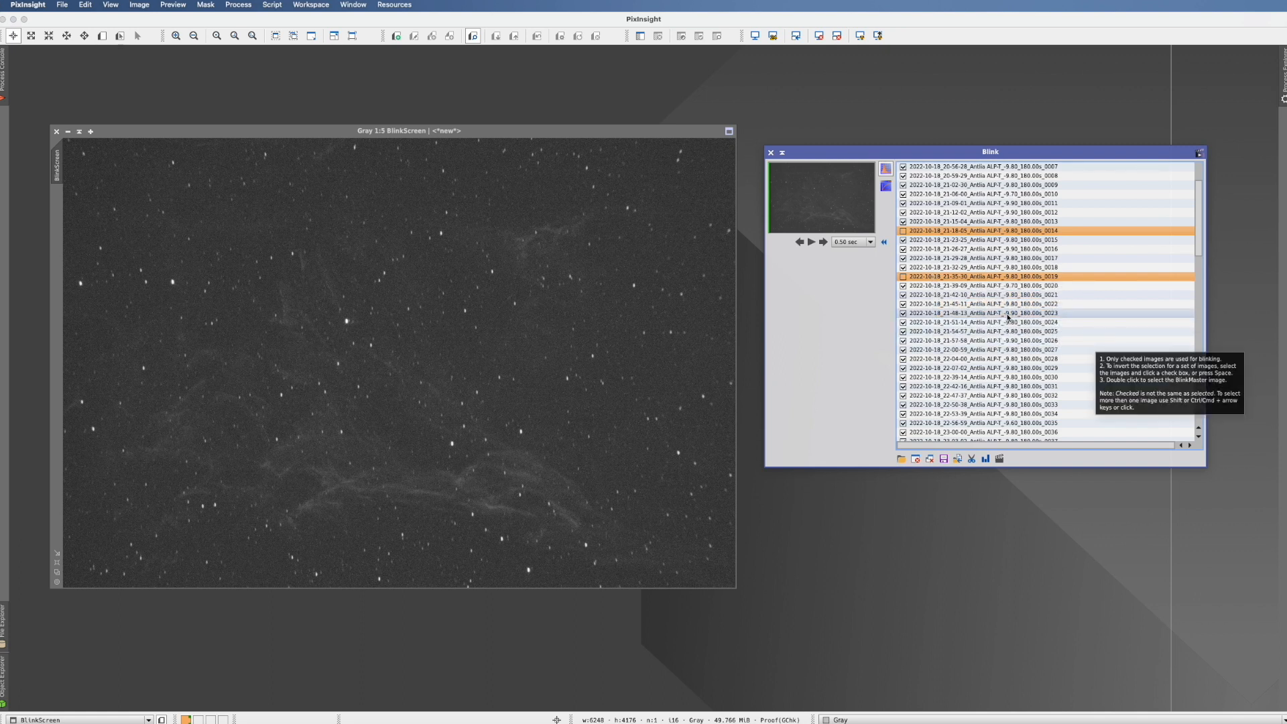
mouse_move(865, 299)
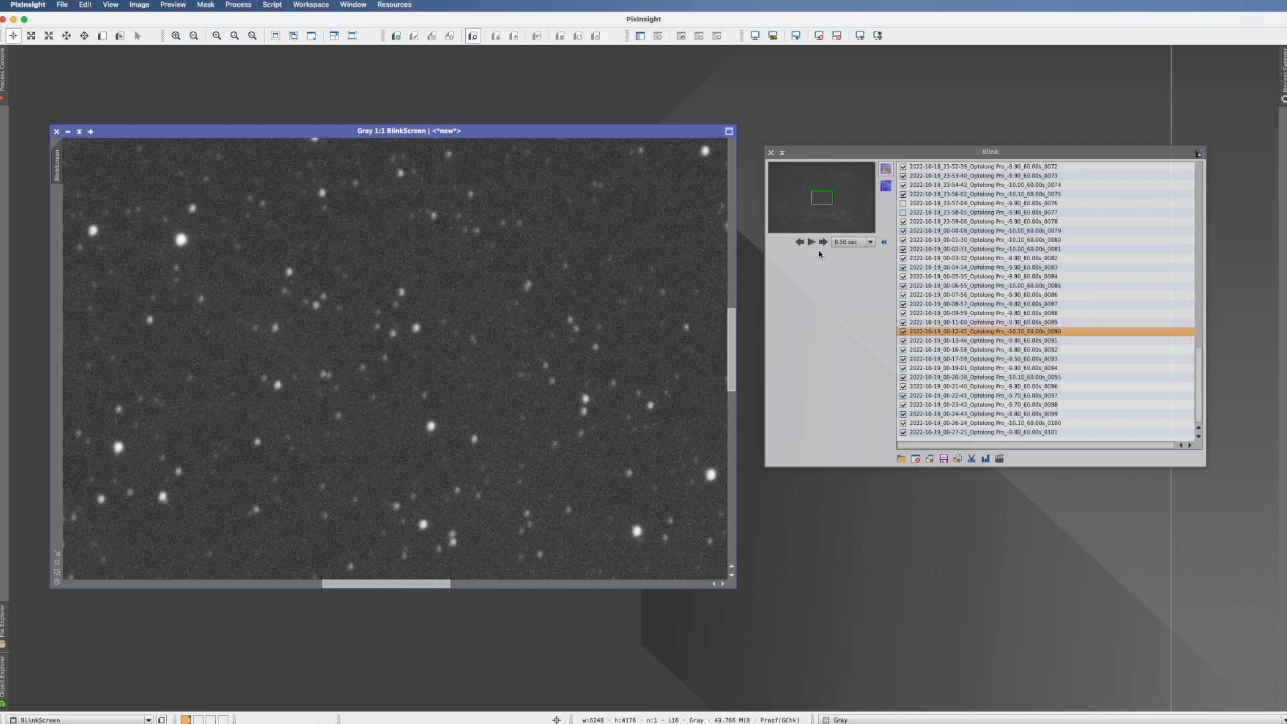
Step: Step forward one frame then back two, comparing the Optolong frames down to 0088 at 1:1
left_click(821, 242)
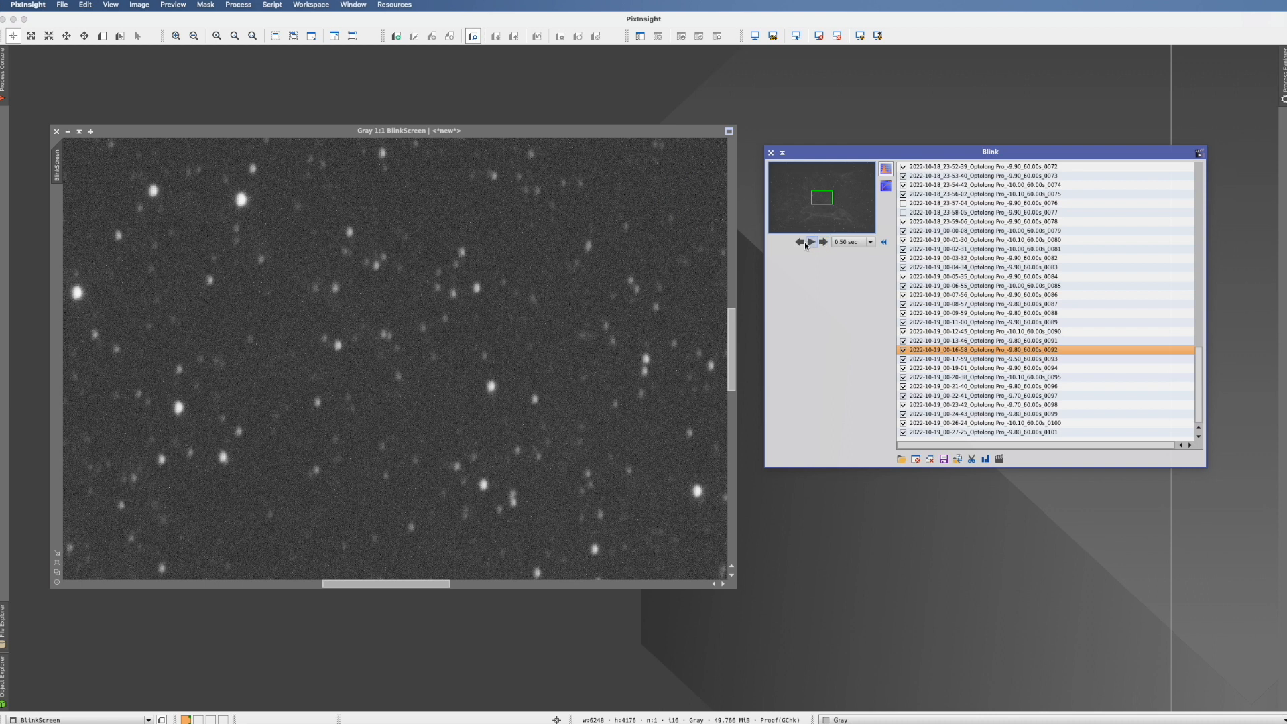
left_click(800, 241)
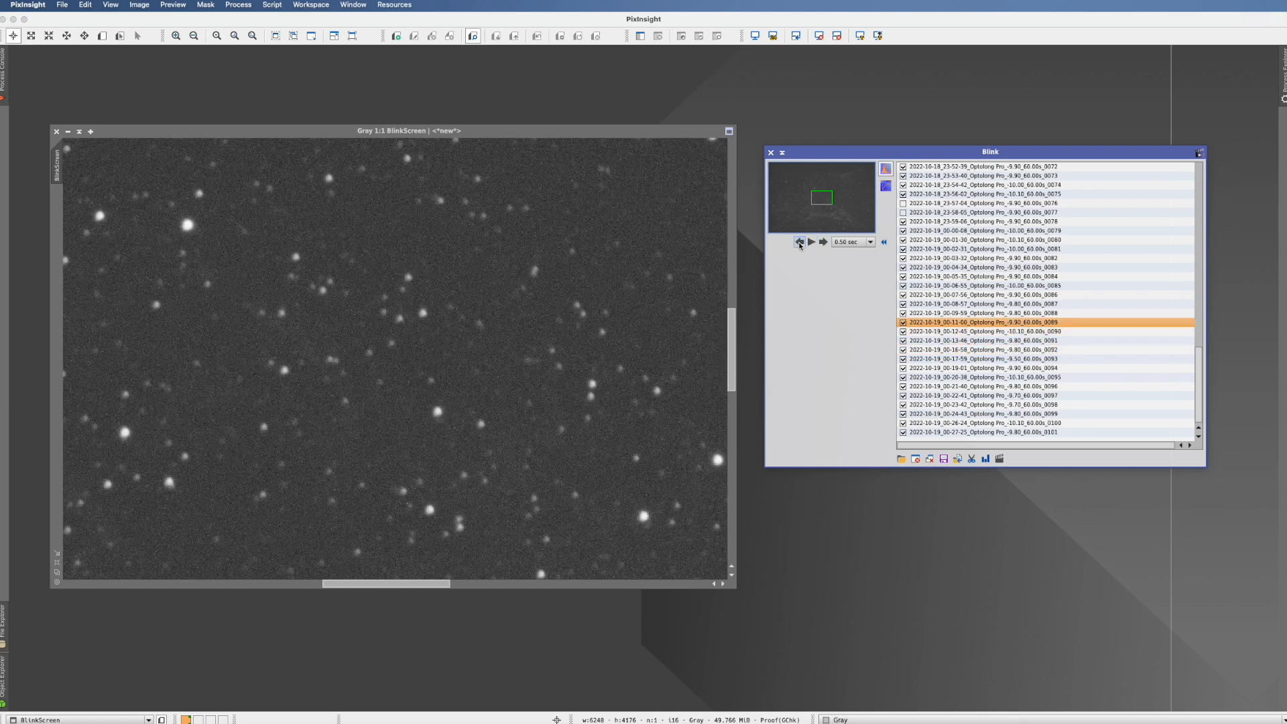
left_click(799, 241)
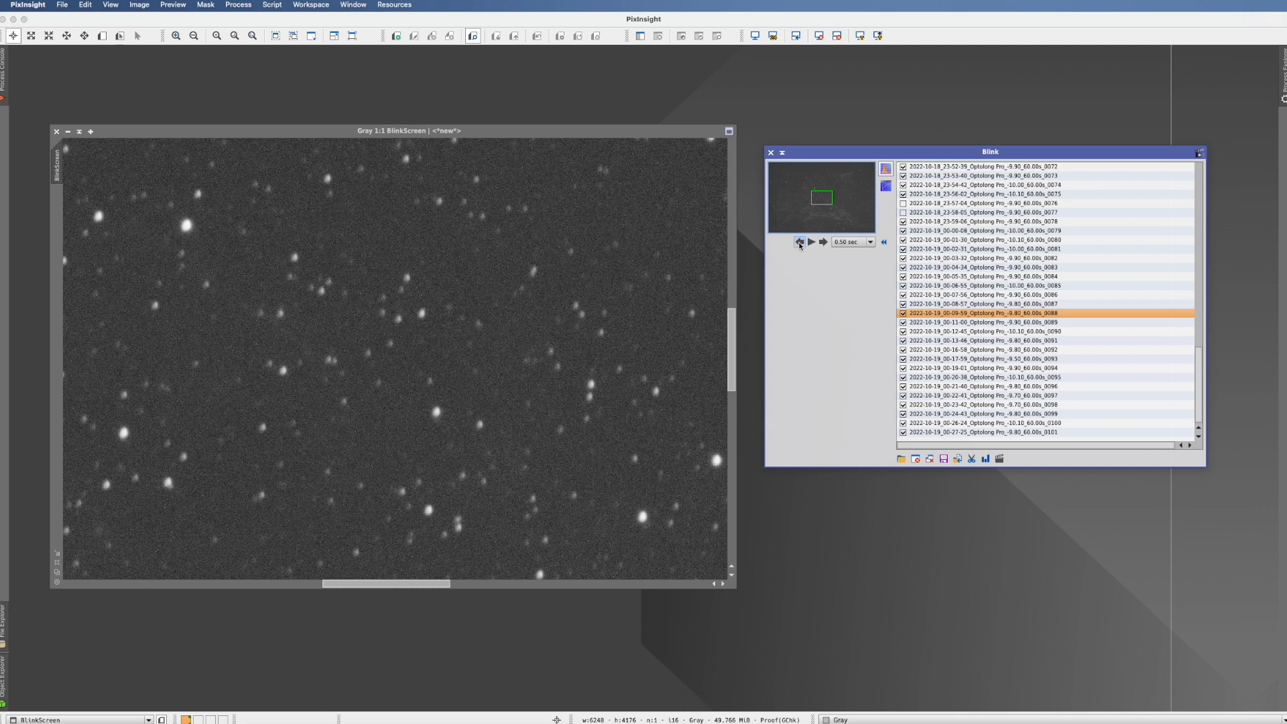
mouse_move(649, 300)
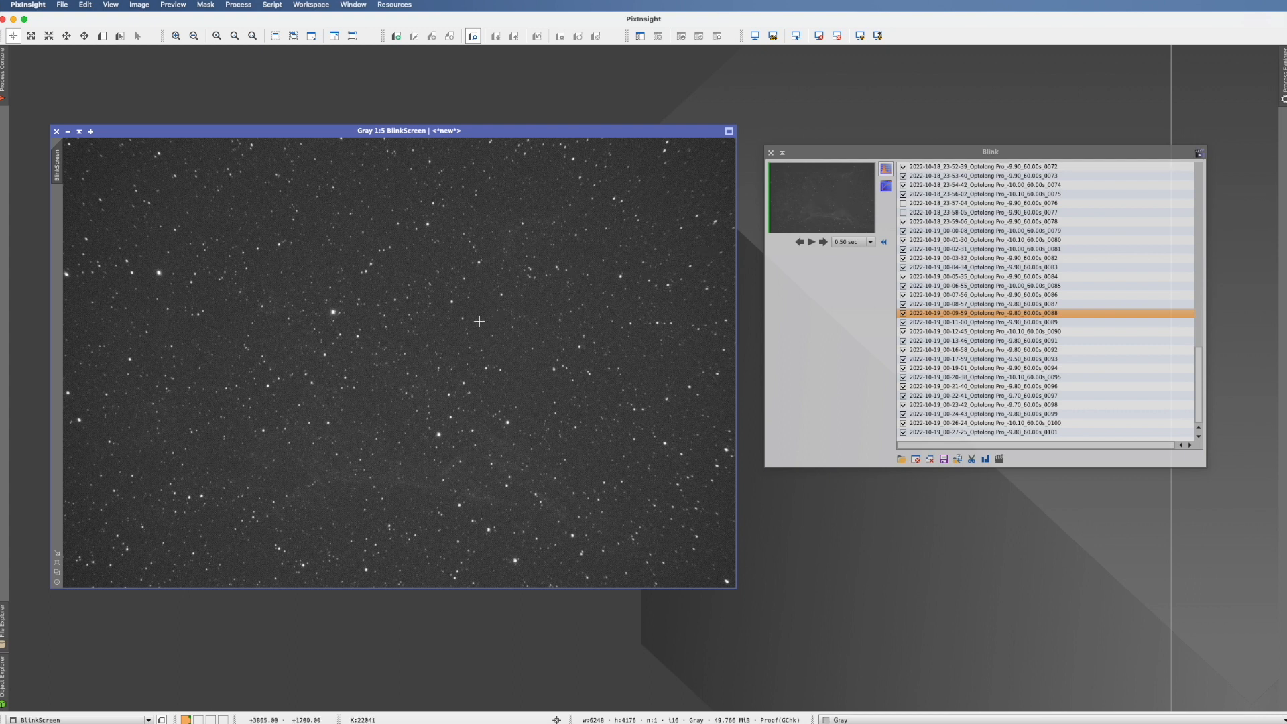
mouse_move(441, 284)
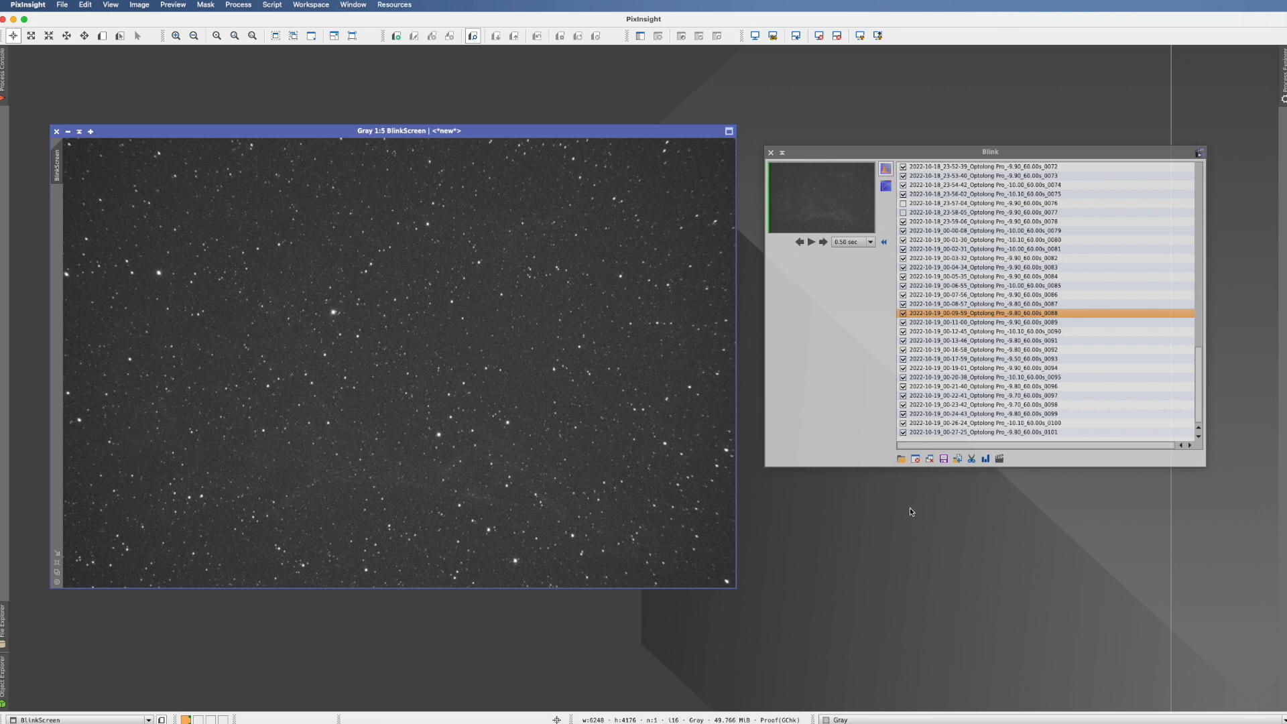
mouse_move(916, 459)
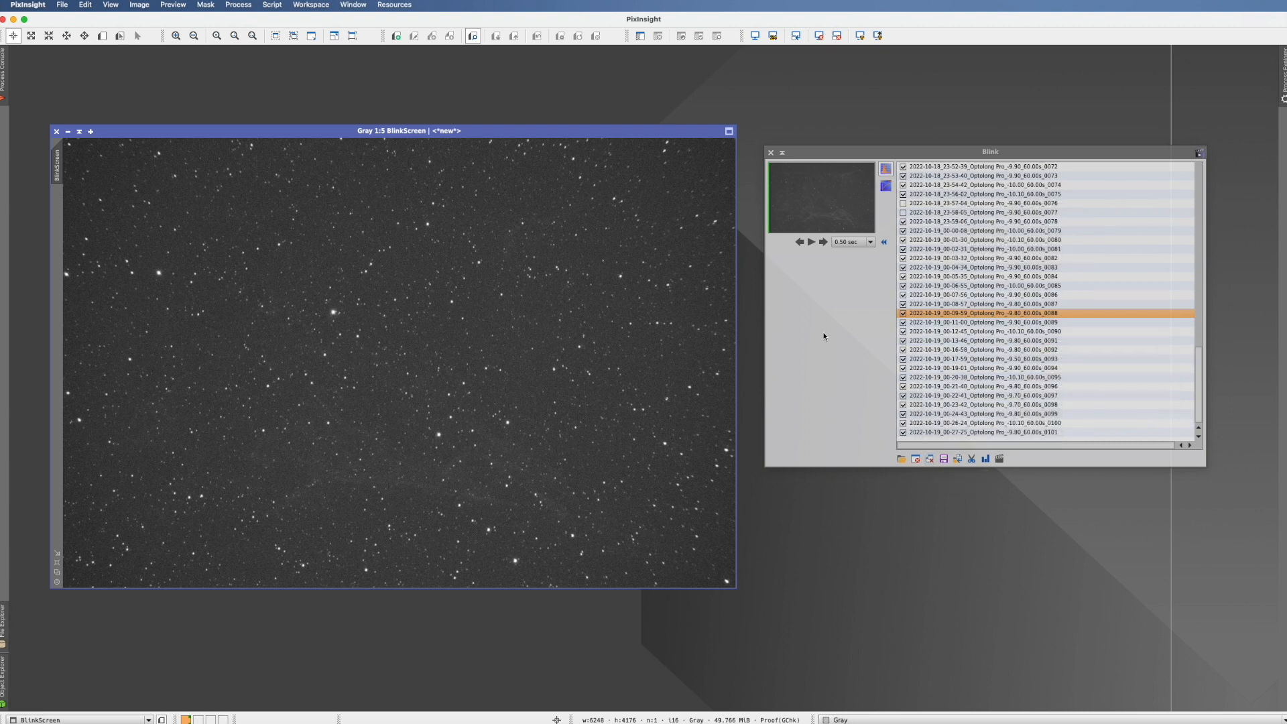
mouse_move(931, 459)
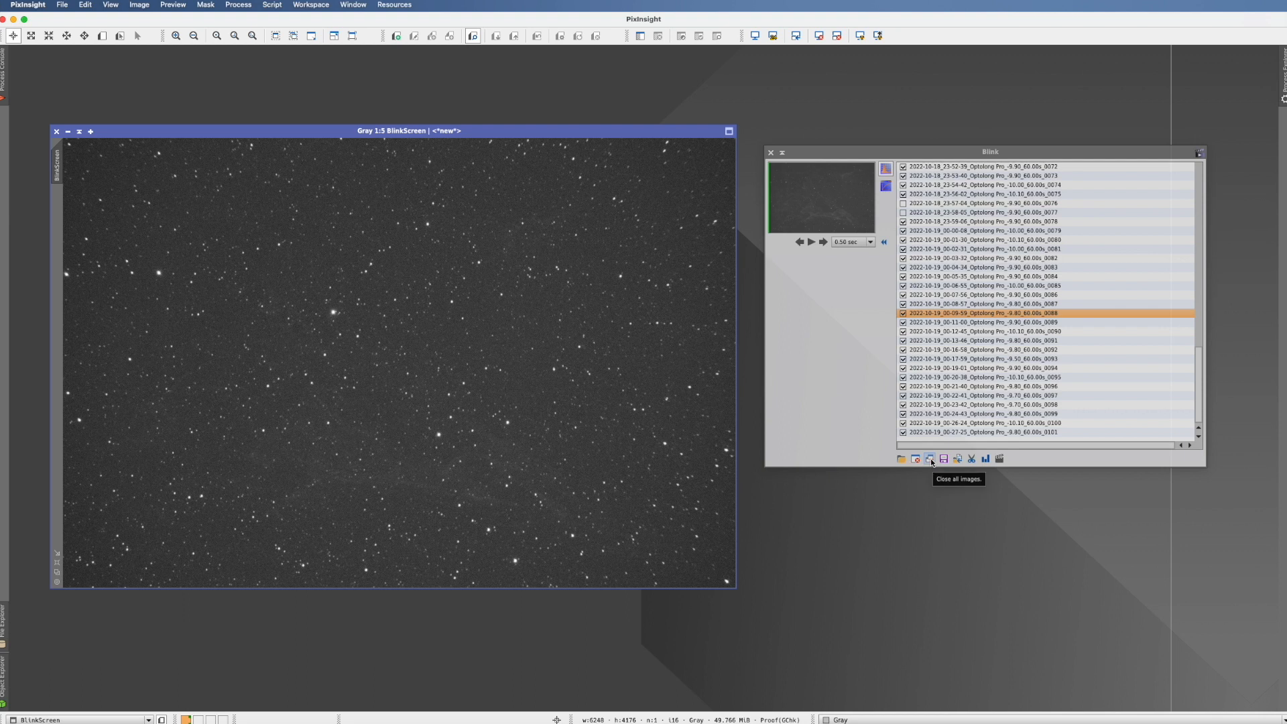
mouse_move(893, 403)
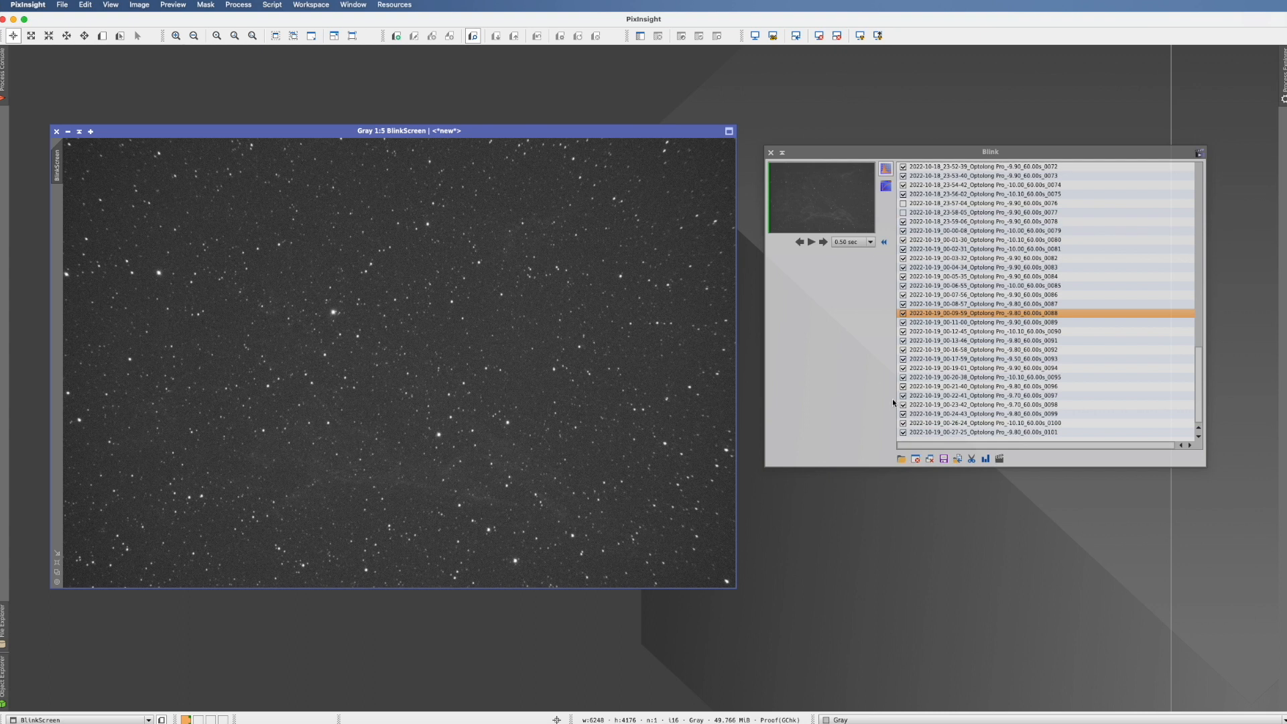
mouse_move(938, 491)
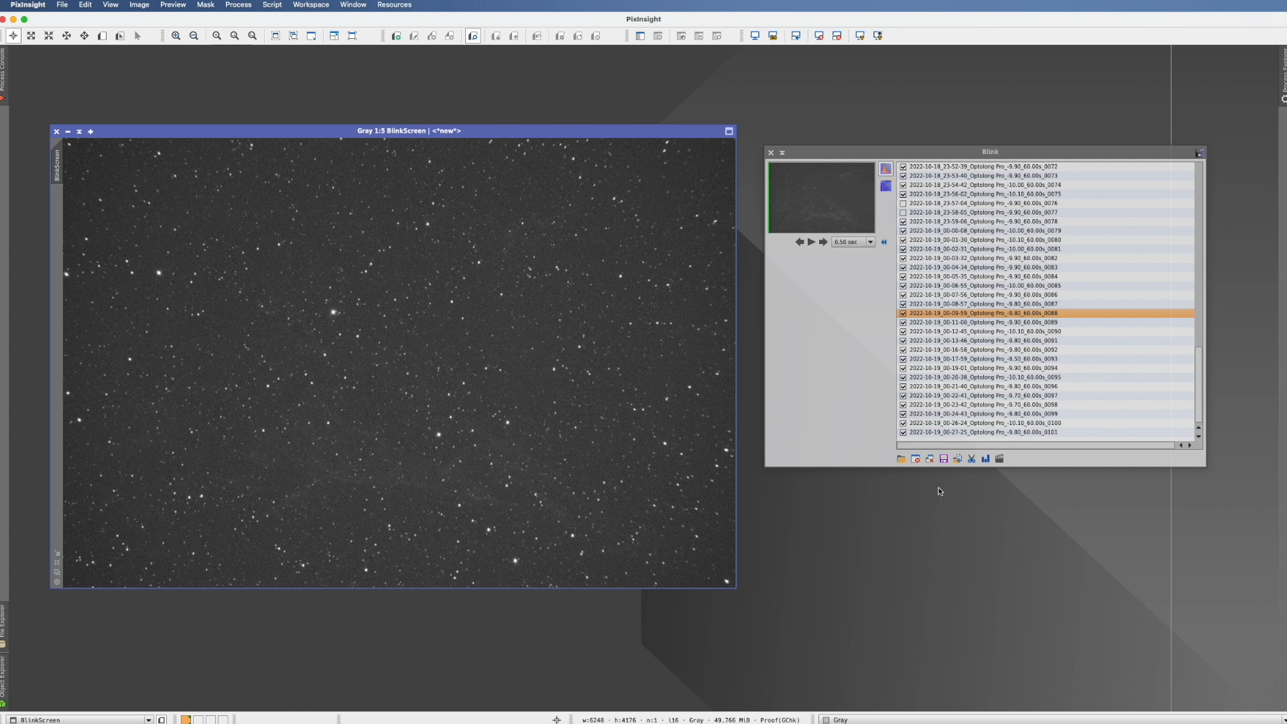
mouse_move(952, 497)
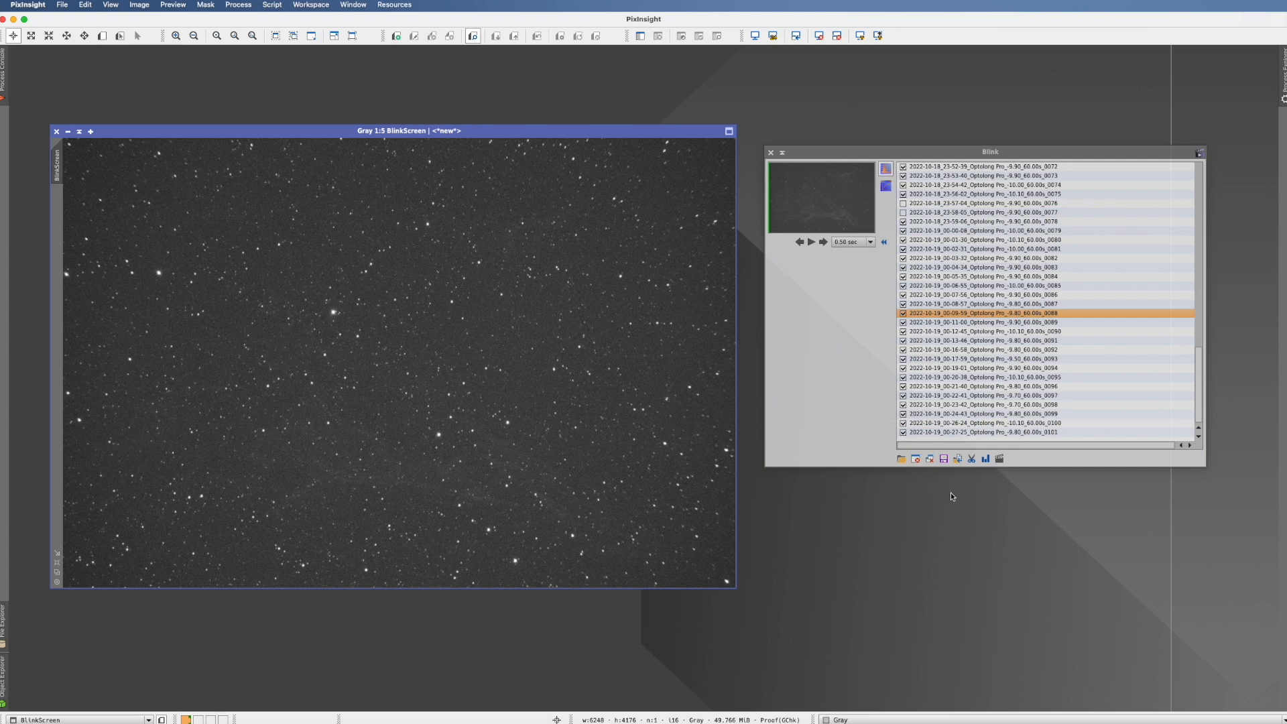
mouse_move(893, 535)
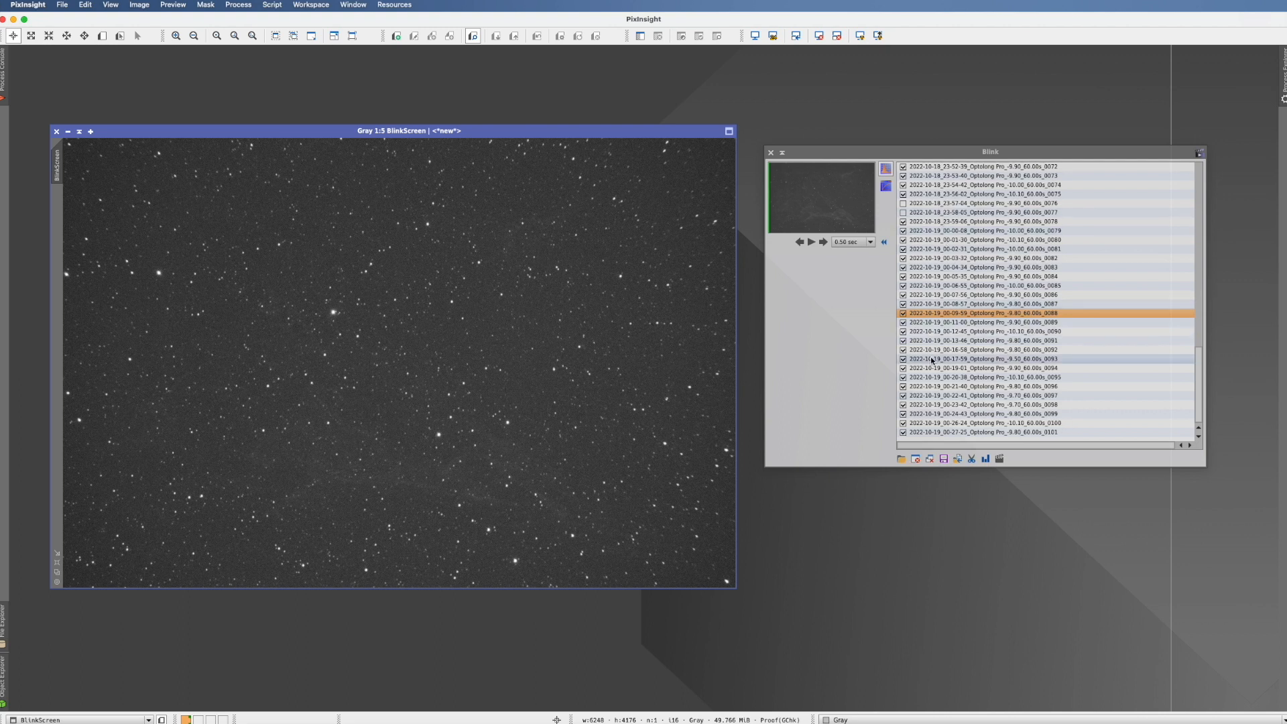
mouse_move(943, 459)
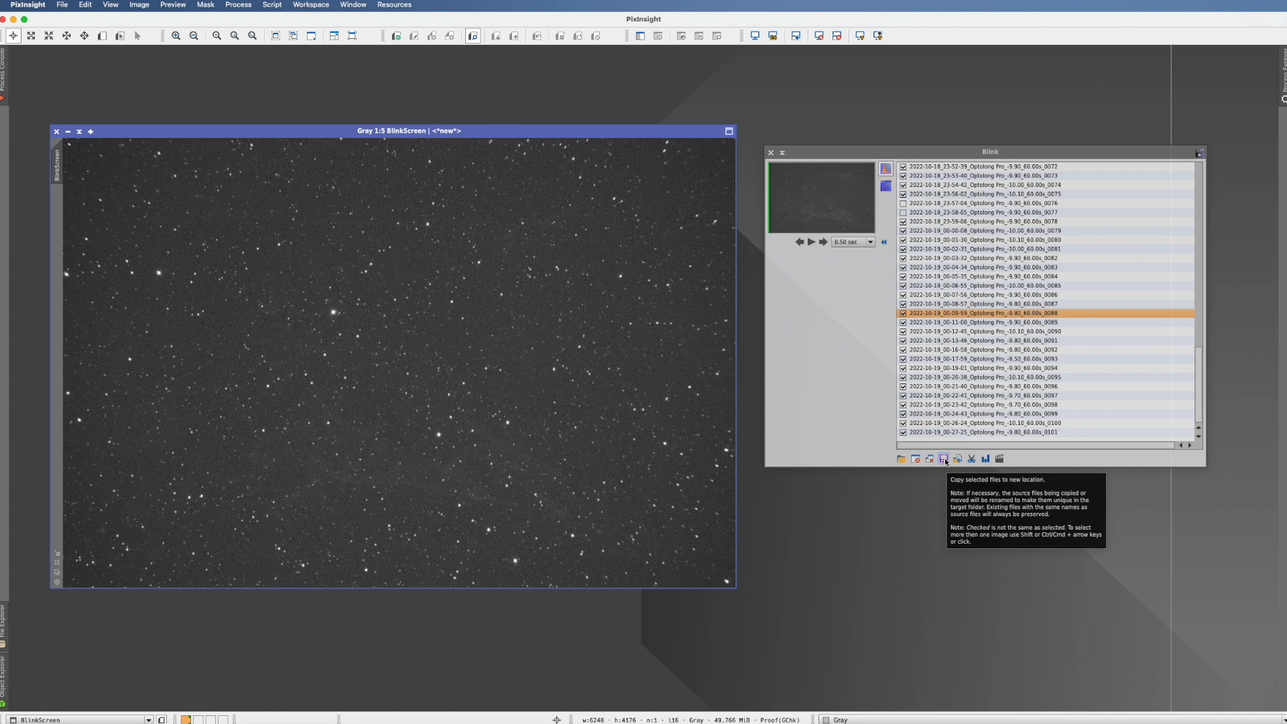
mouse_move(972, 459)
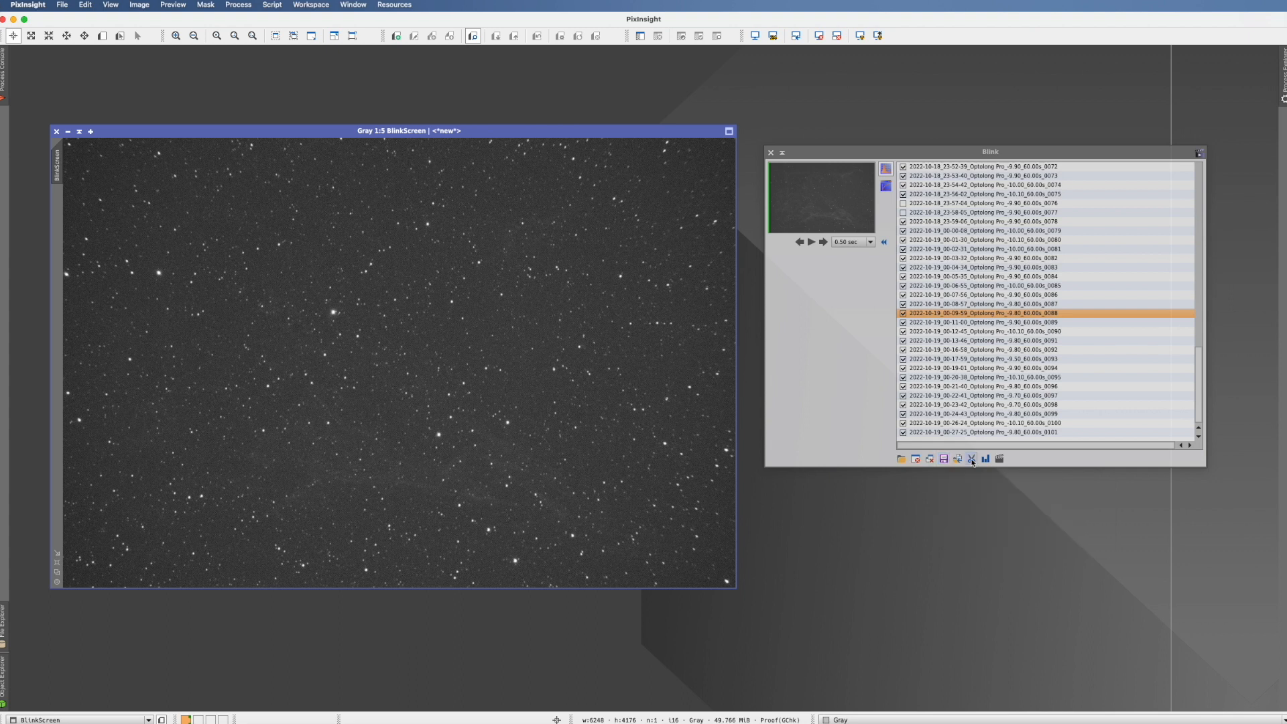
mouse_move(971, 458)
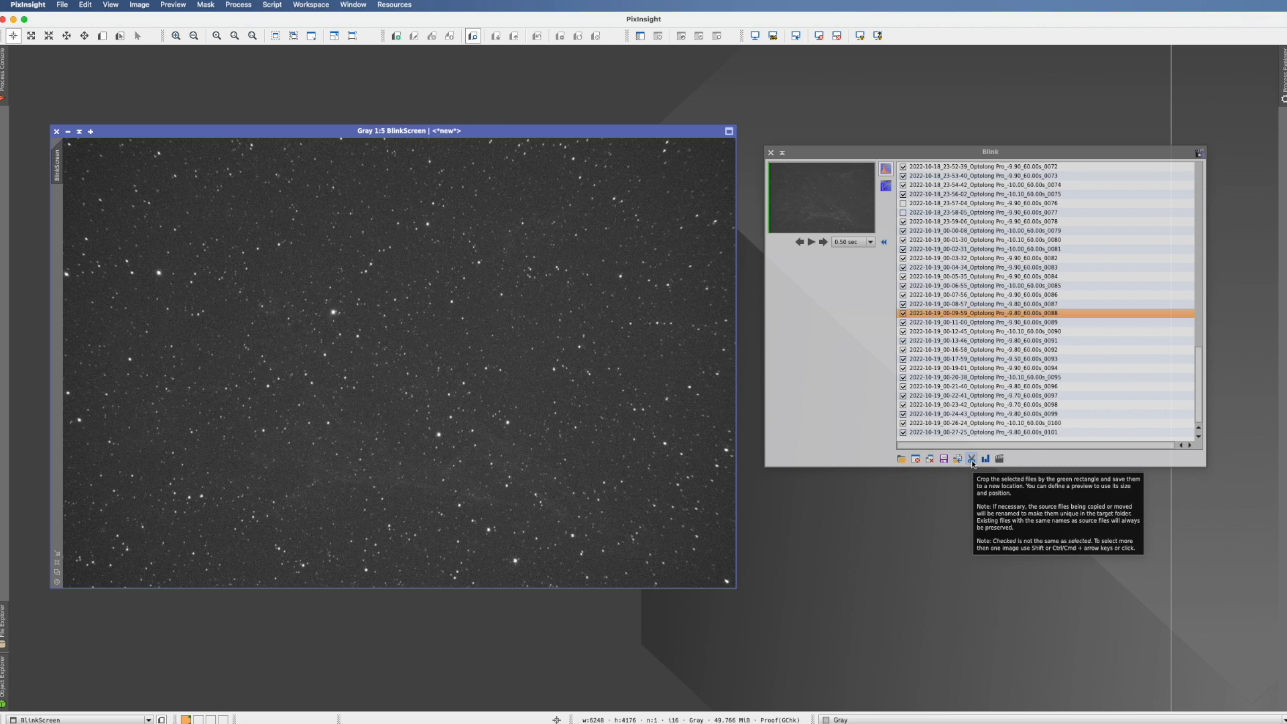
mouse_move(956, 484)
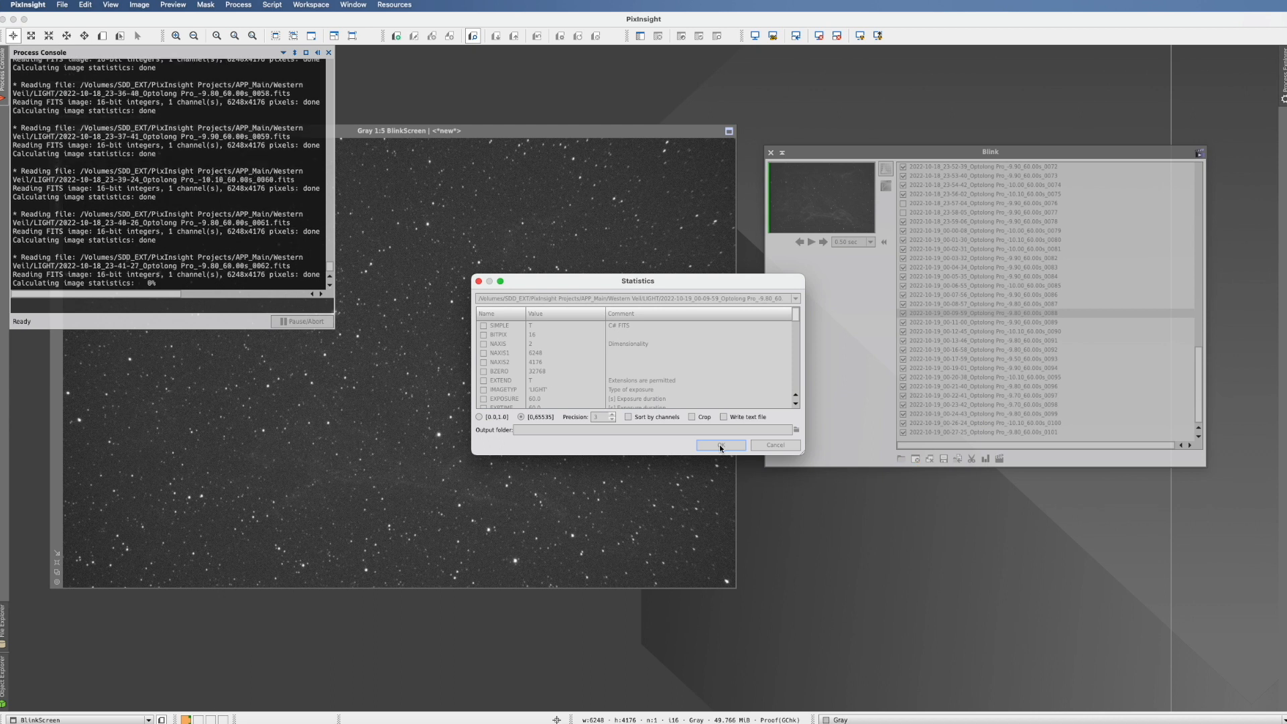
Step: Run the Statistics report and widen the file list to show exposure, mean and median columns
left_click(720, 445)
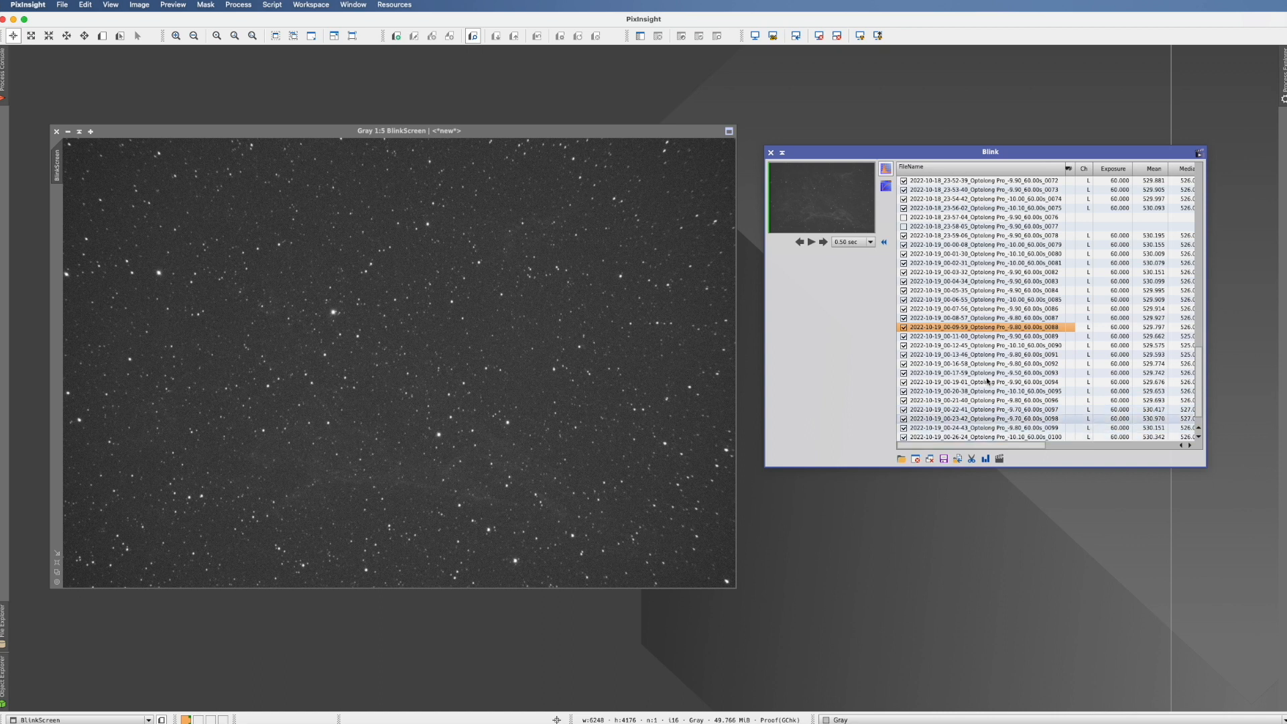
left_click_drag(989, 151, 669, 169)
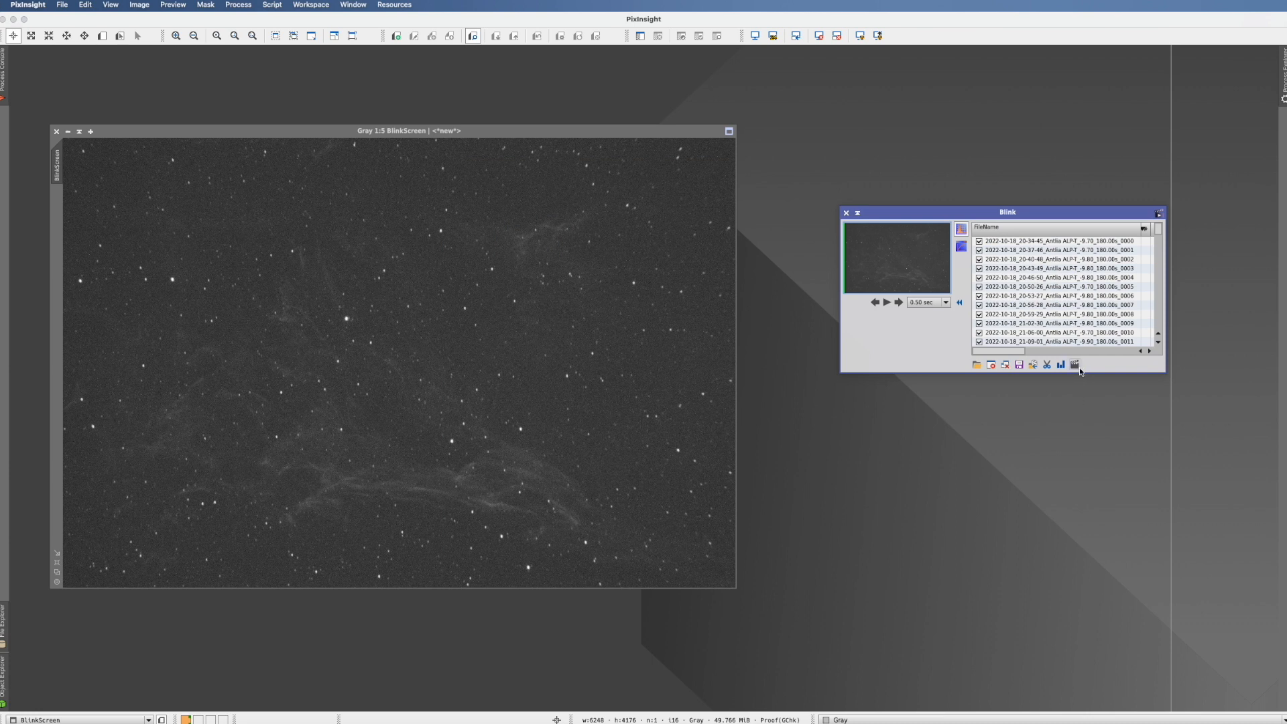
Step: Review the Make Video settings and set the blink interval to 0.35 seconds
left_click(1074, 364)
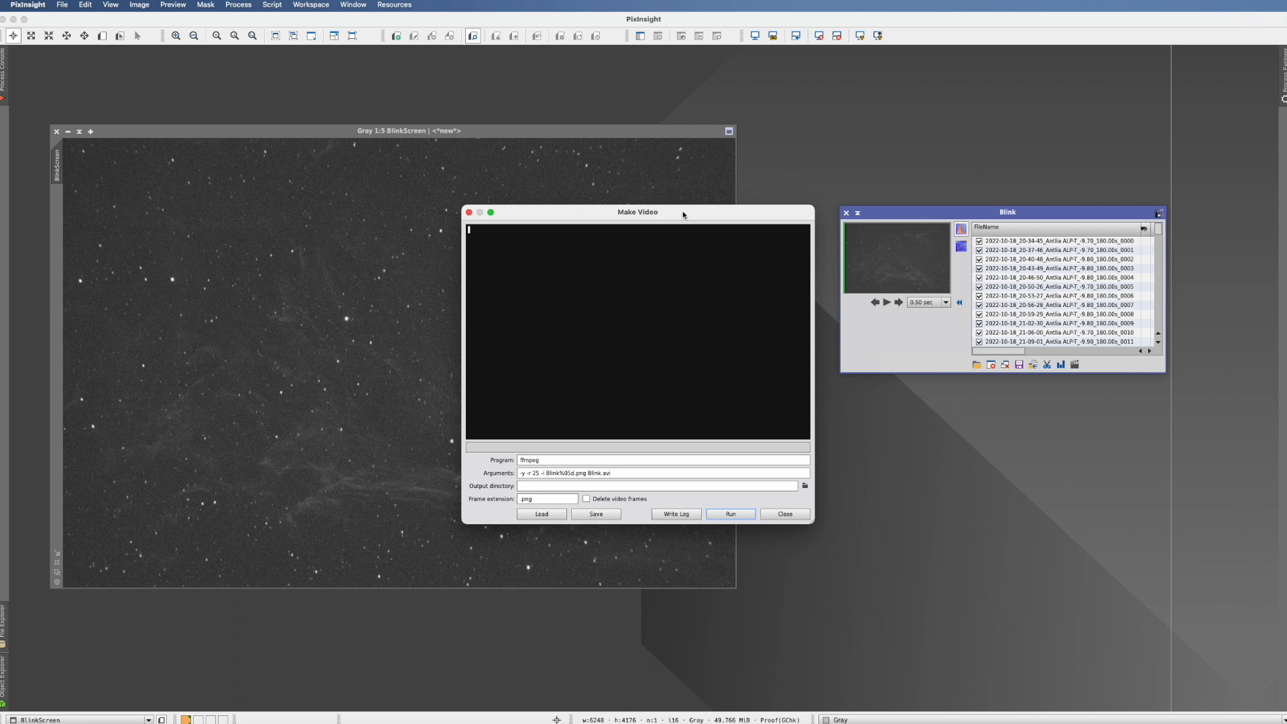
mouse_move(458, 213)
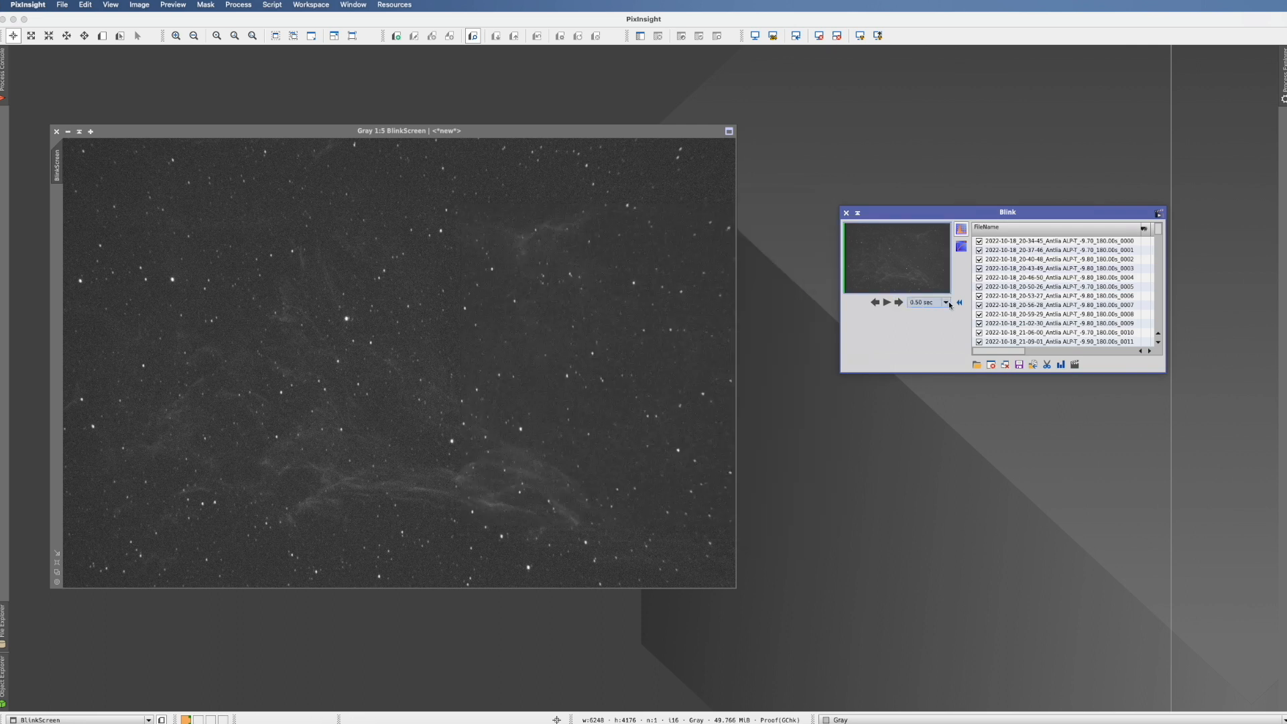
left_click(887, 301)
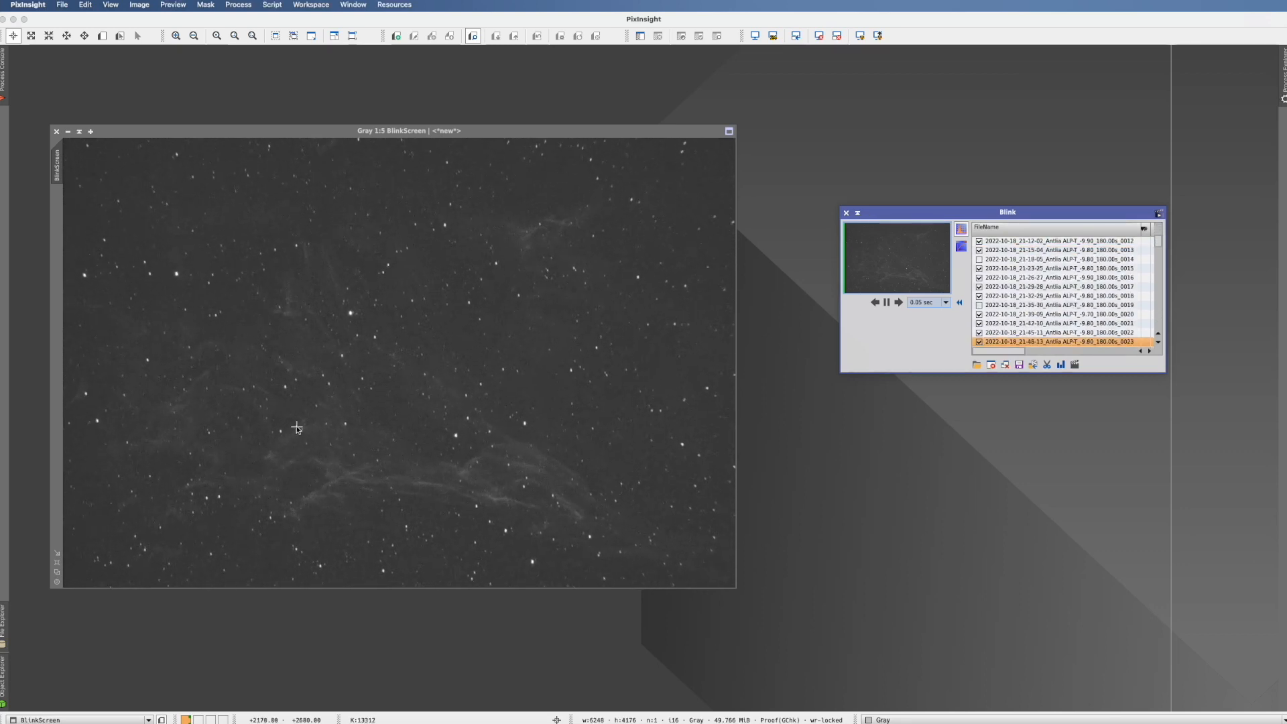
left_click(1074, 364)
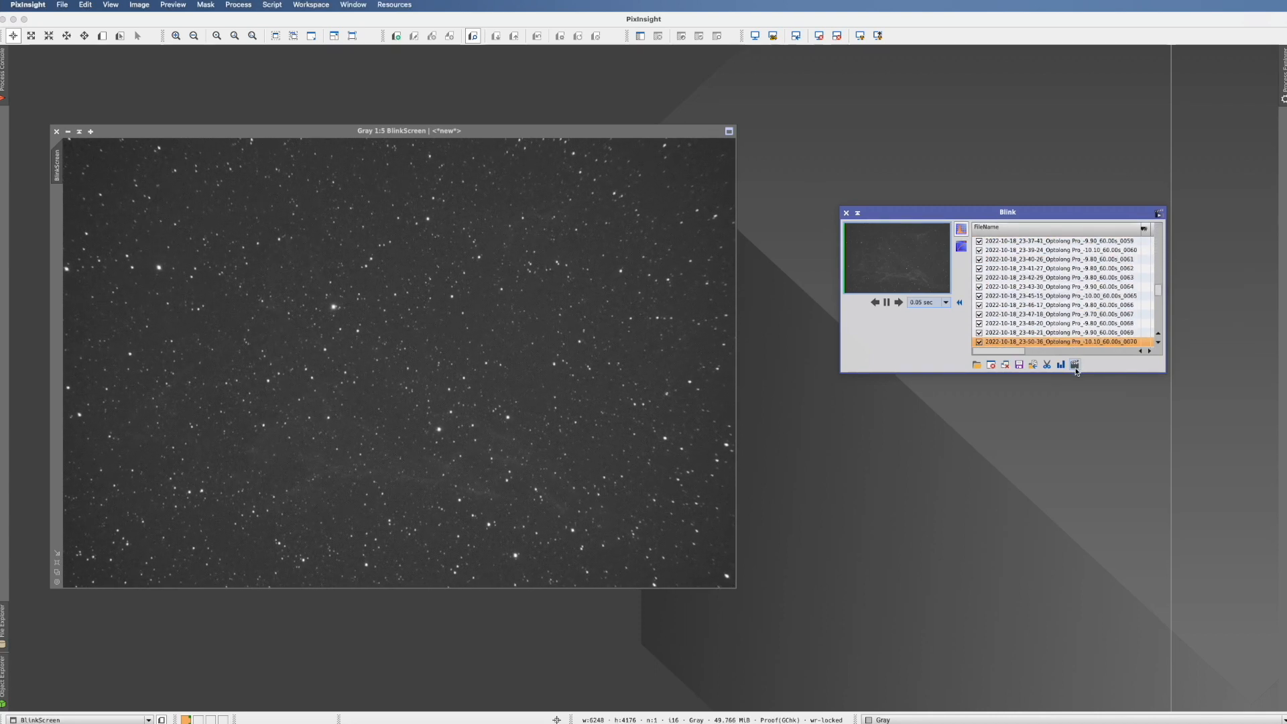
Step: Reopen and close Make Video, then play the frames at the faster interval
left_click(1073, 364)
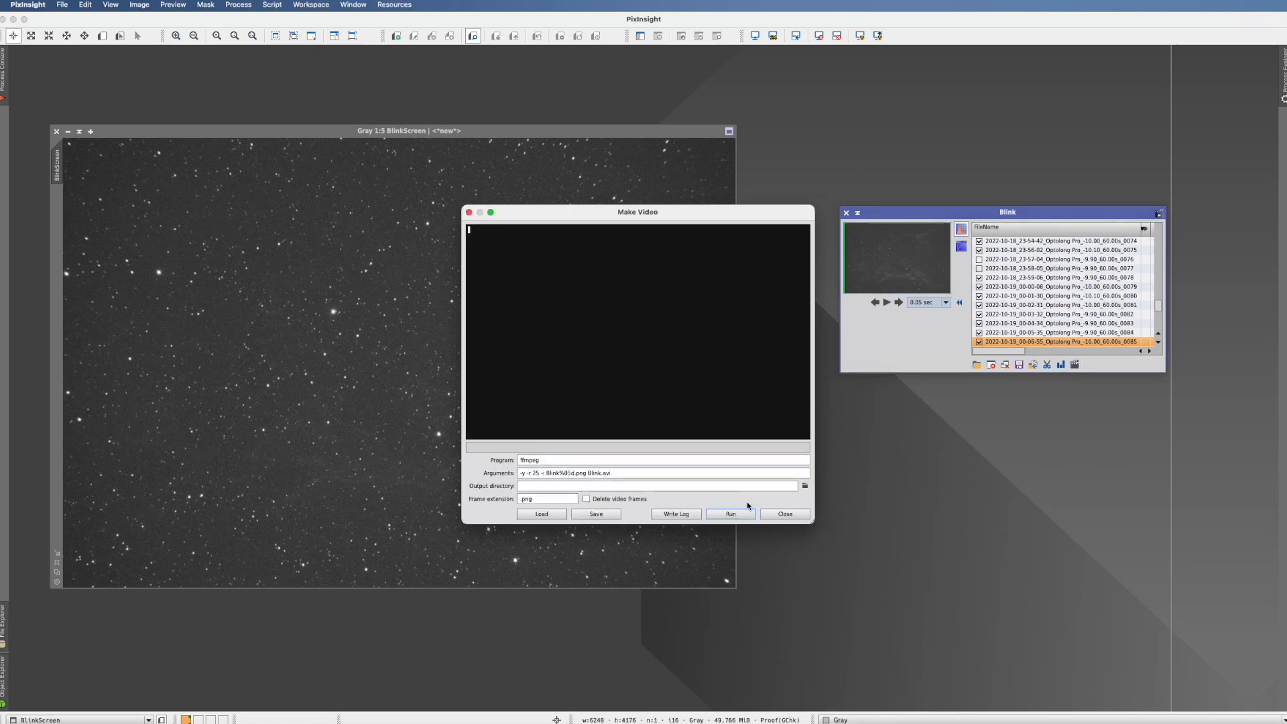
left_click(782, 514)
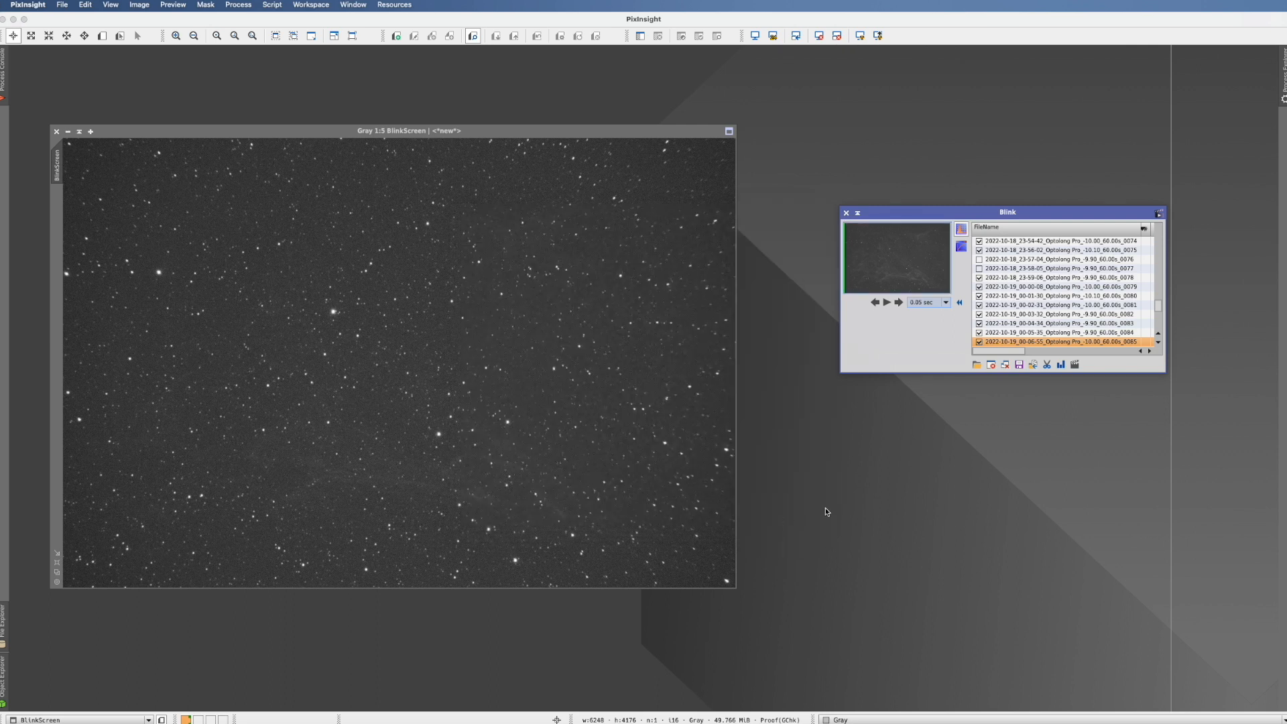
mouse_move(1074, 365)
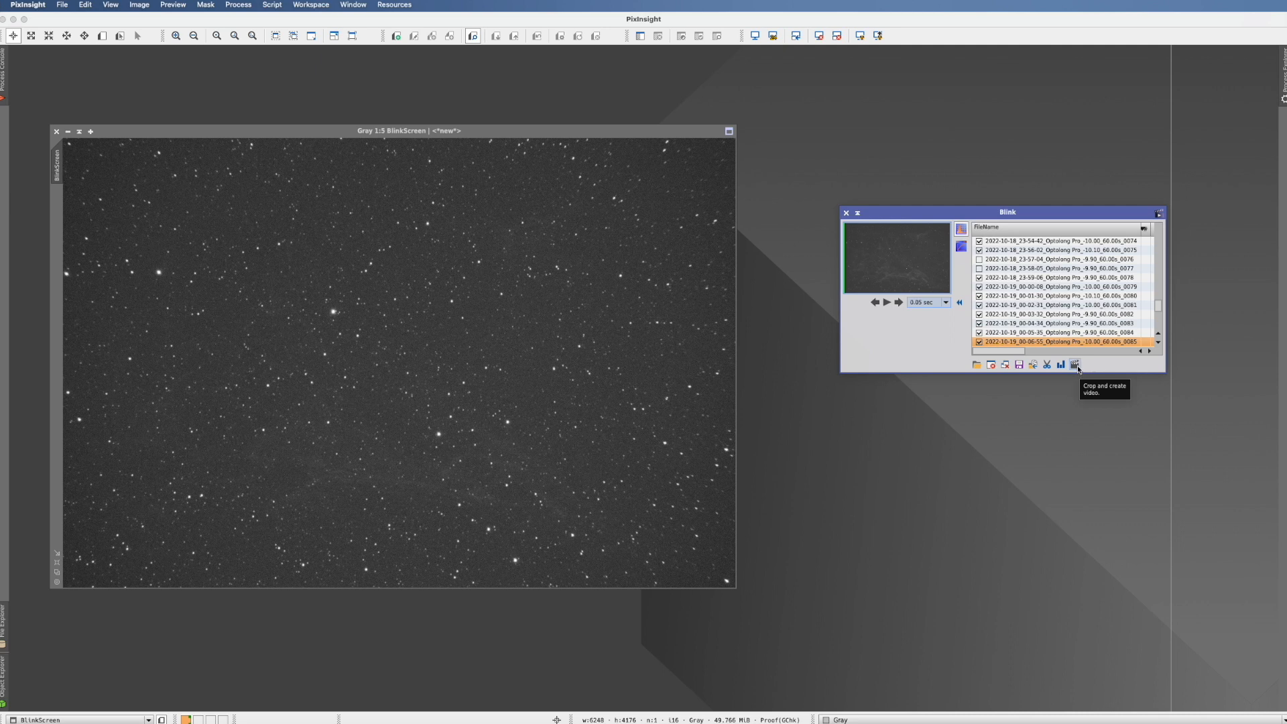
mouse_move(977, 415)
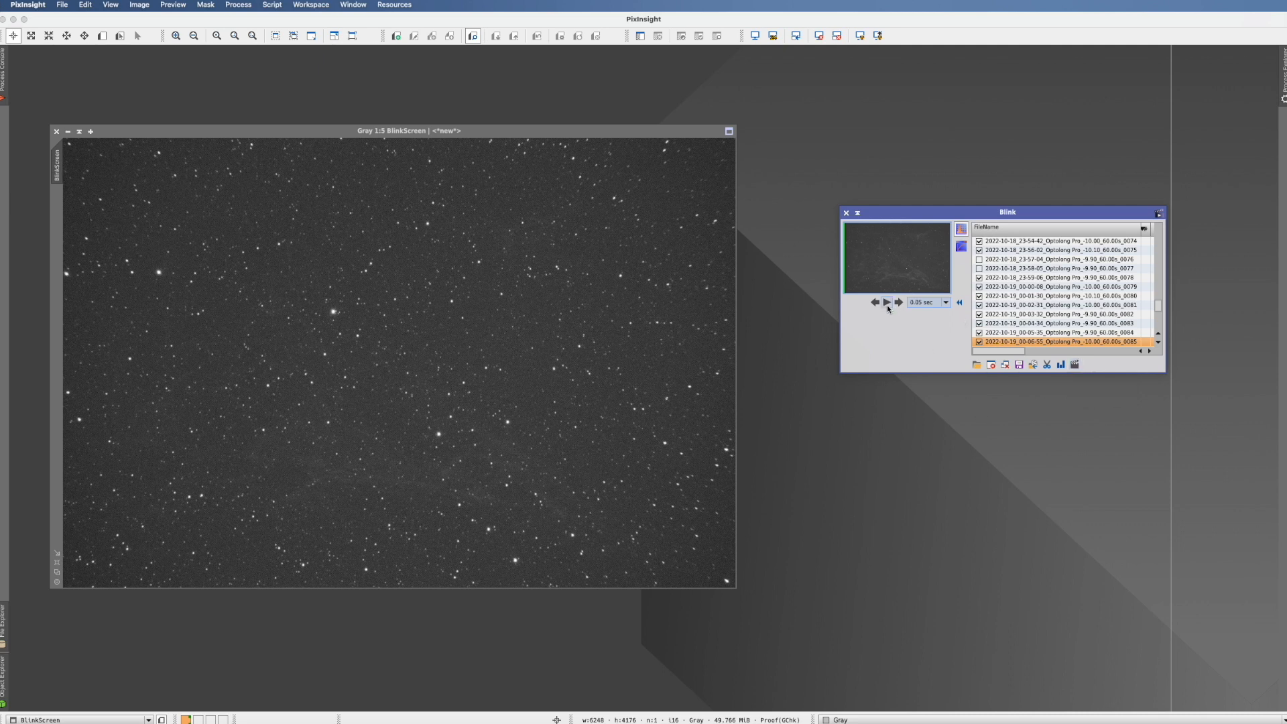
left_click(887, 302)
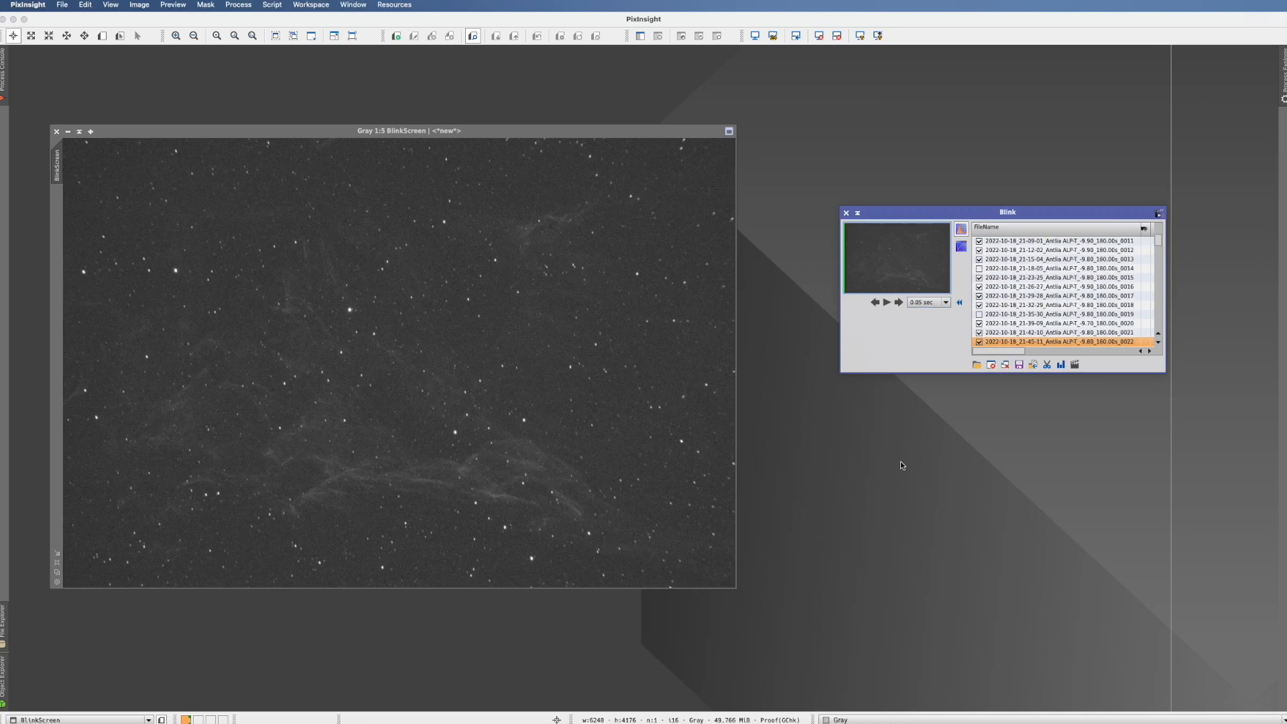
mouse_move(693, 410)
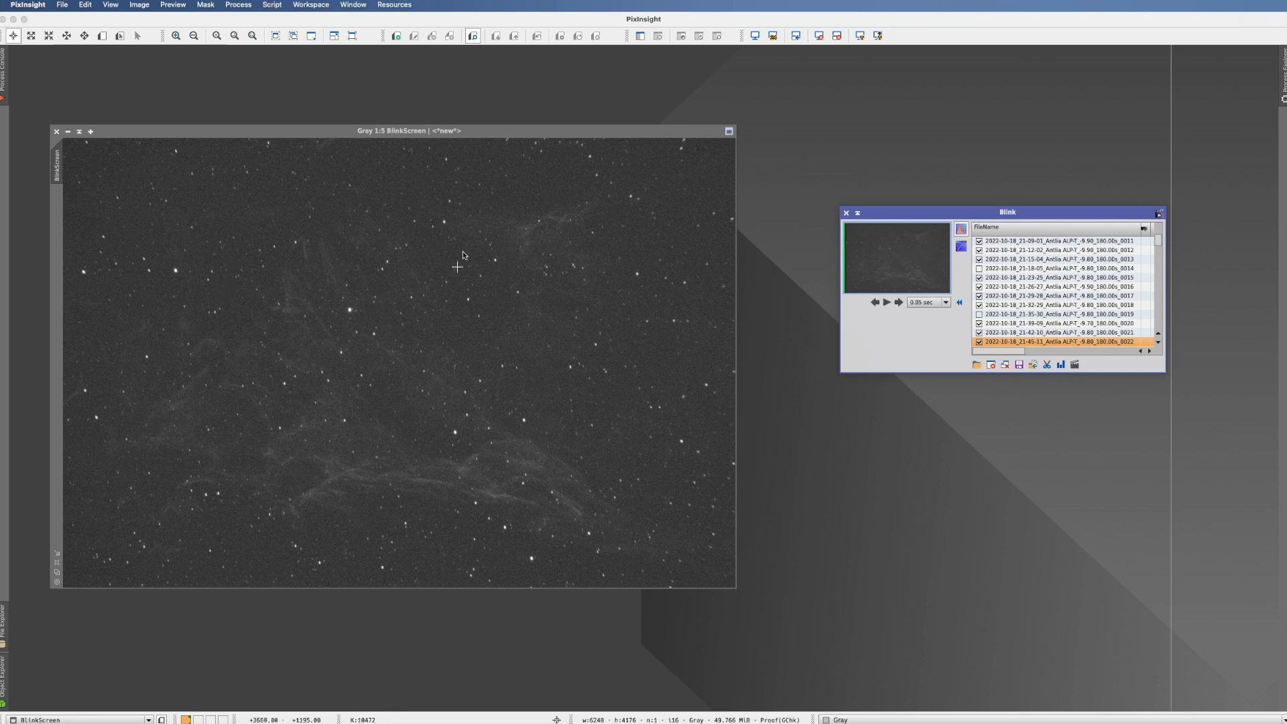
mouse_move(537, 483)
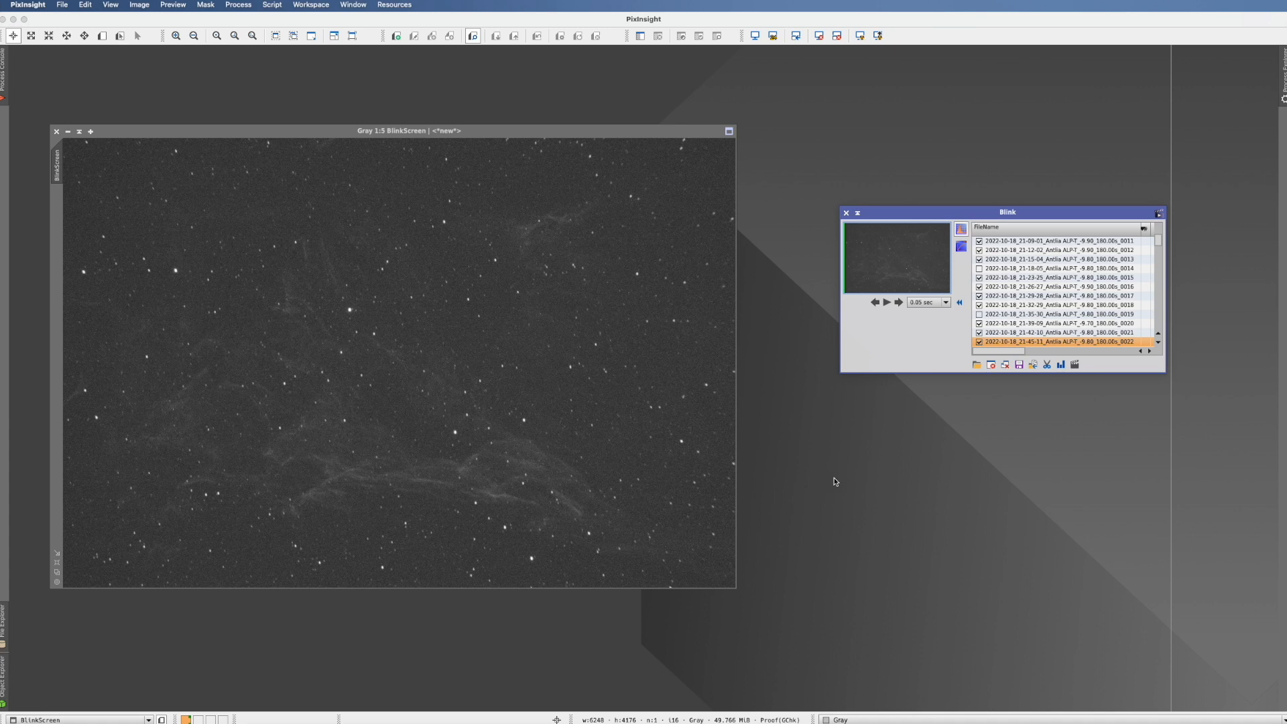
mouse_move(836, 476)
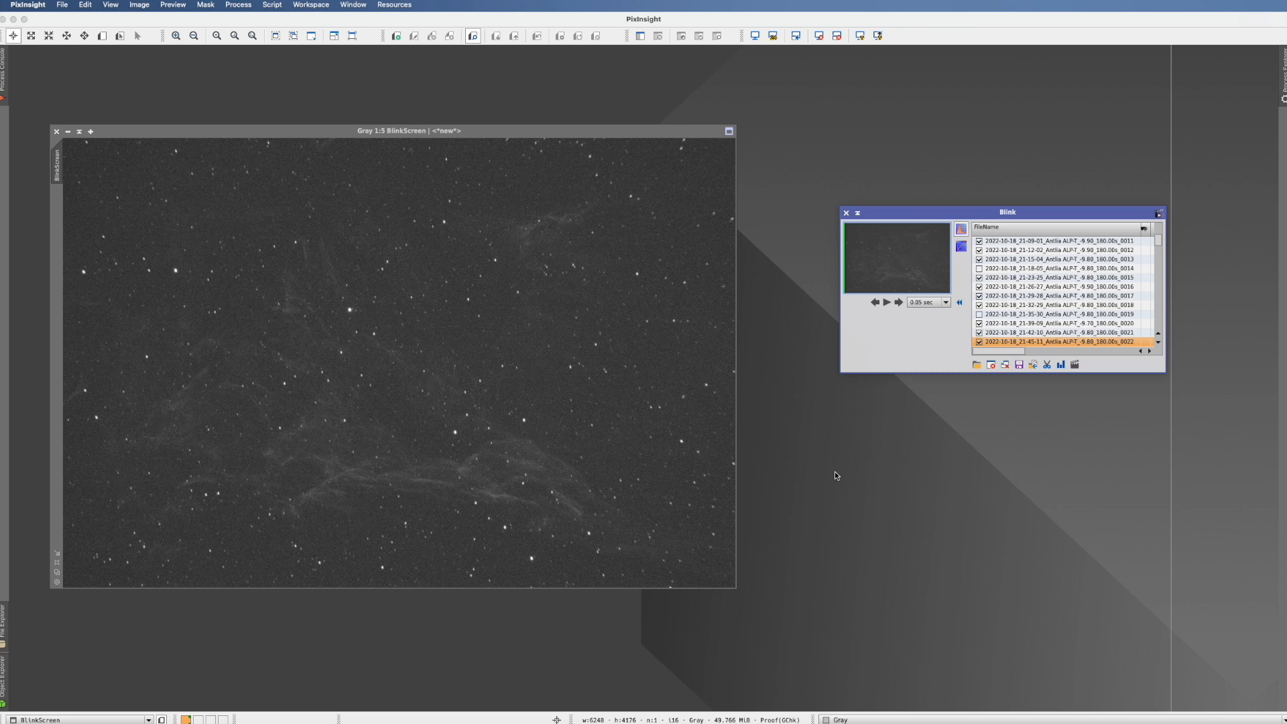
mouse_move(918, 377)
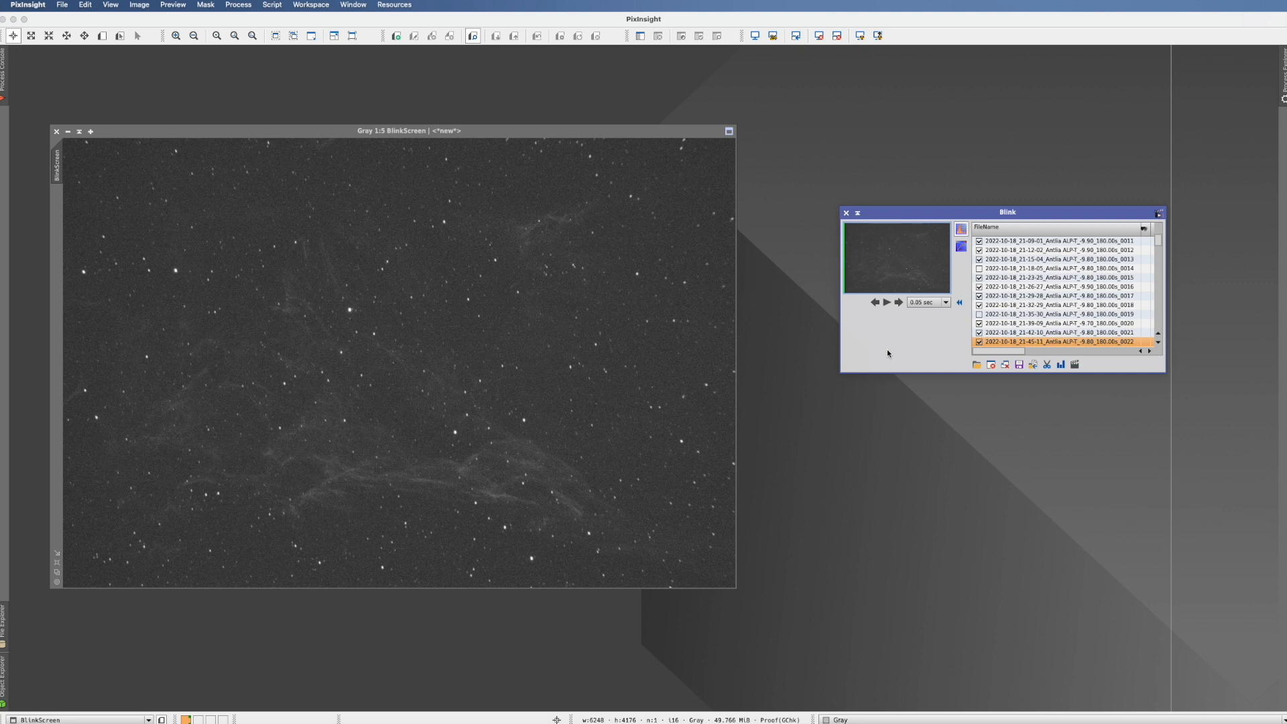
mouse_move(874, 404)
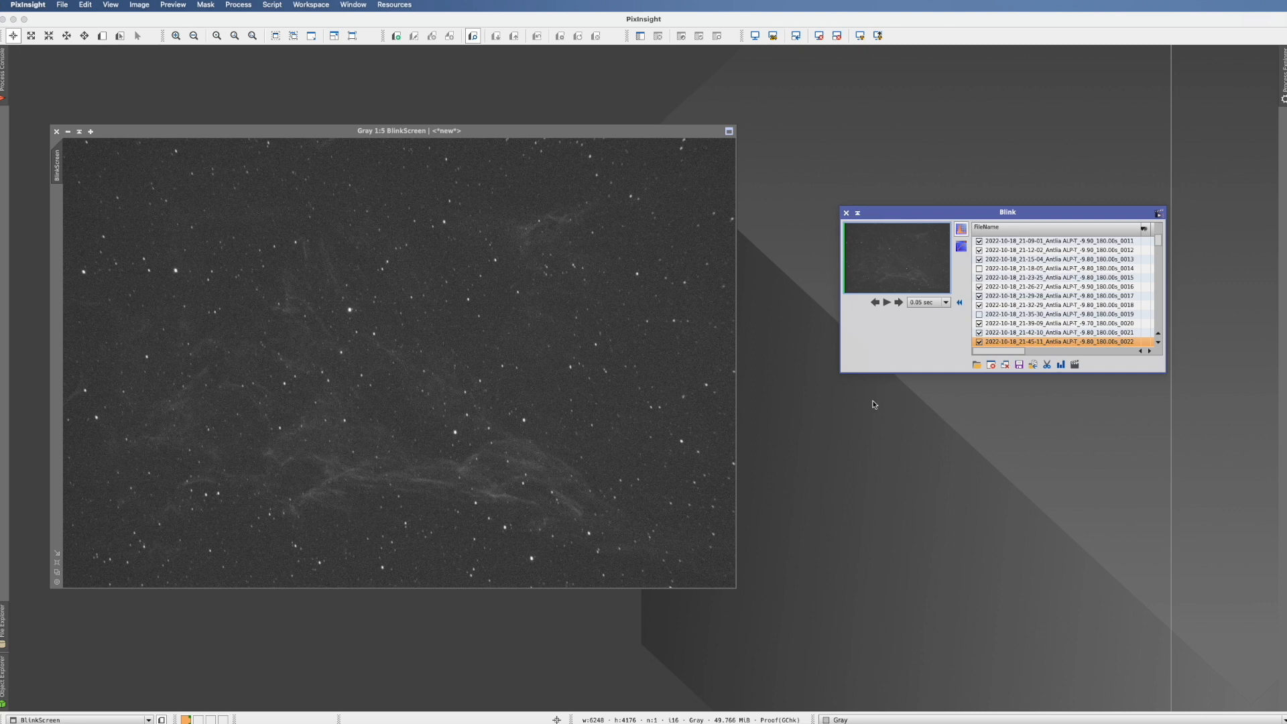
mouse_move(865, 426)
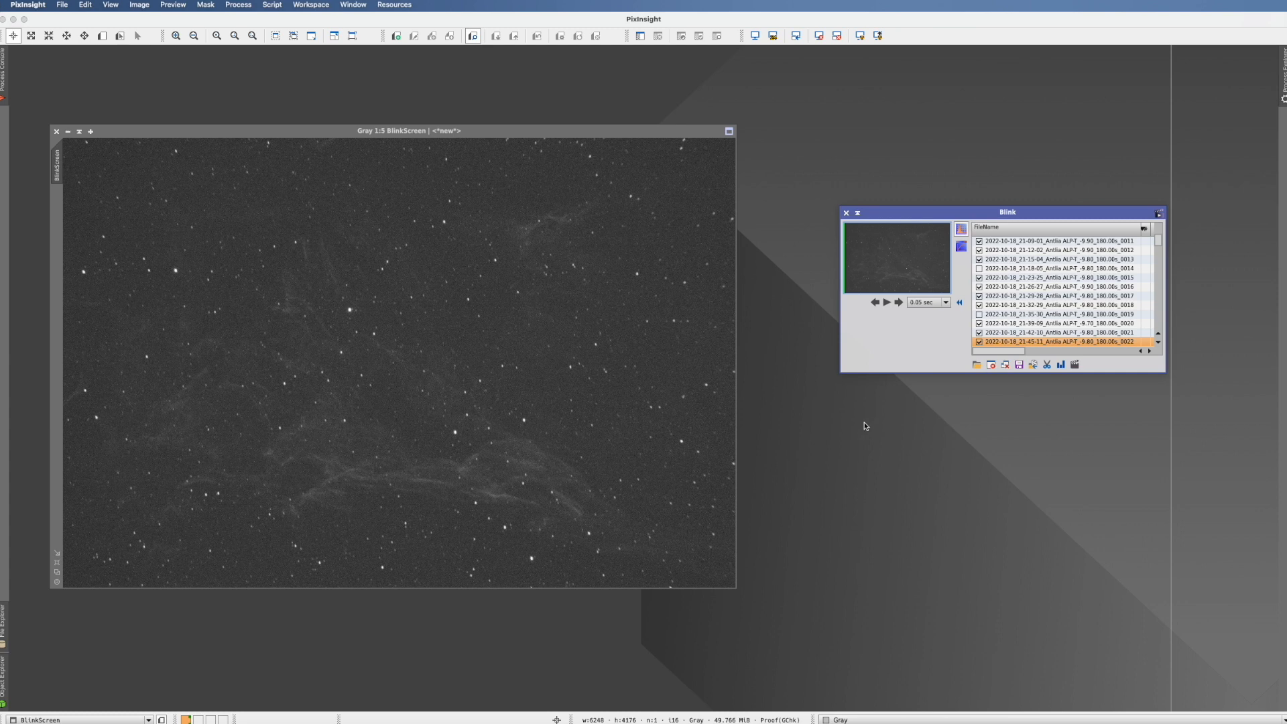